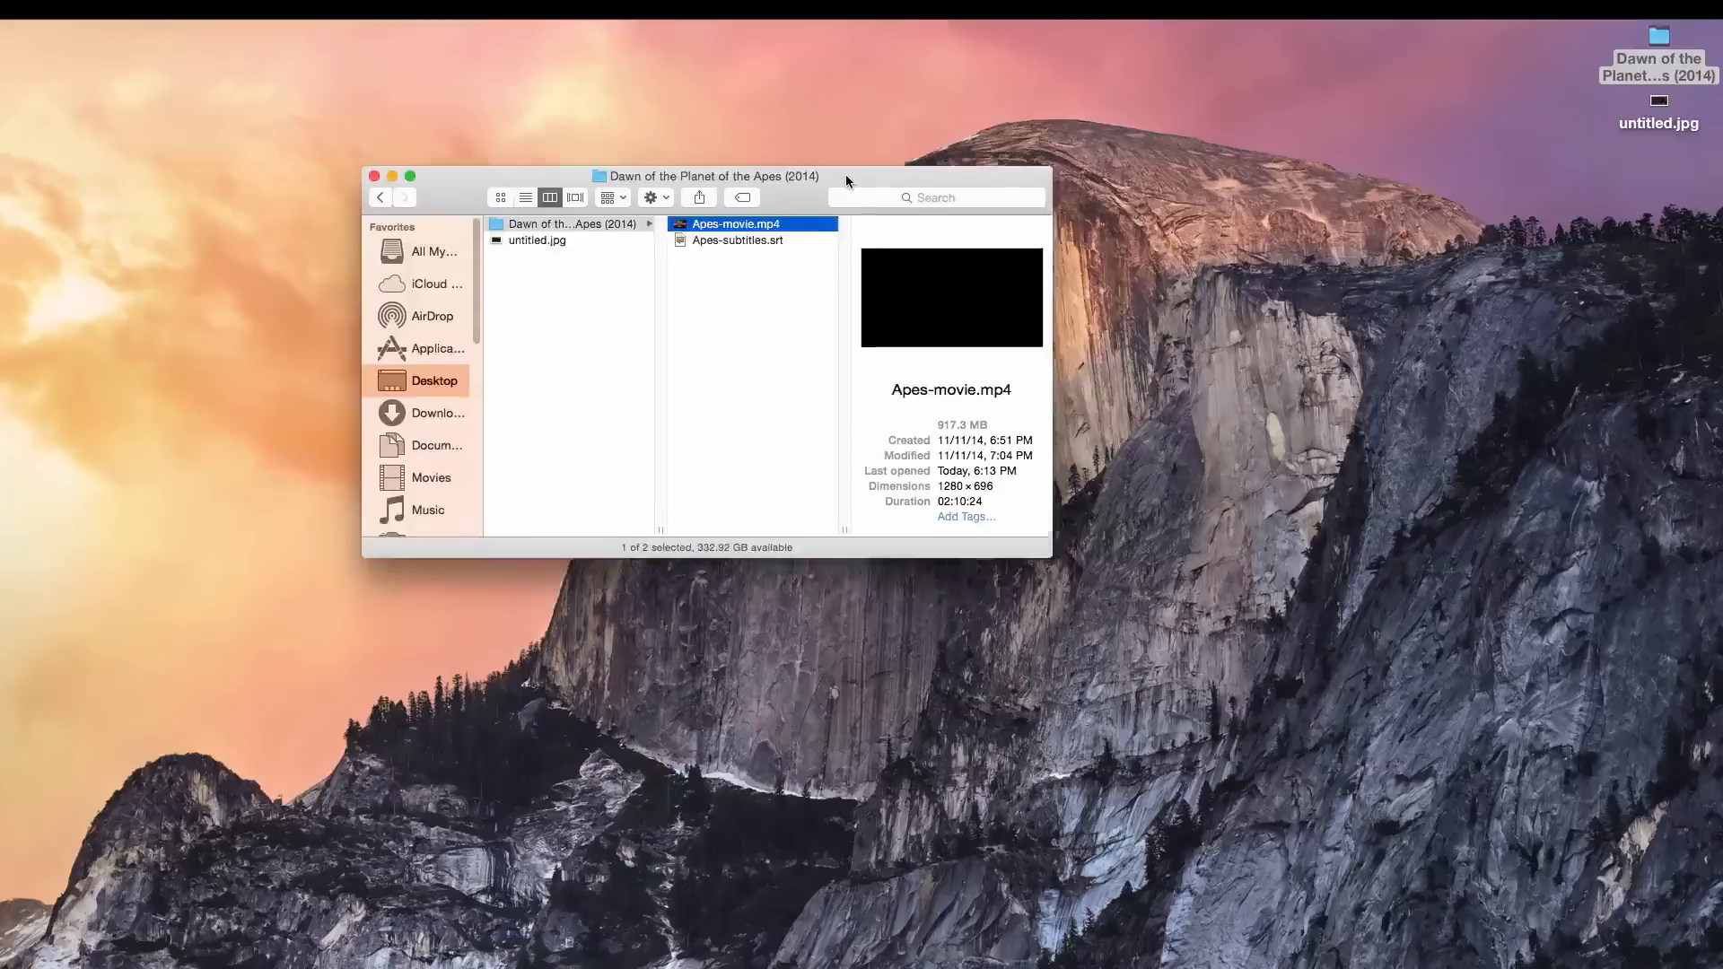
Drag the Dawn of the Planet of the Apes (2014) Finder window higher on the desktop.
drag(846, 176, 1035, 211)
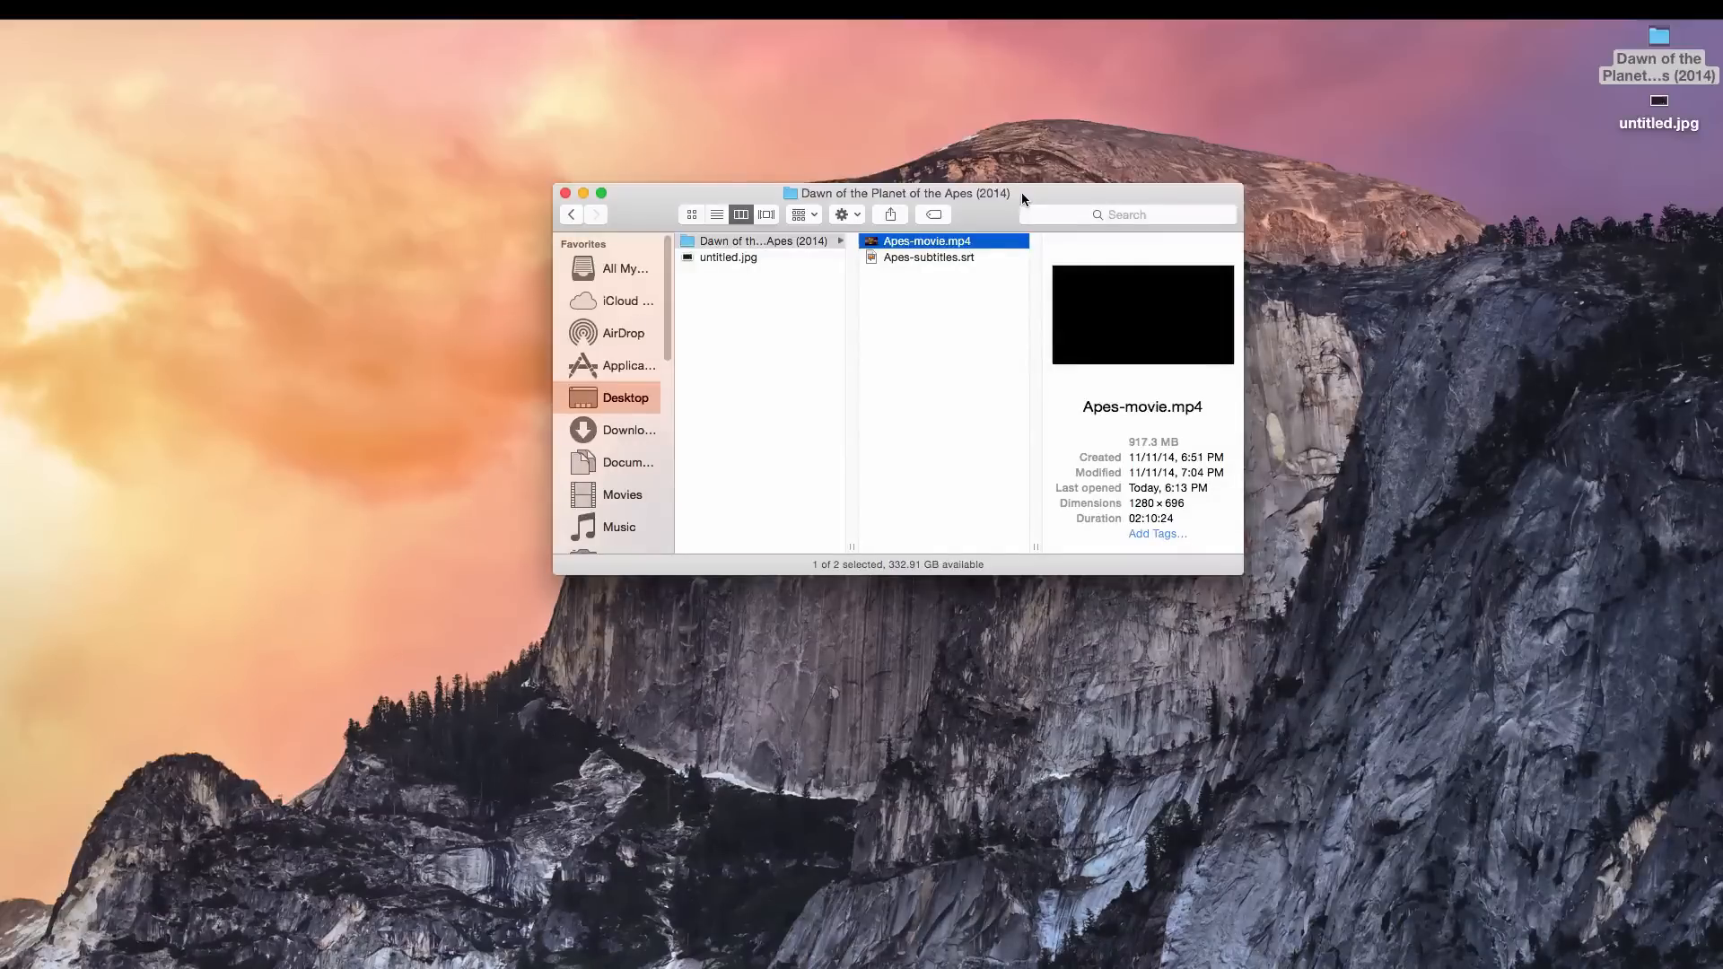
mouse_move(1025, 192)
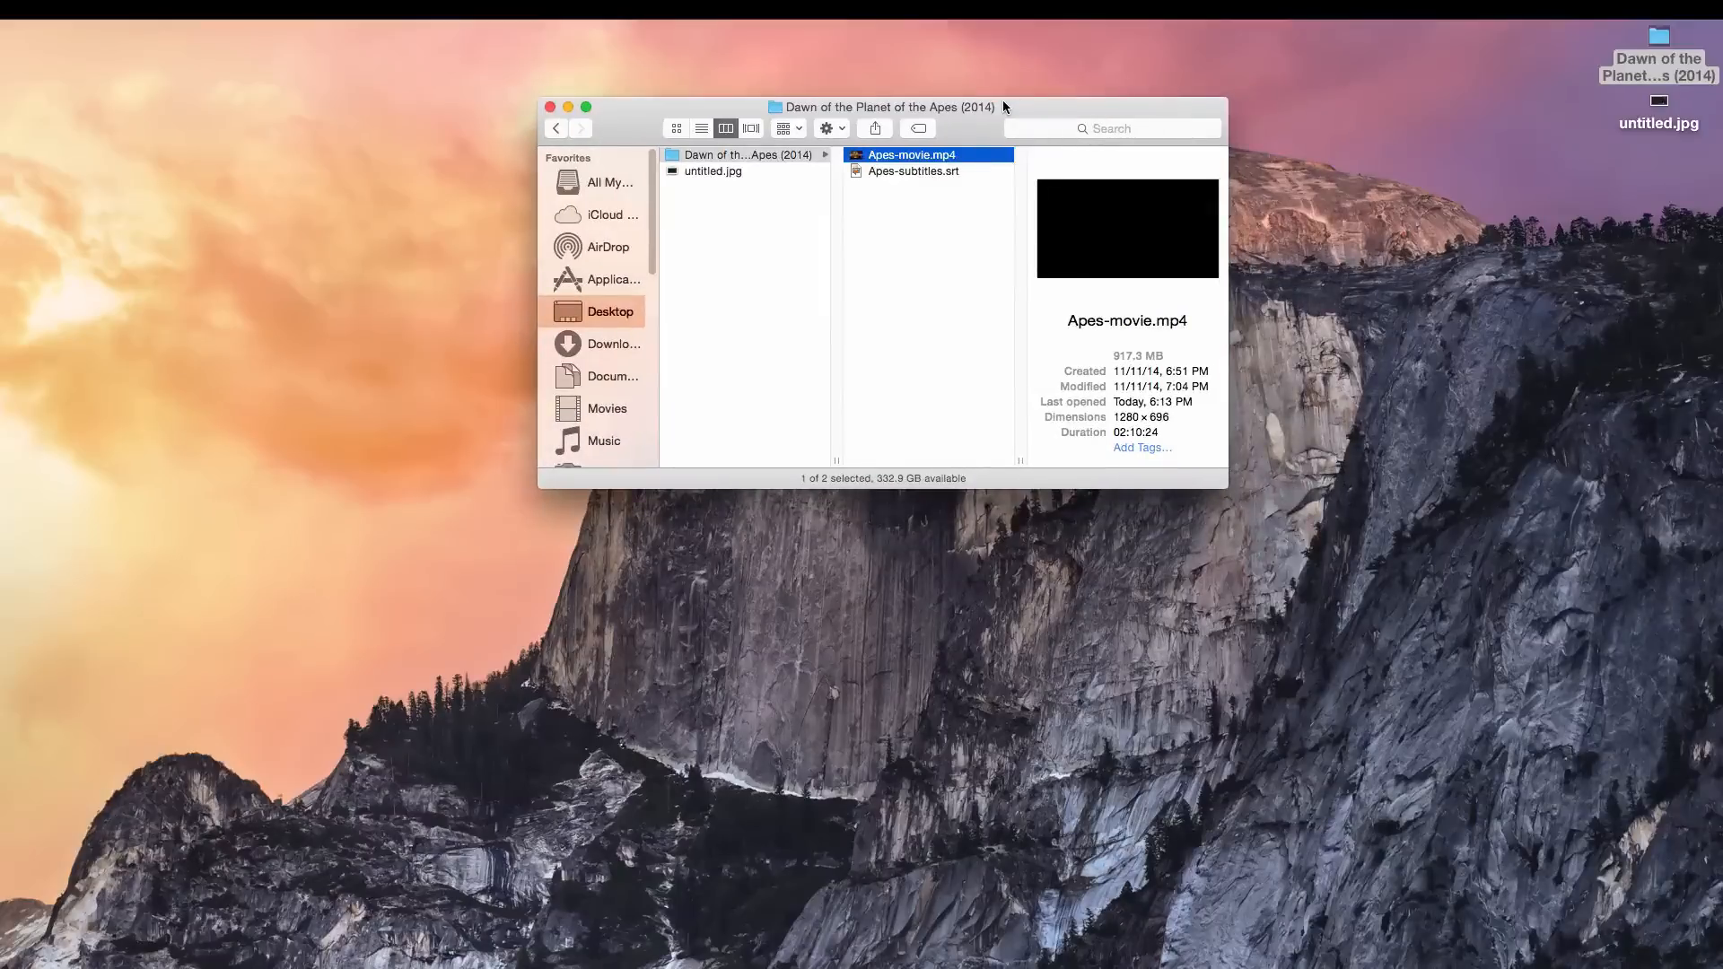
mouse_move(1172, 365)
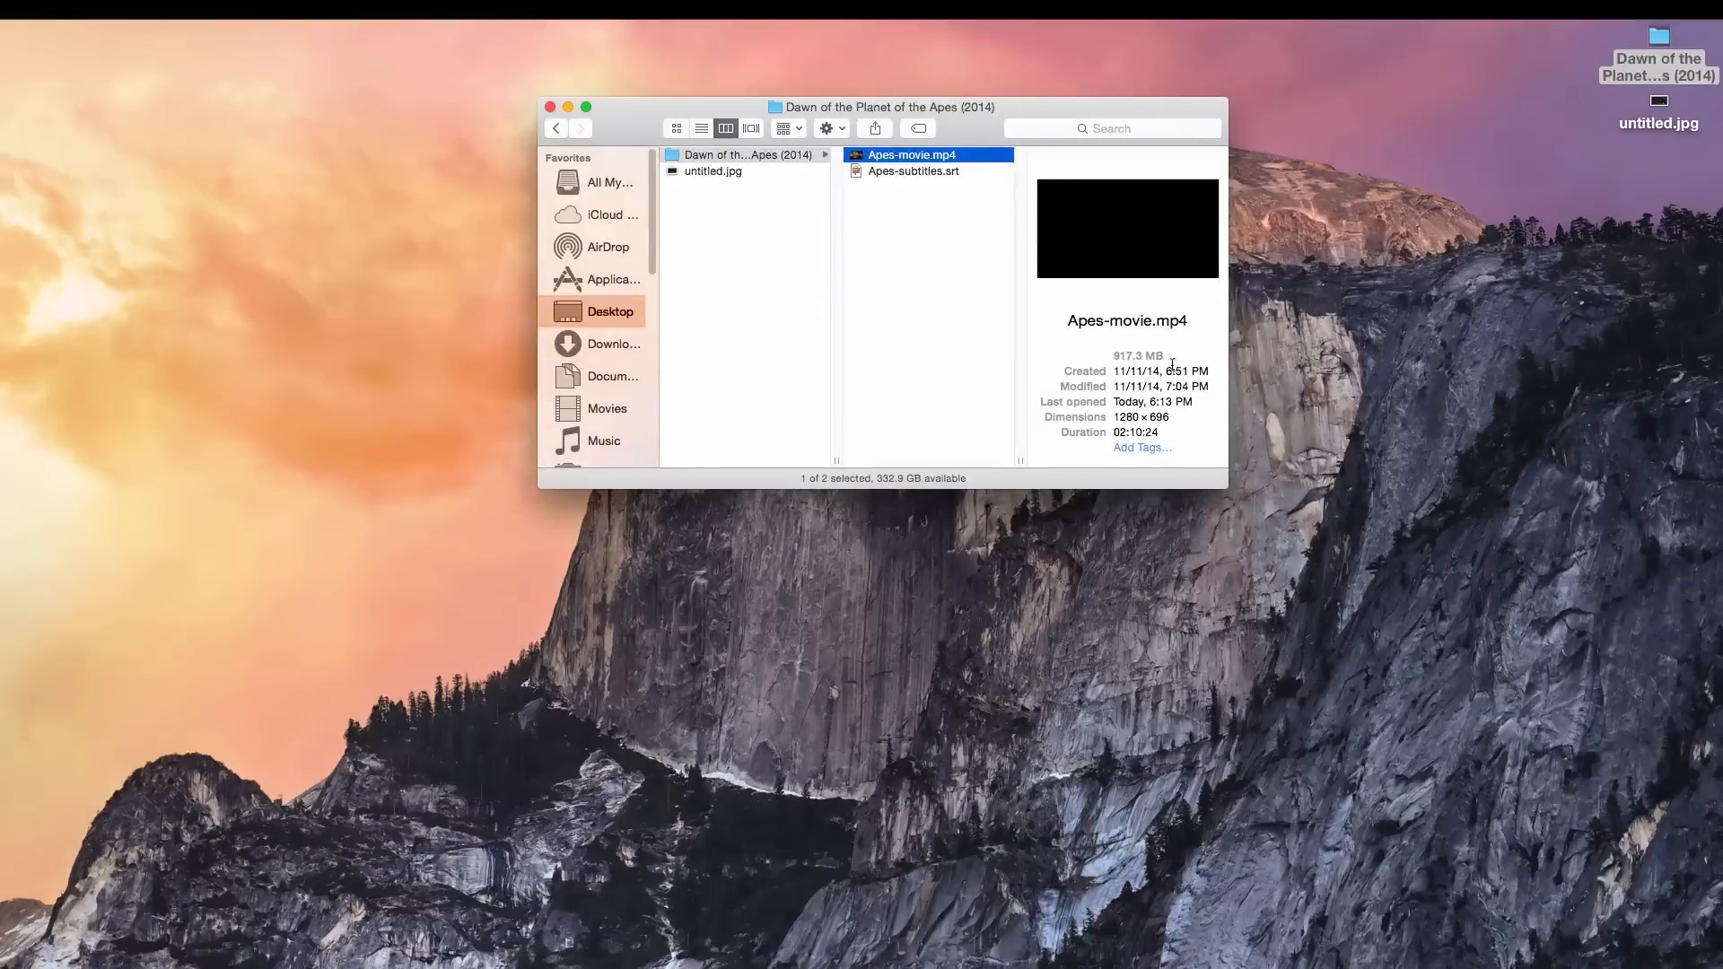
mouse_move(1196, 519)
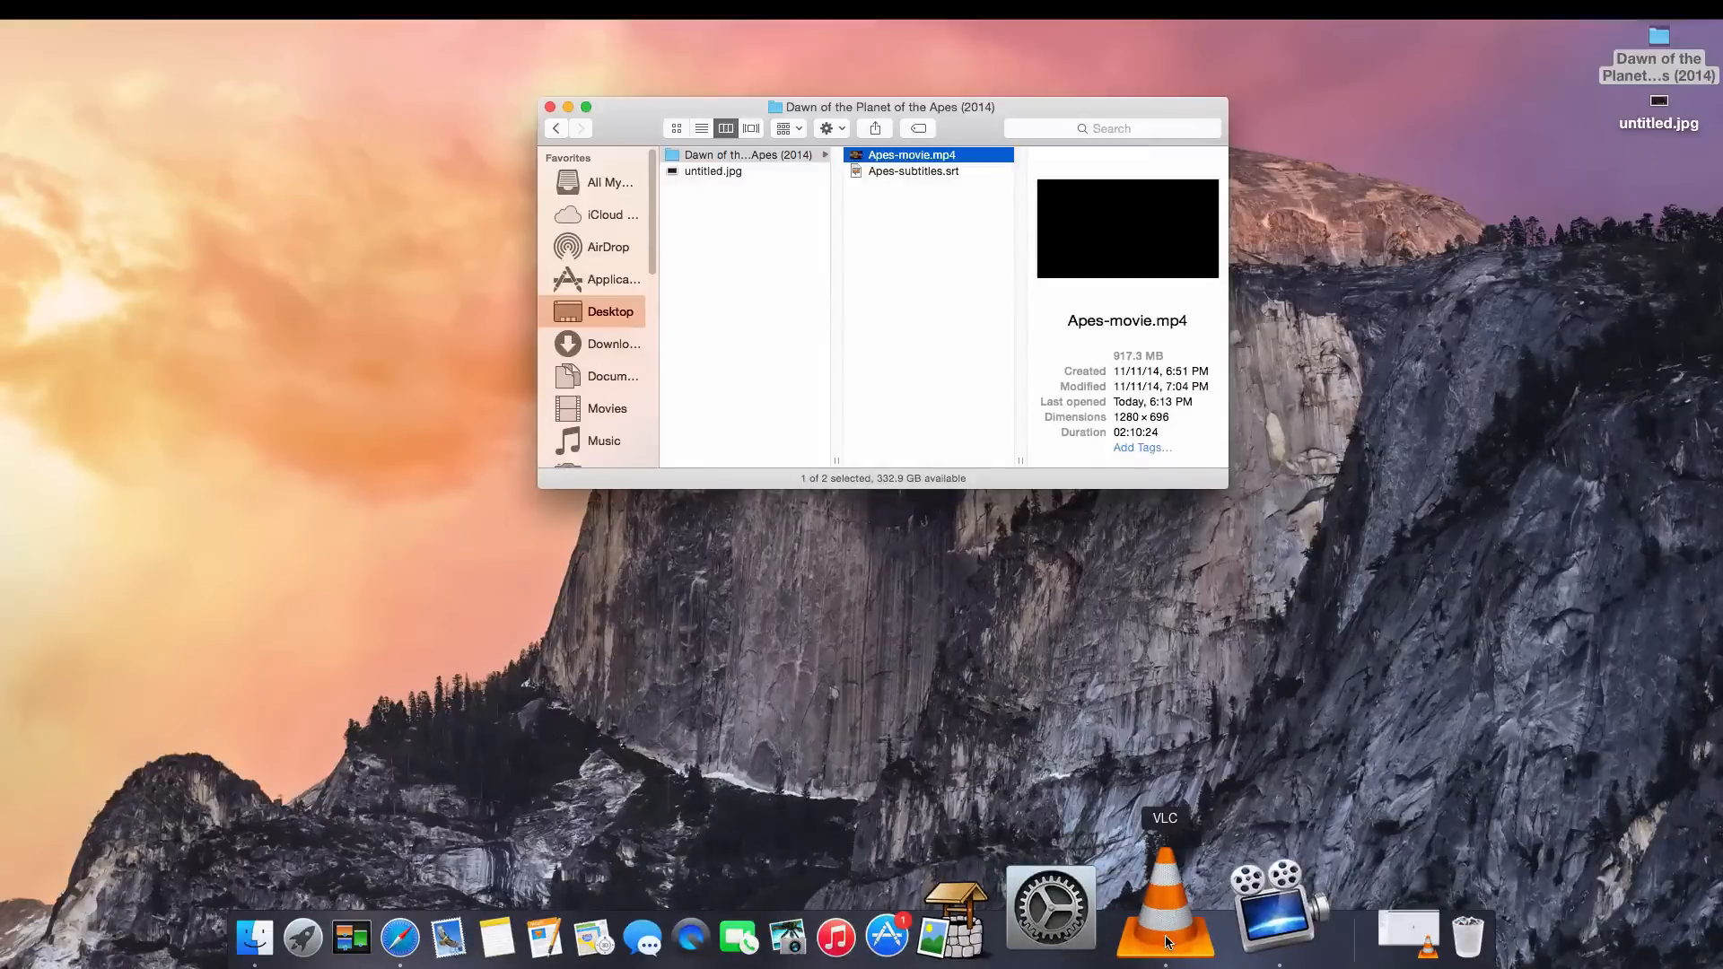
Launch VLC, then select Apes-subtitles.srt in the Apes folder window.
click(1170, 915)
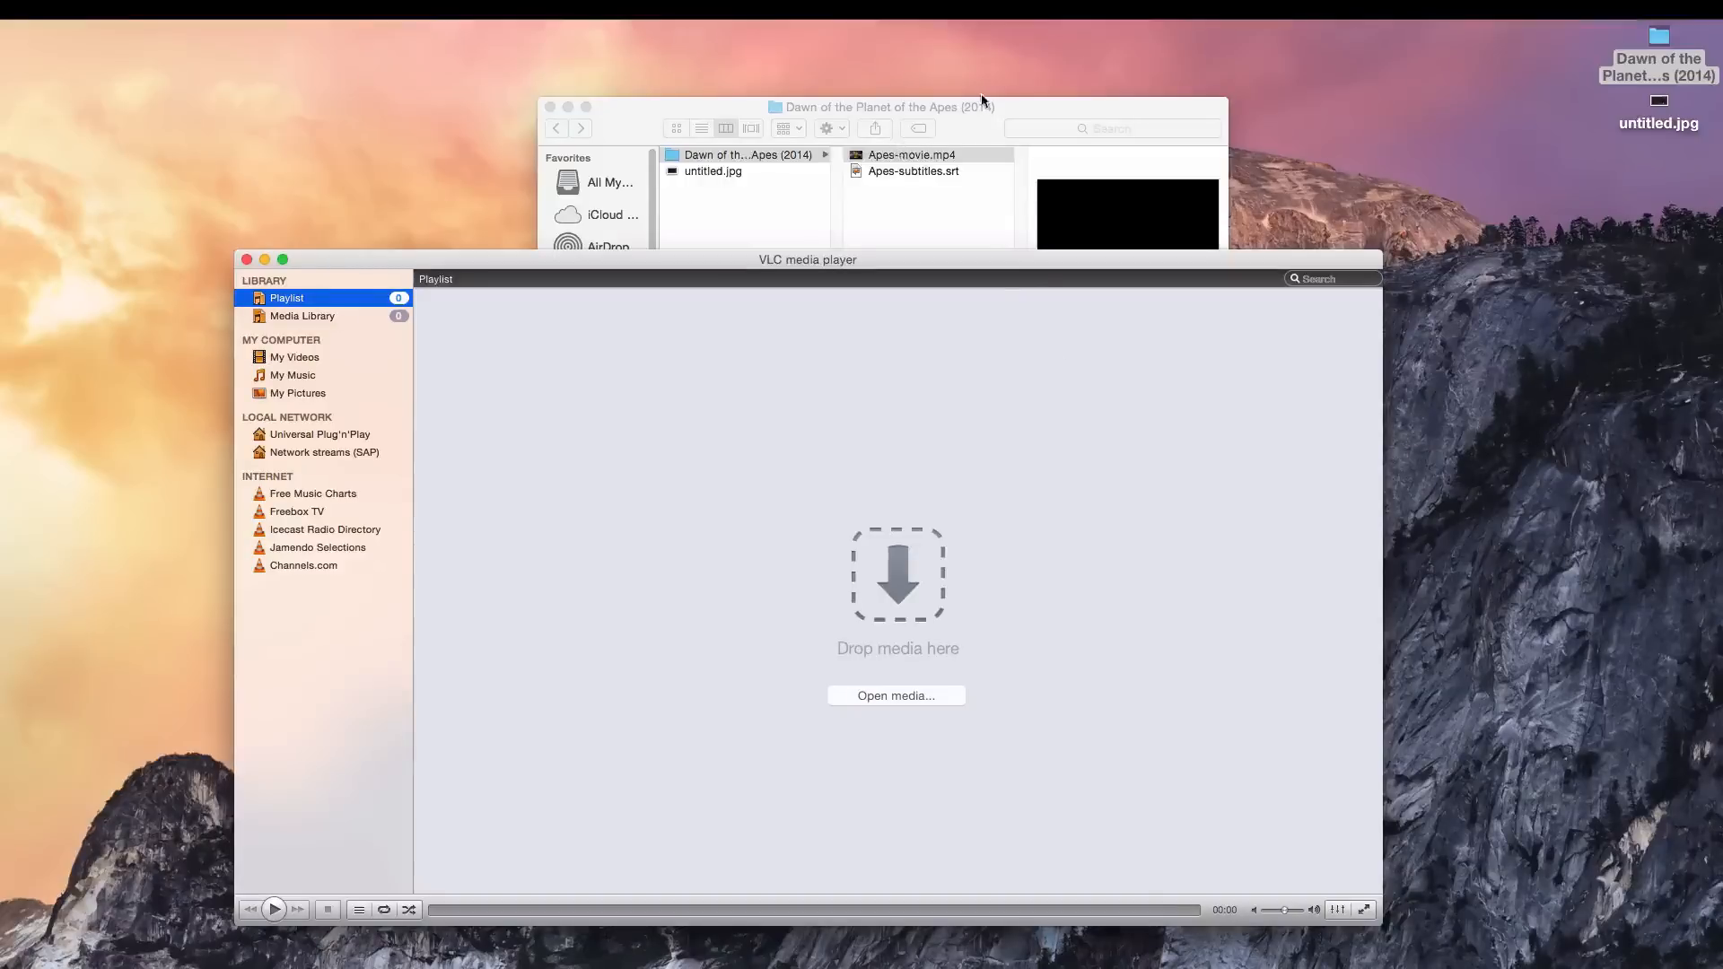
click(911, 154)
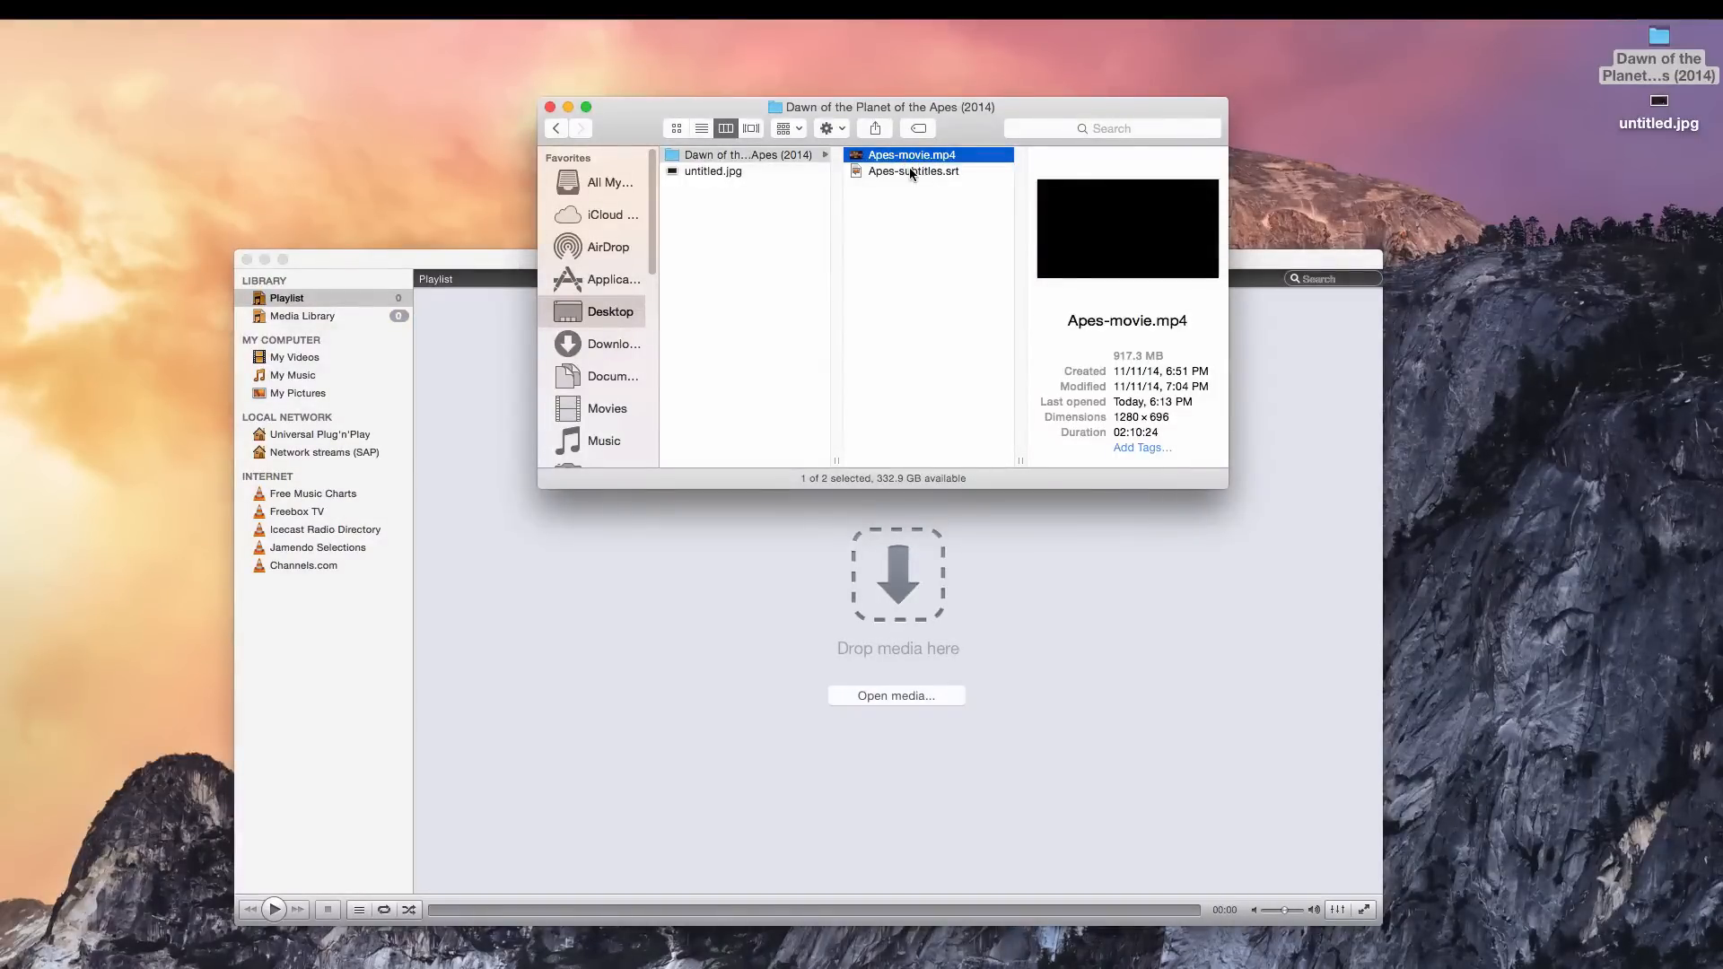
click(913, 171)
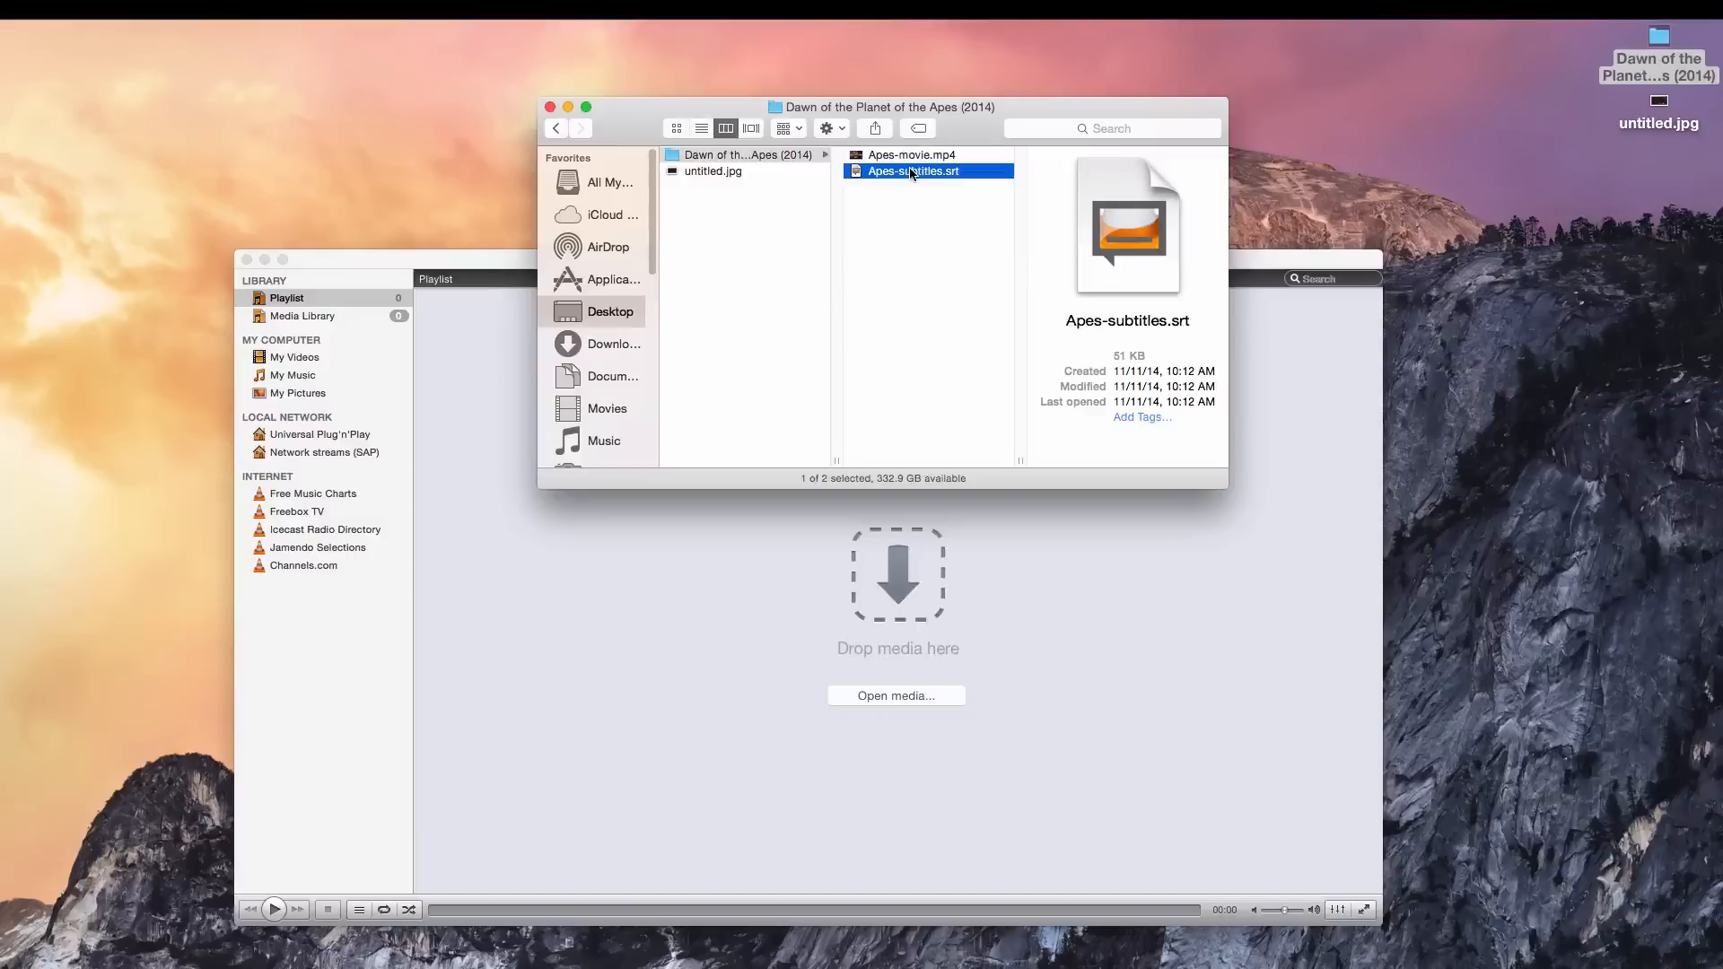
mouse_move(952, 181)
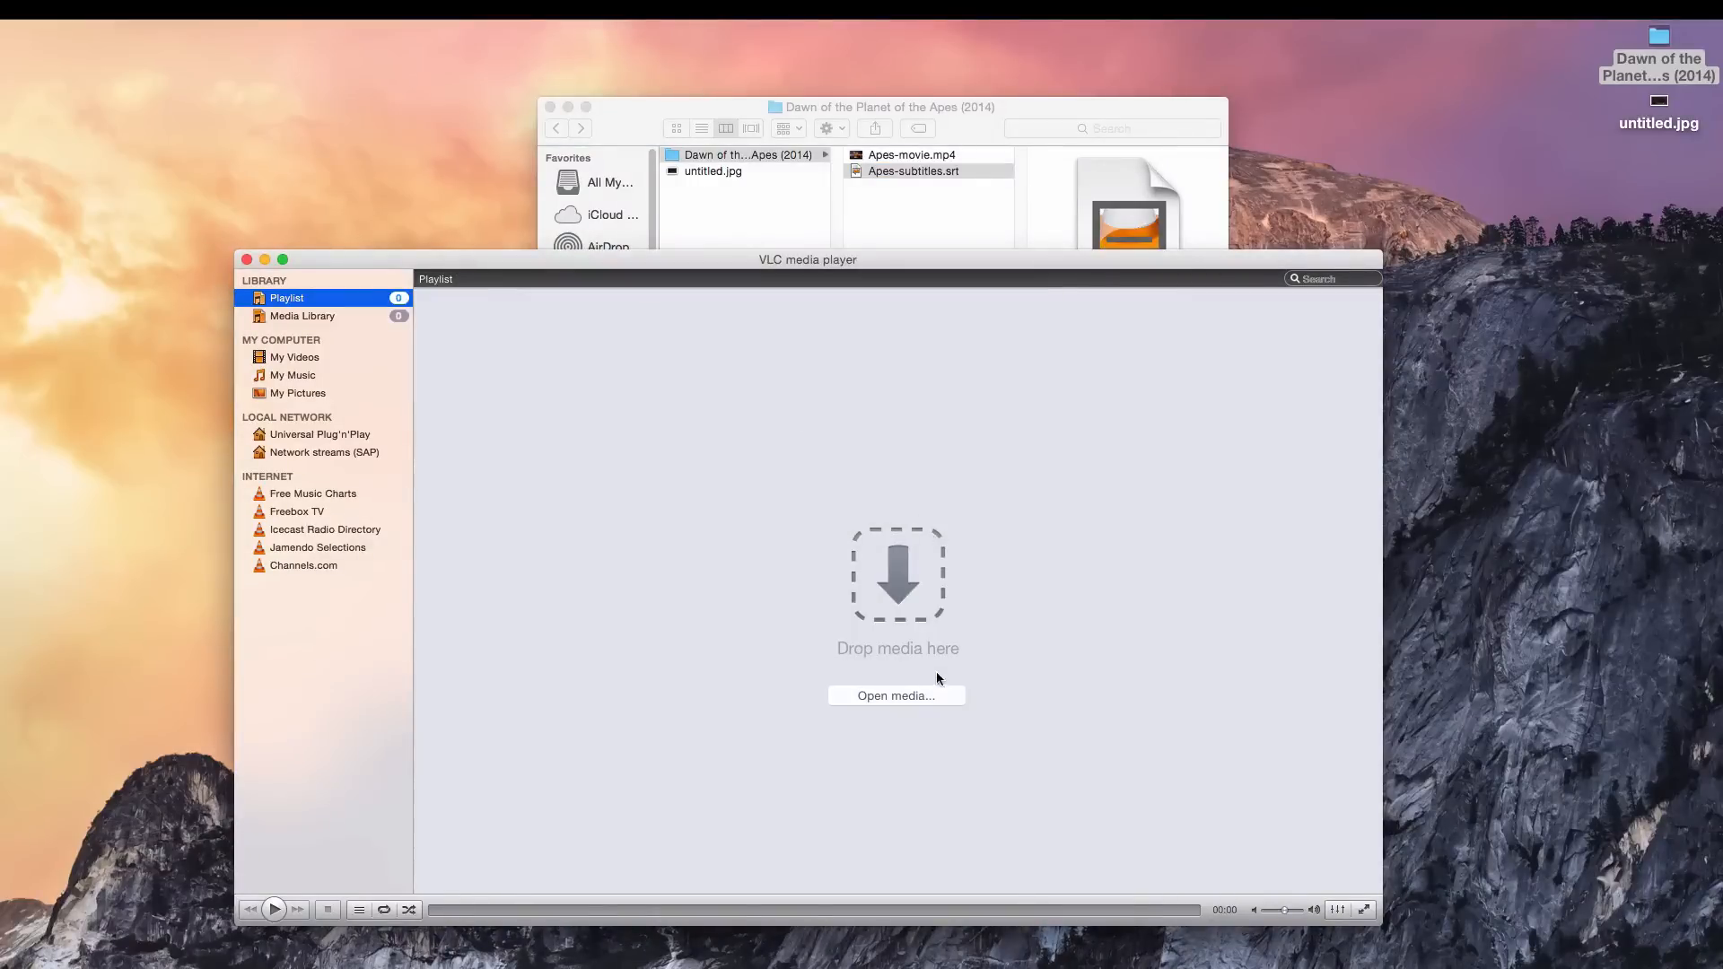
mouse_move(915, 697)
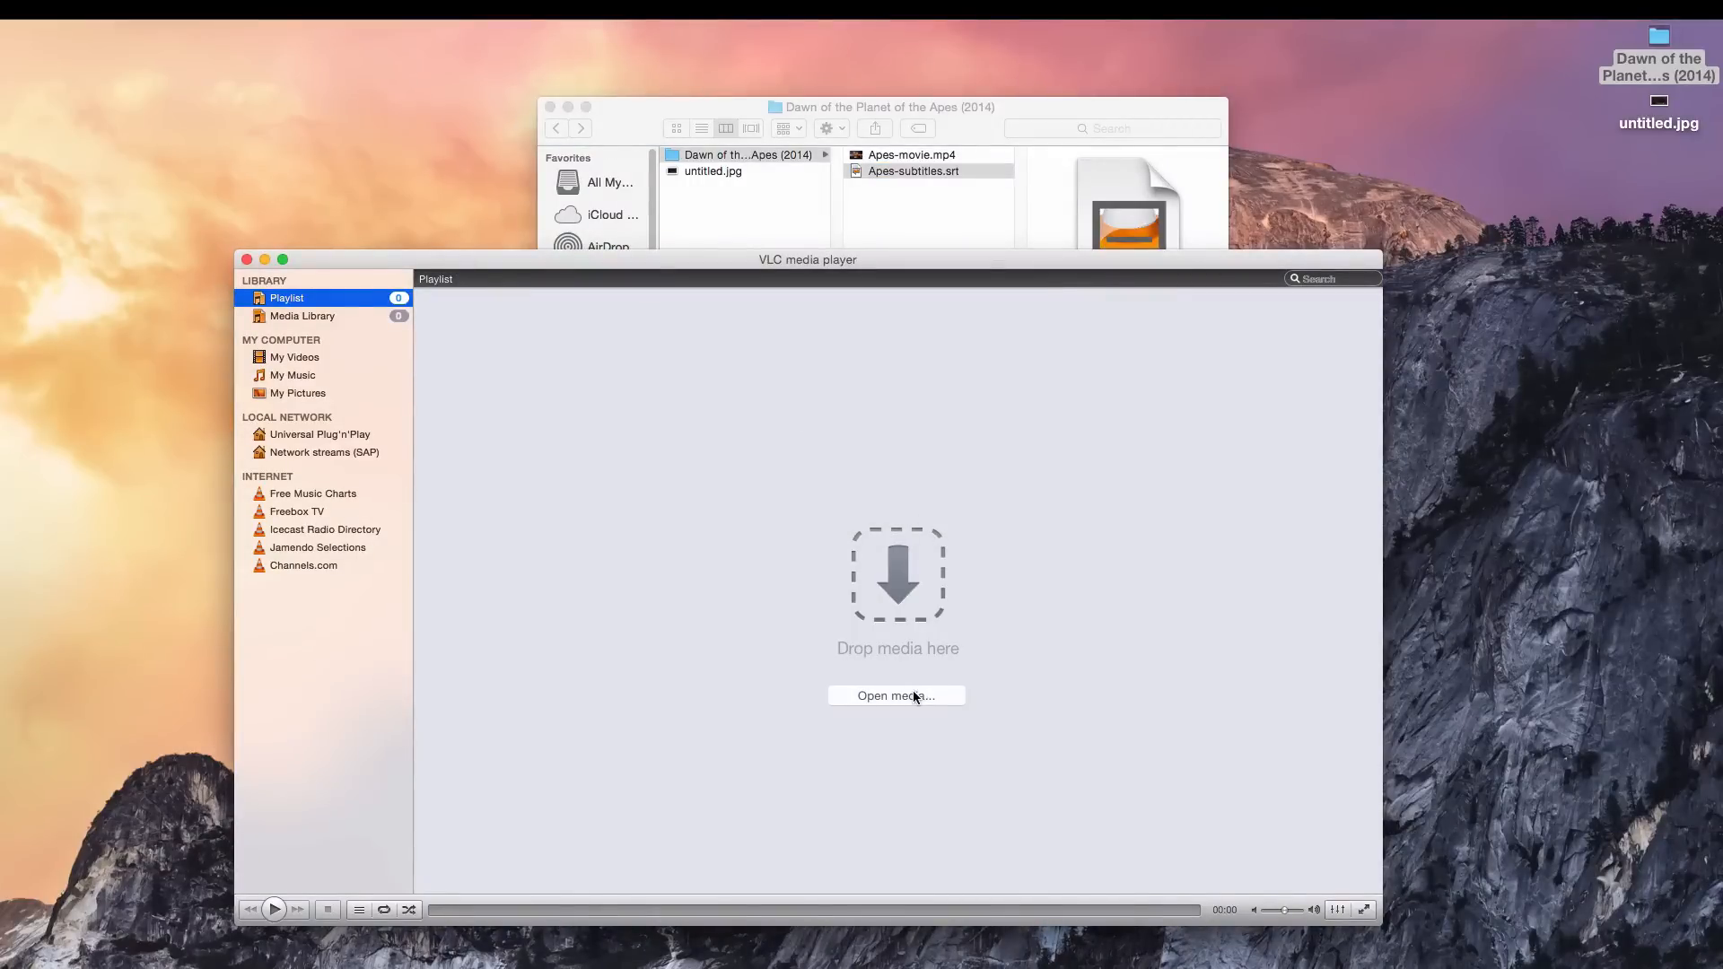
Choose Apes-movie.mp4 as the media file and enable Load subtitles file.
click(896, 696)
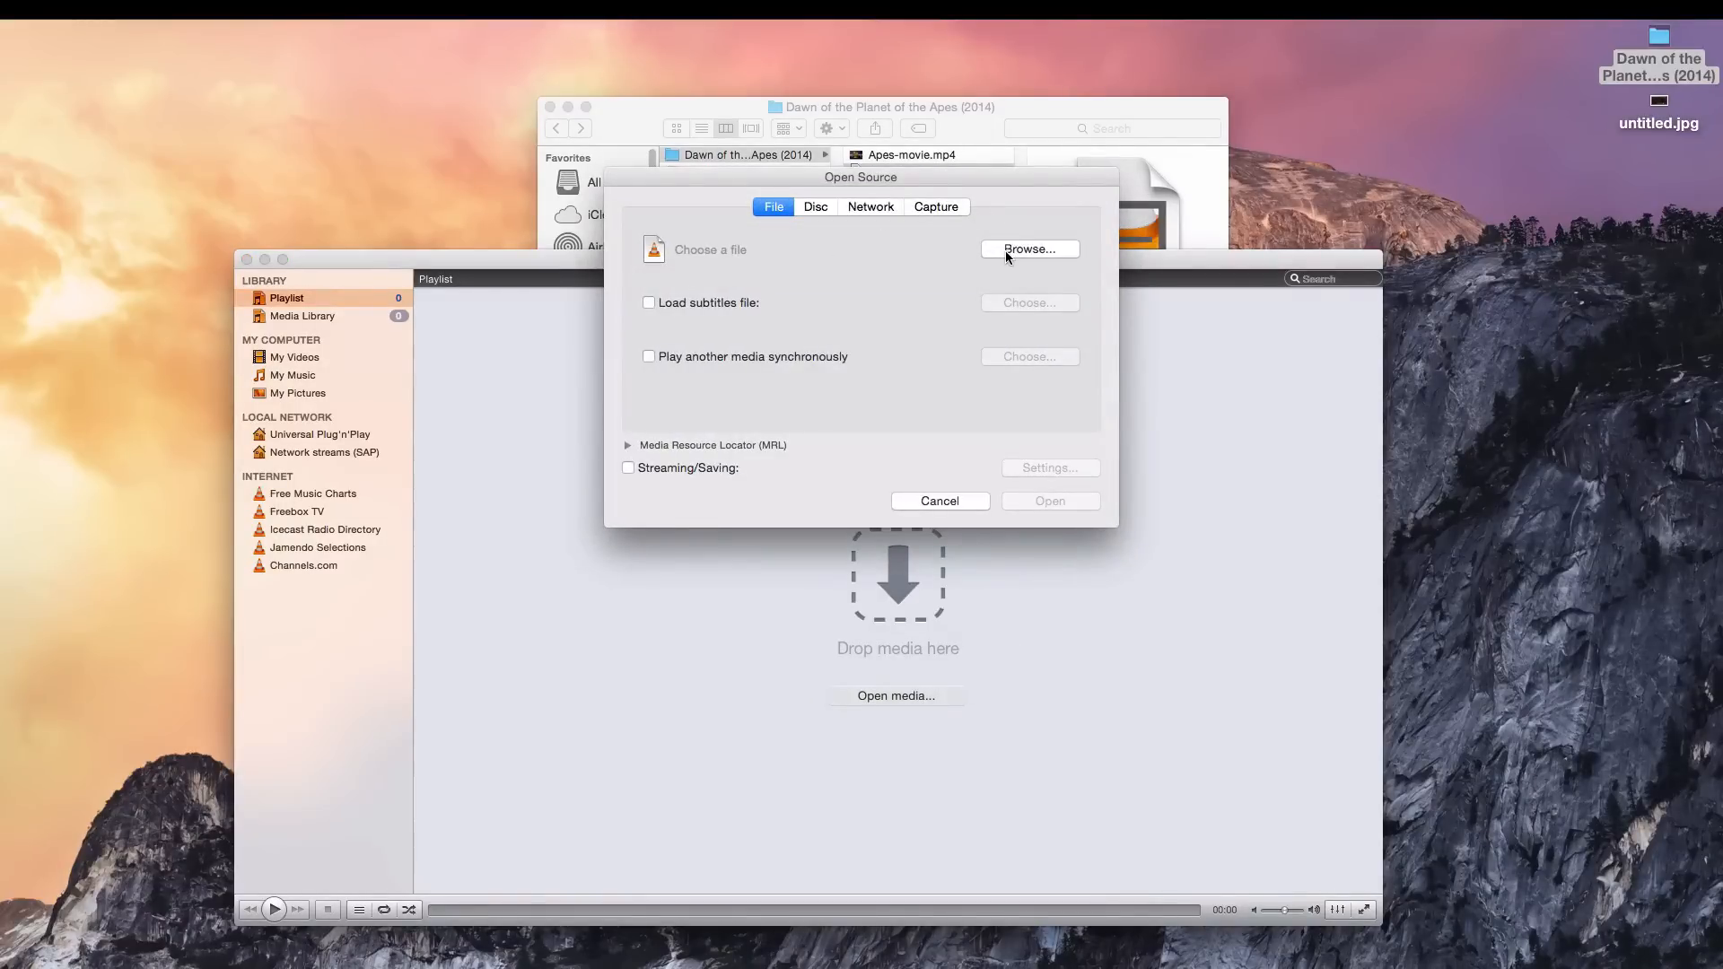
click(1029, 248)
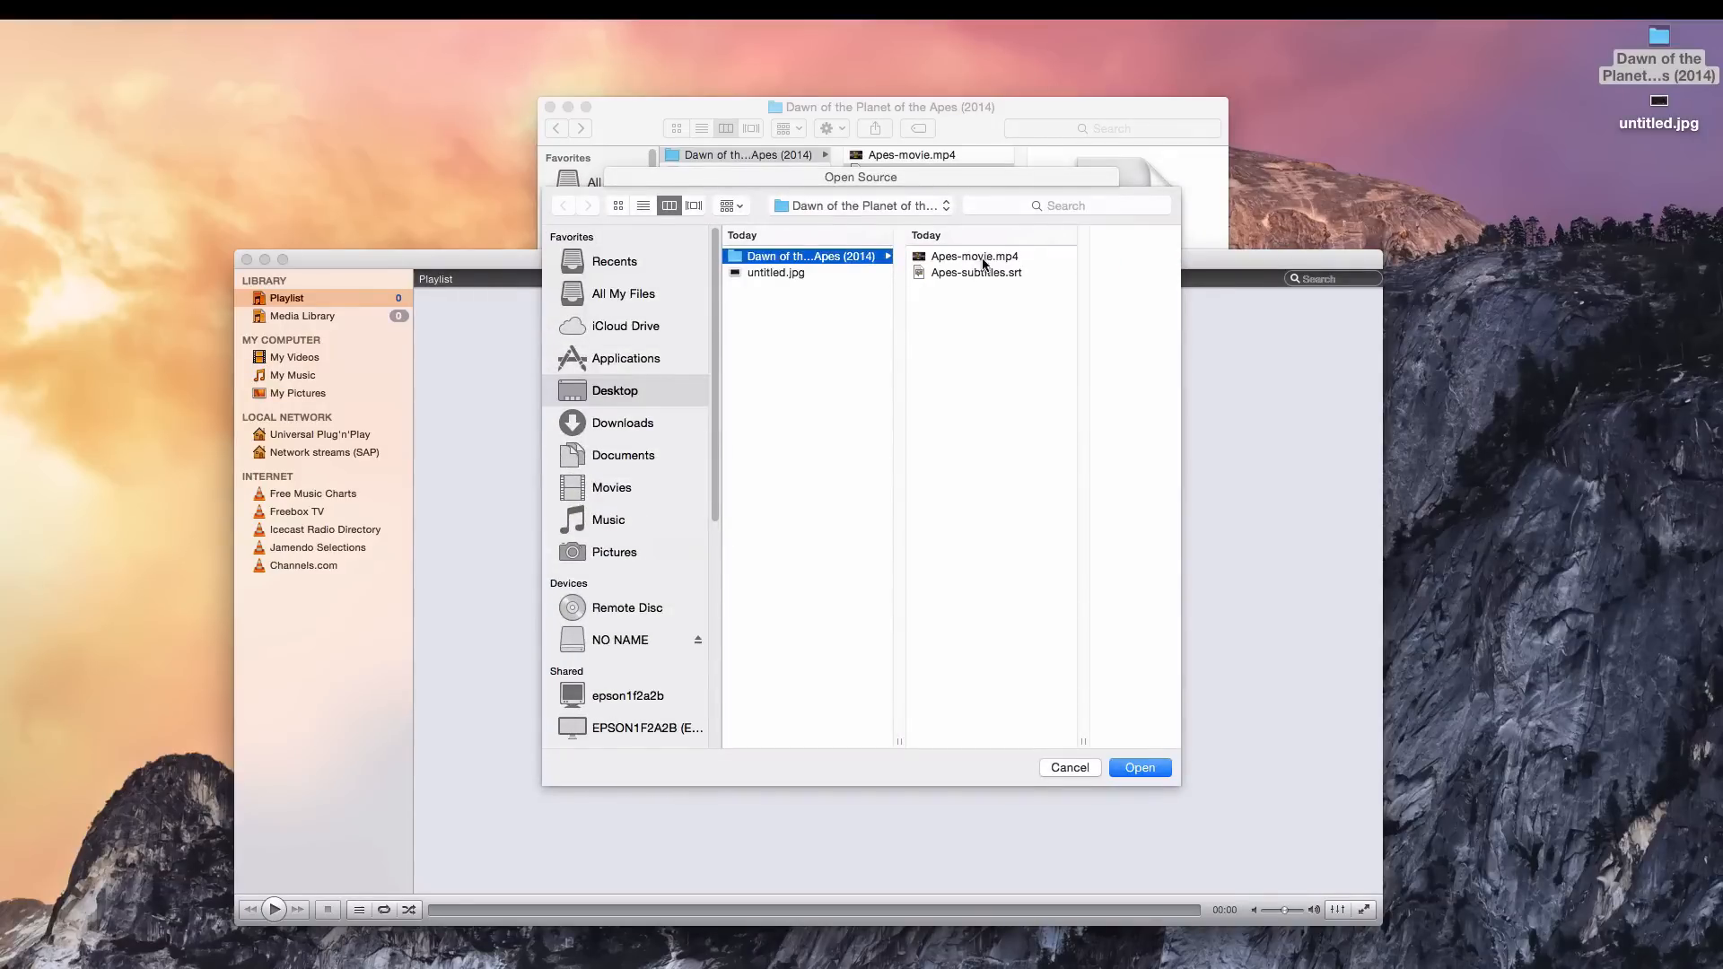
click(1139, 767)
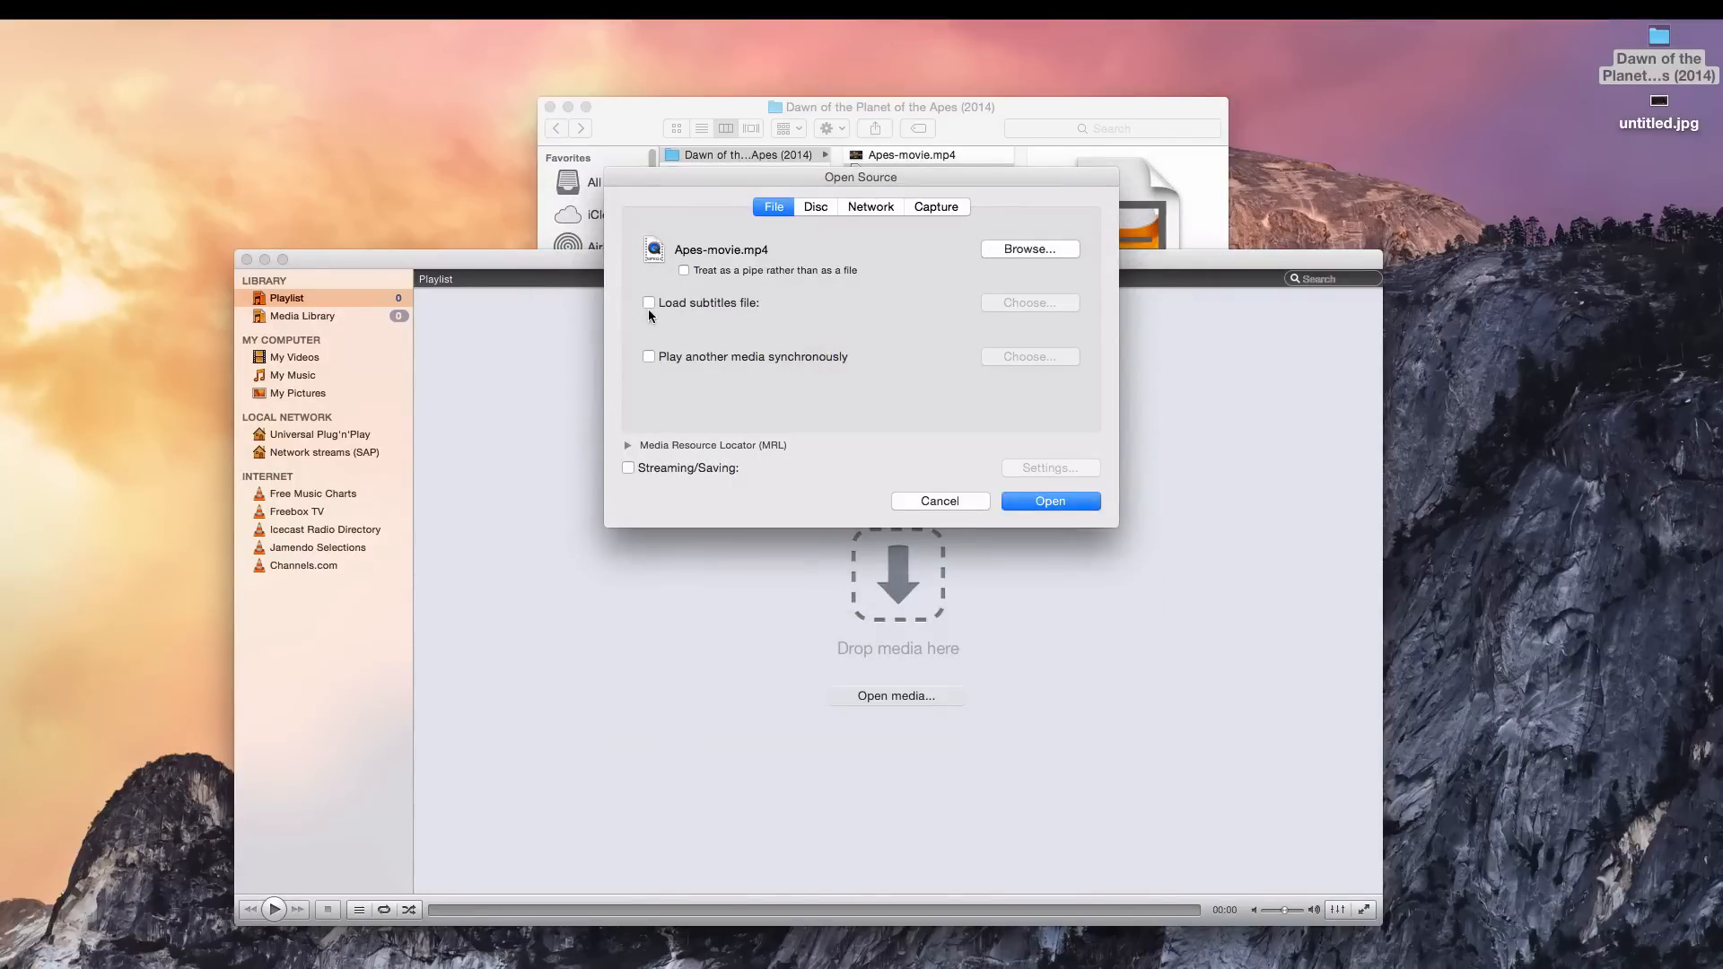
mouse_move(771, 314)
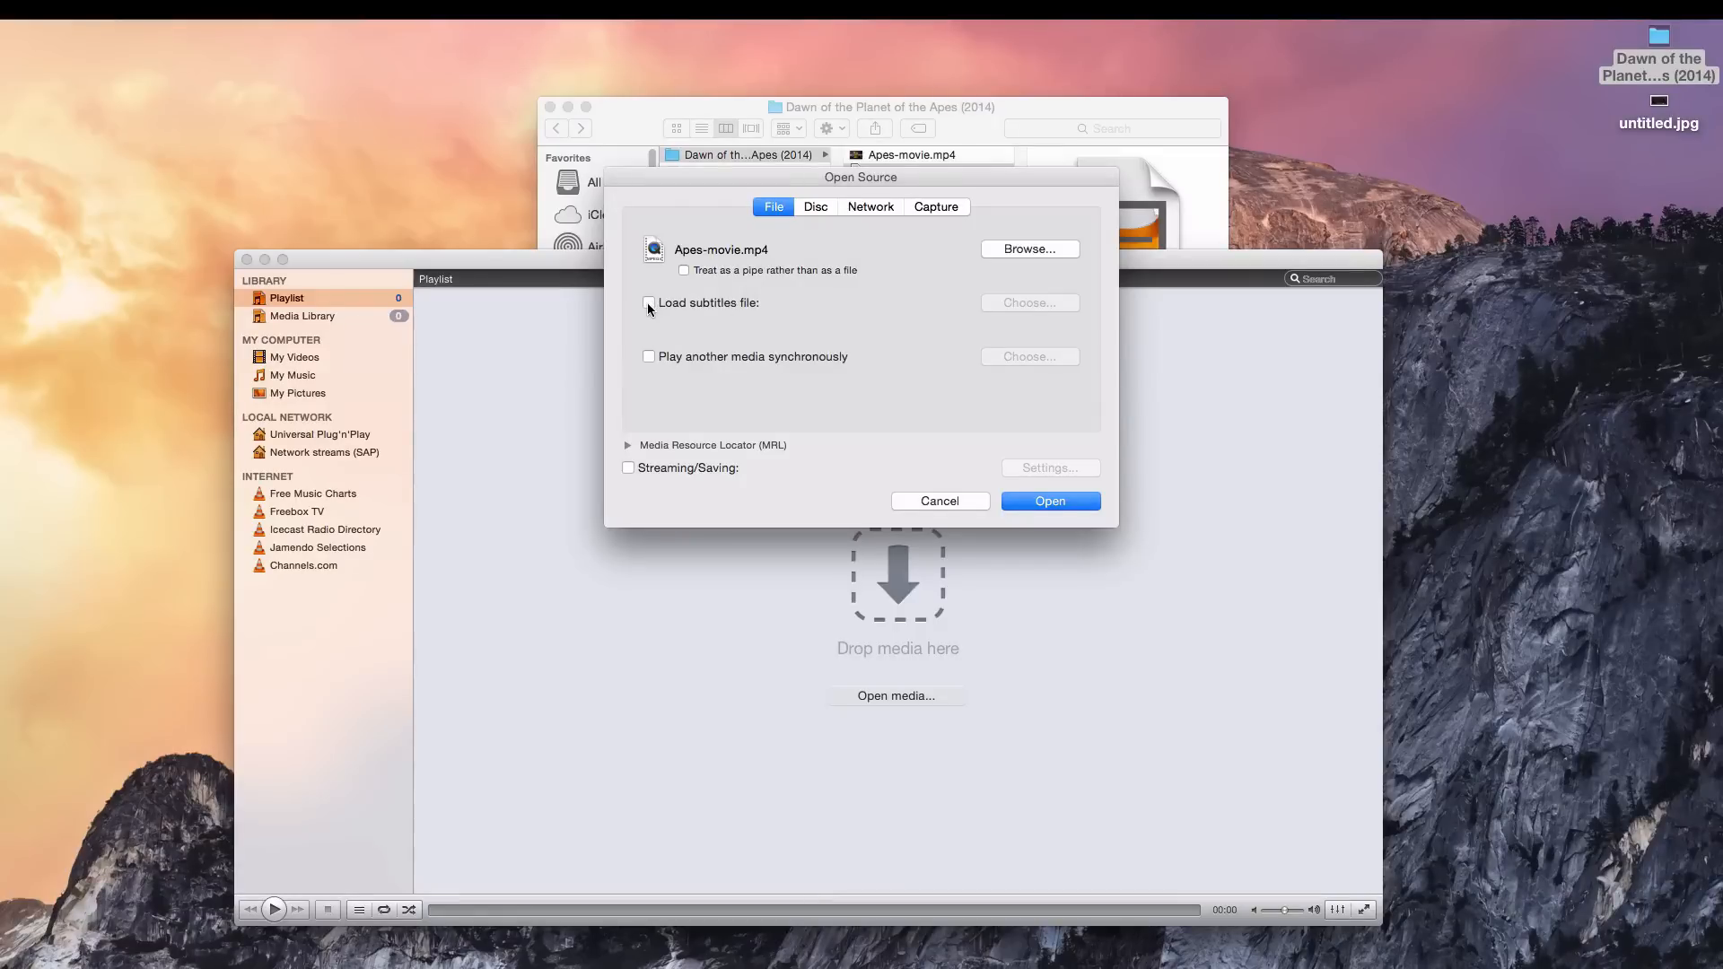
click(647, 302)
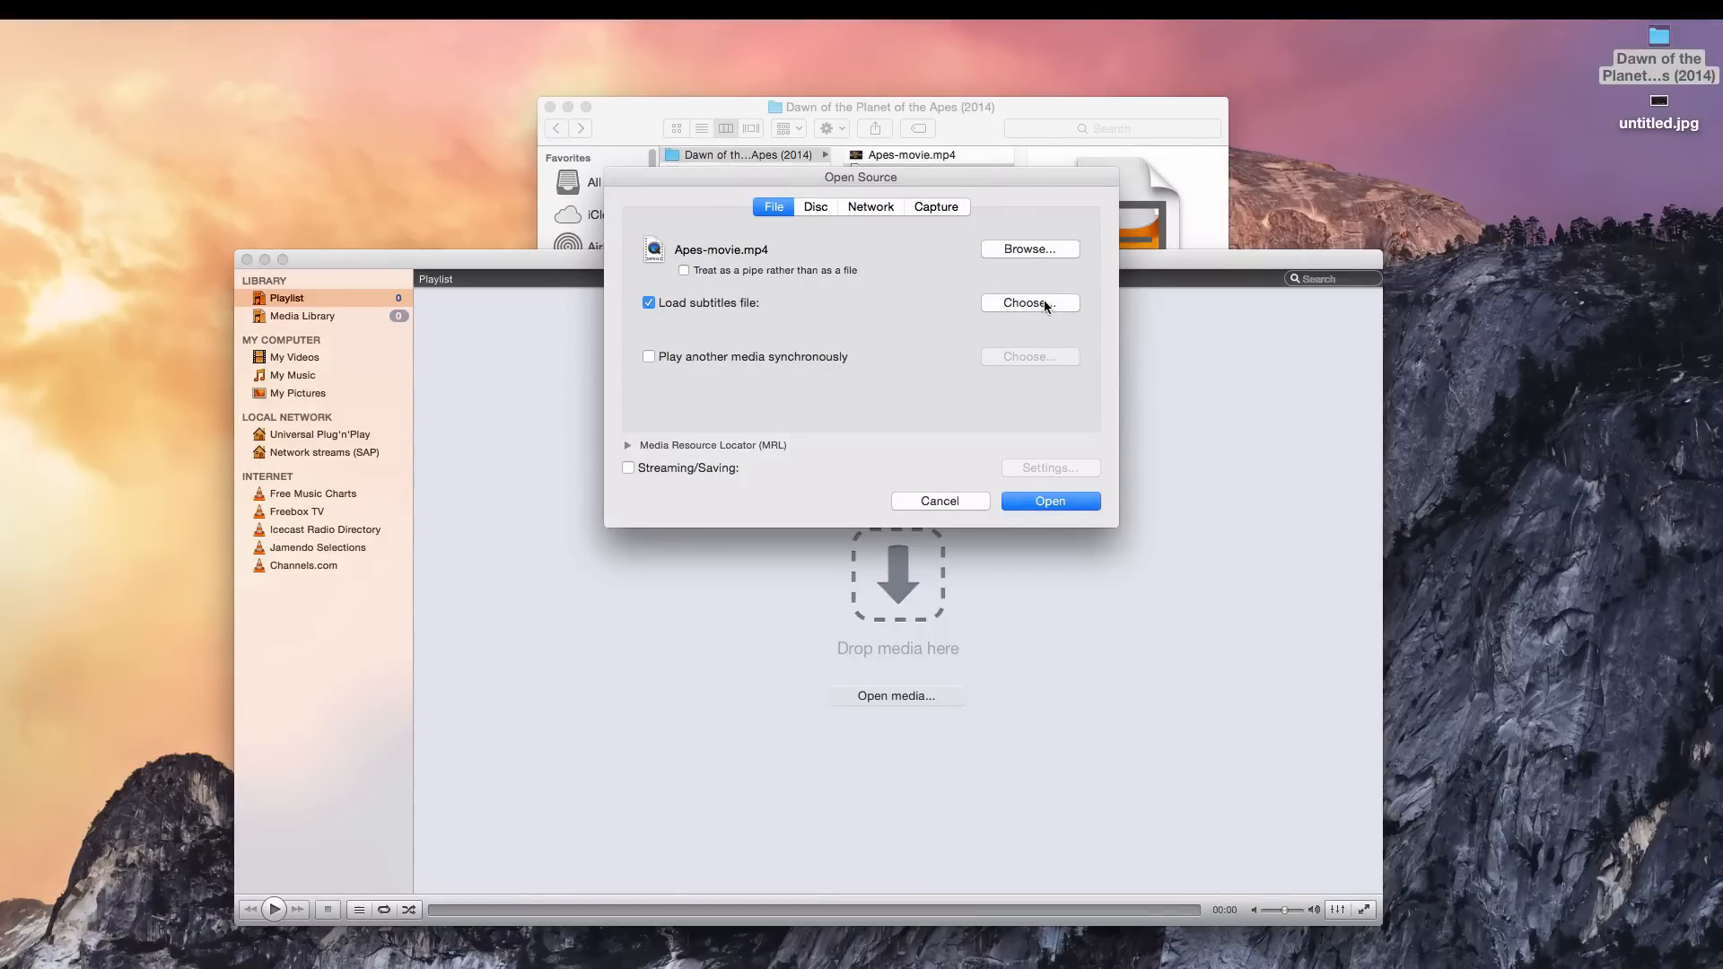
Attach Apes-subtitles.srt with Normal font size and Center alignment, and confirm.
click(1029, 303)
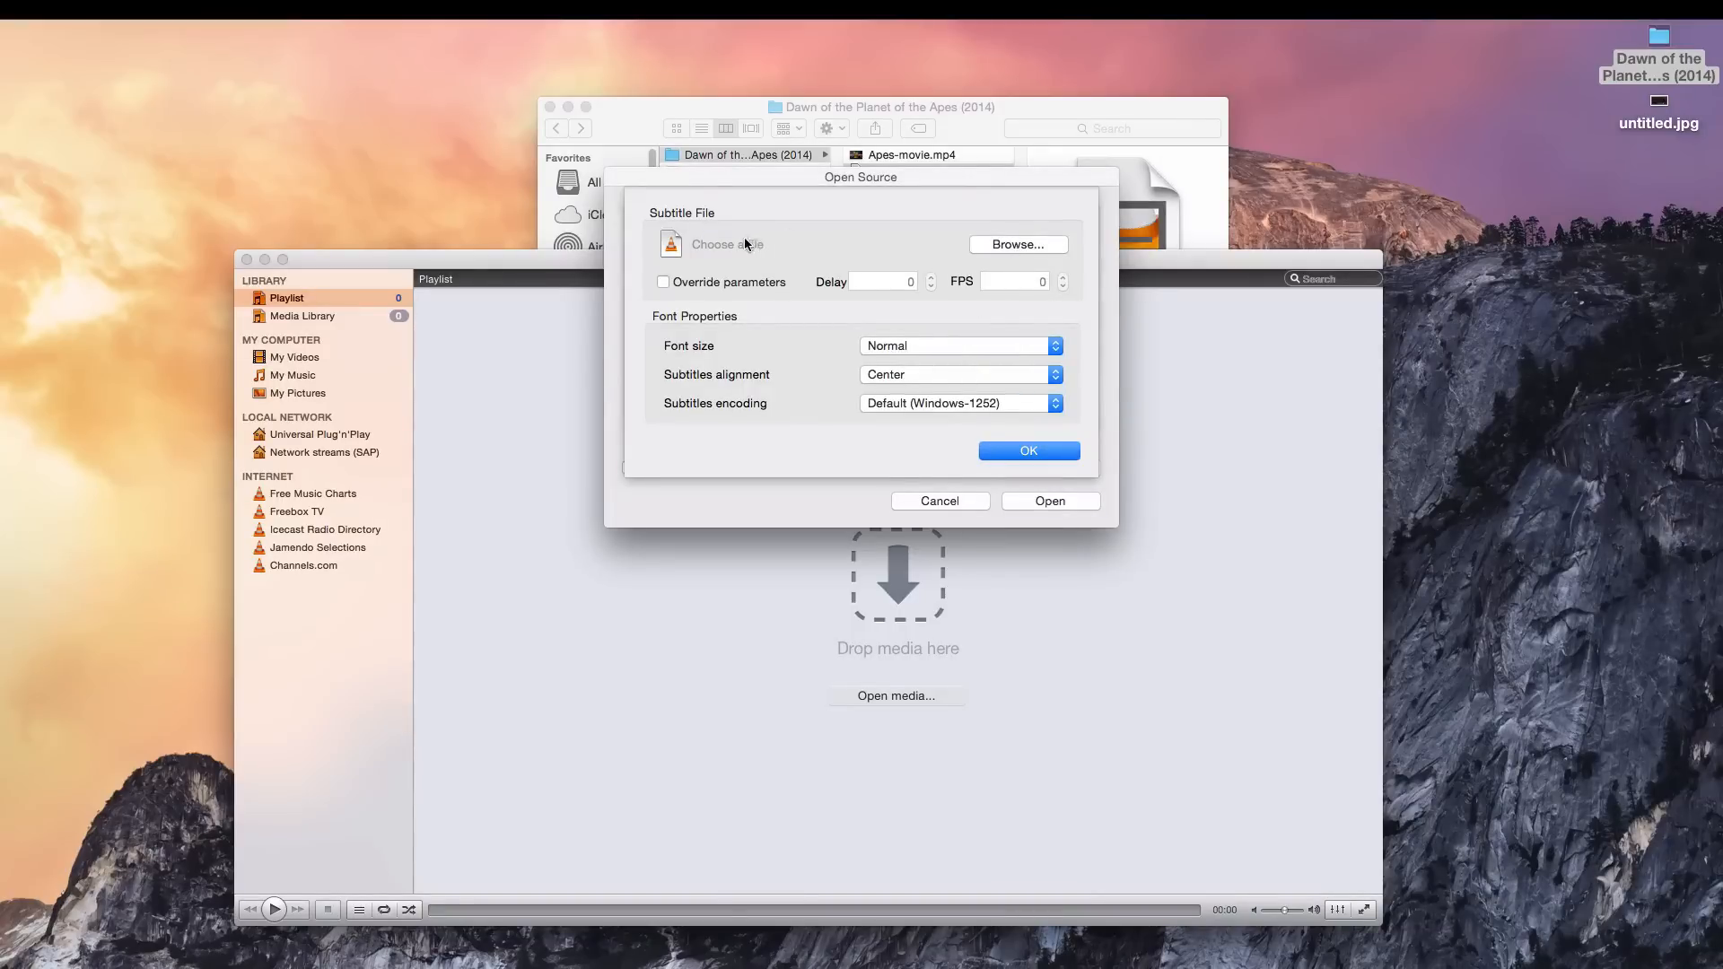
click(1018, 244)
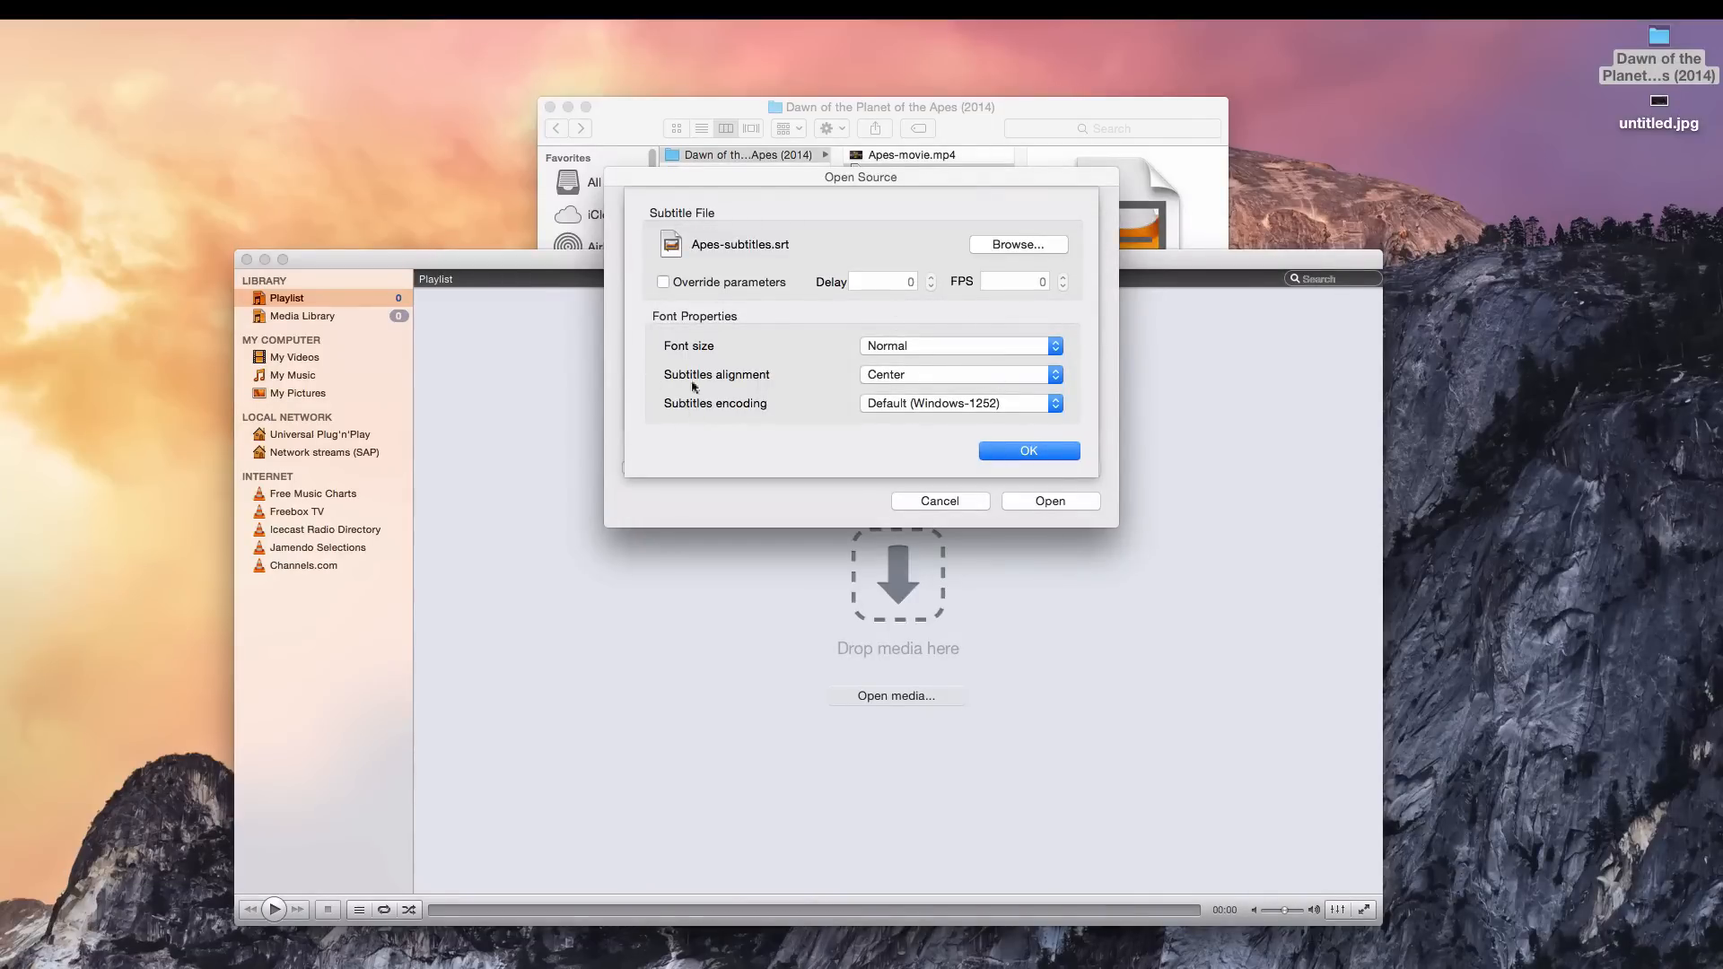
click(960, 345)
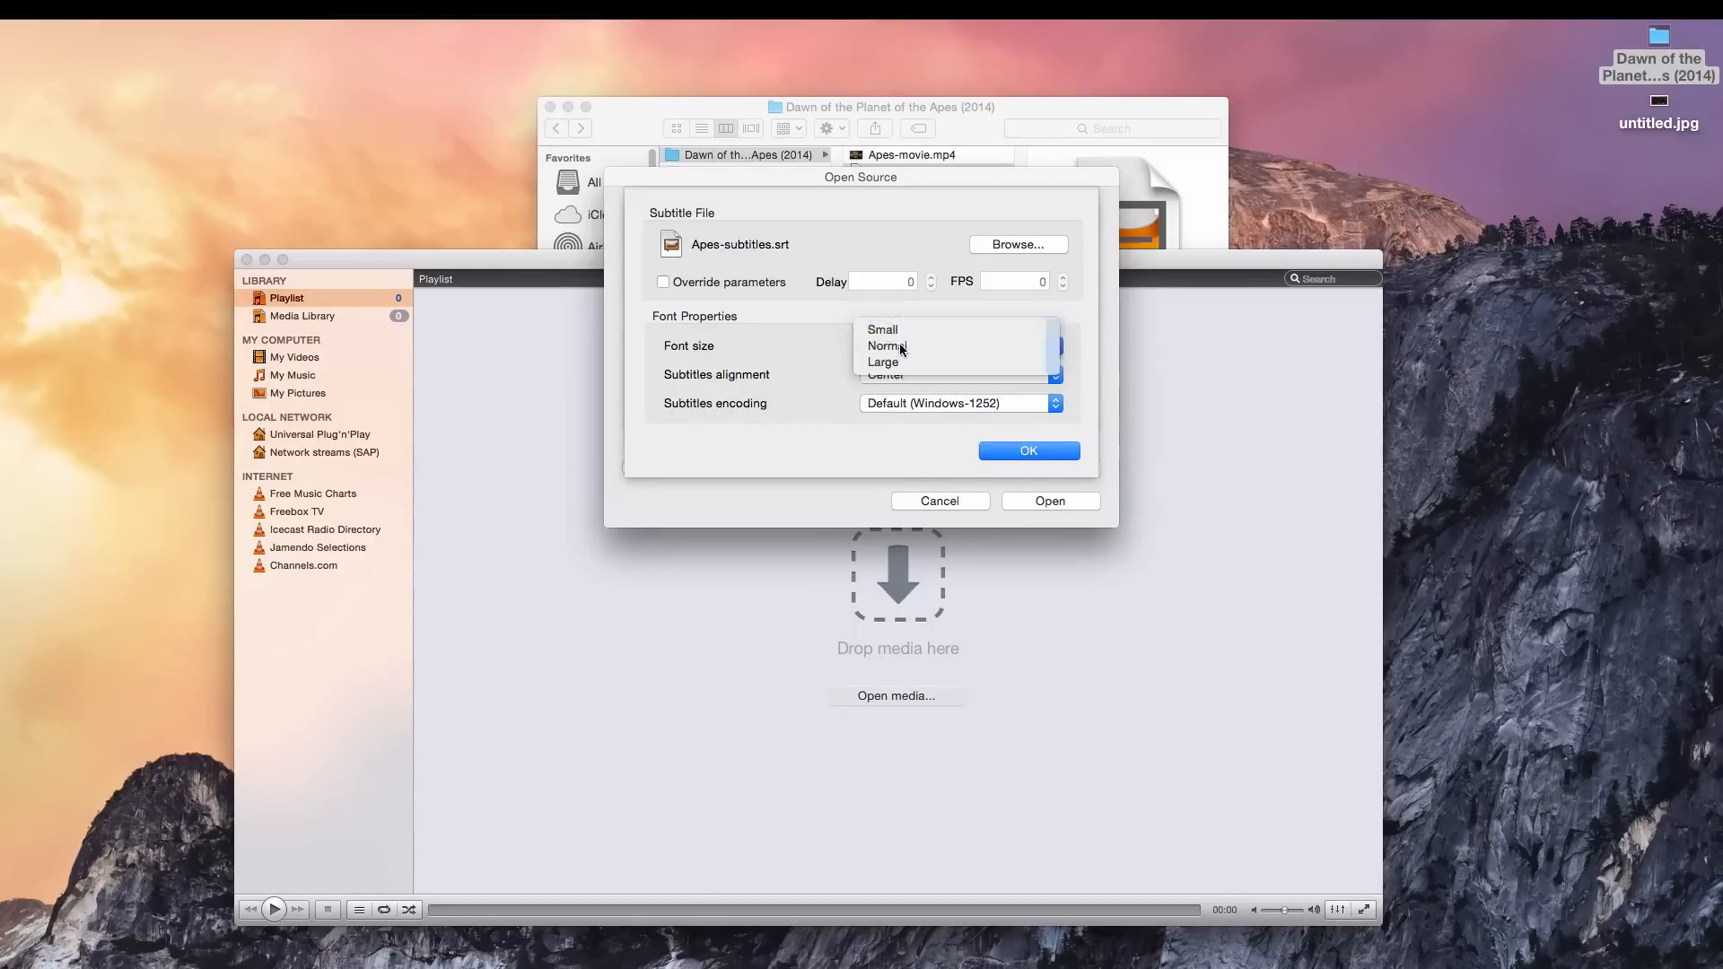
click(887, 345)
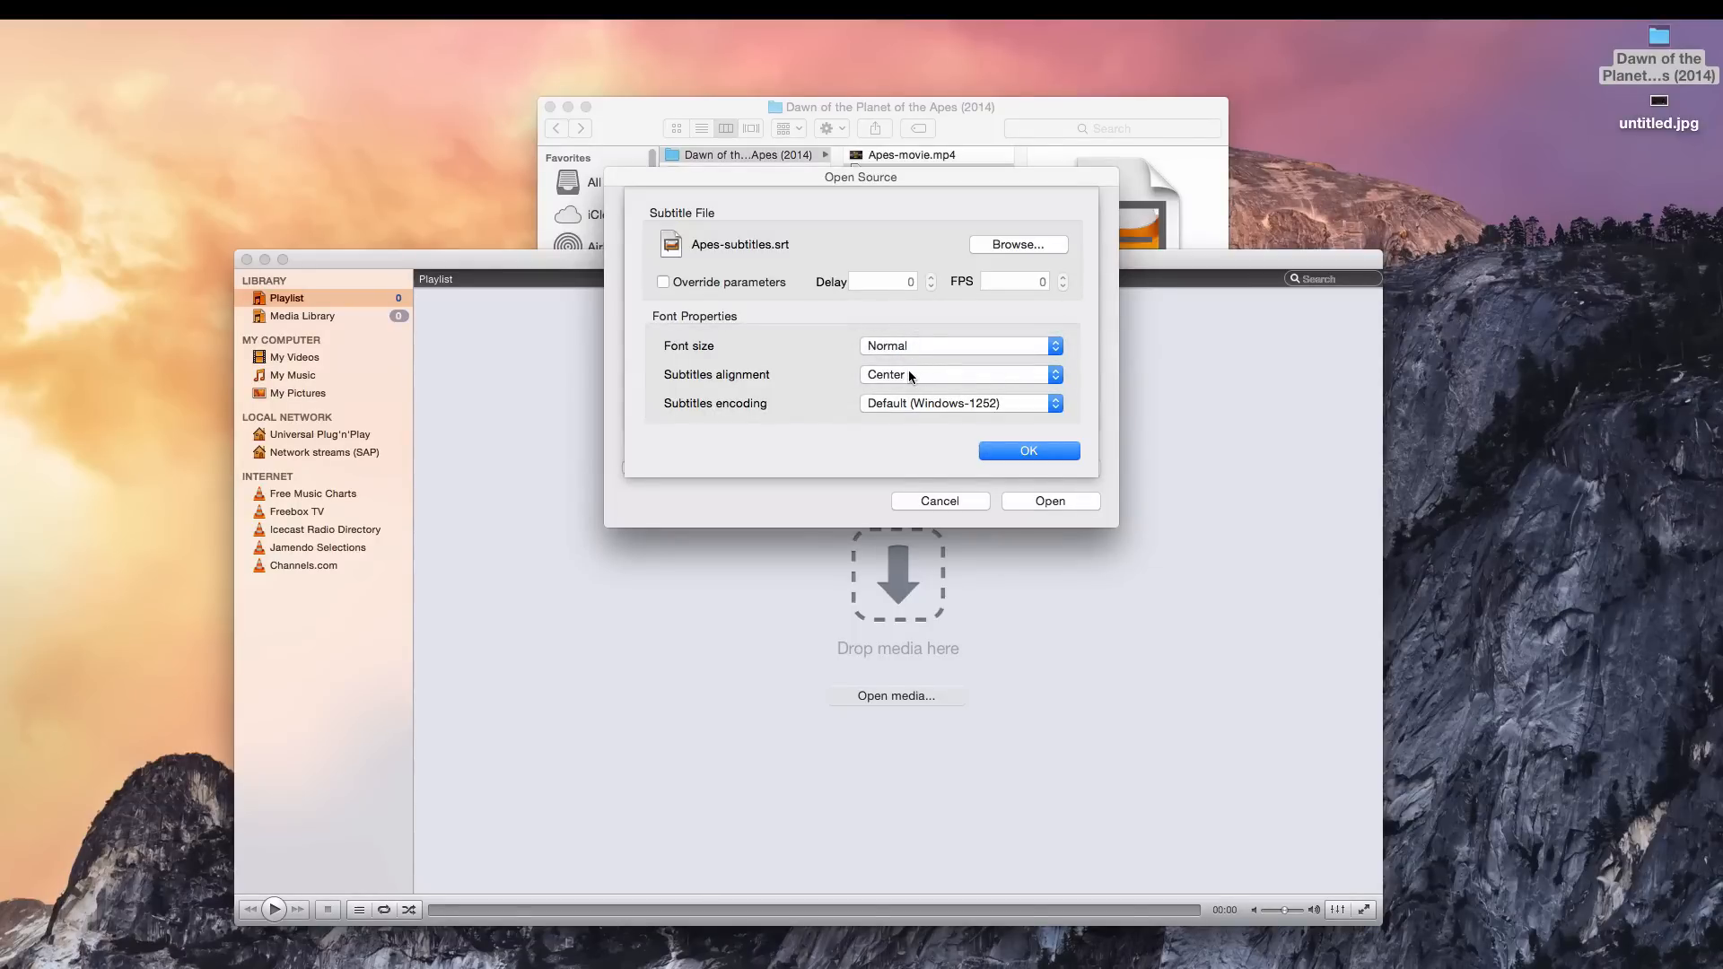
click(955, 374)
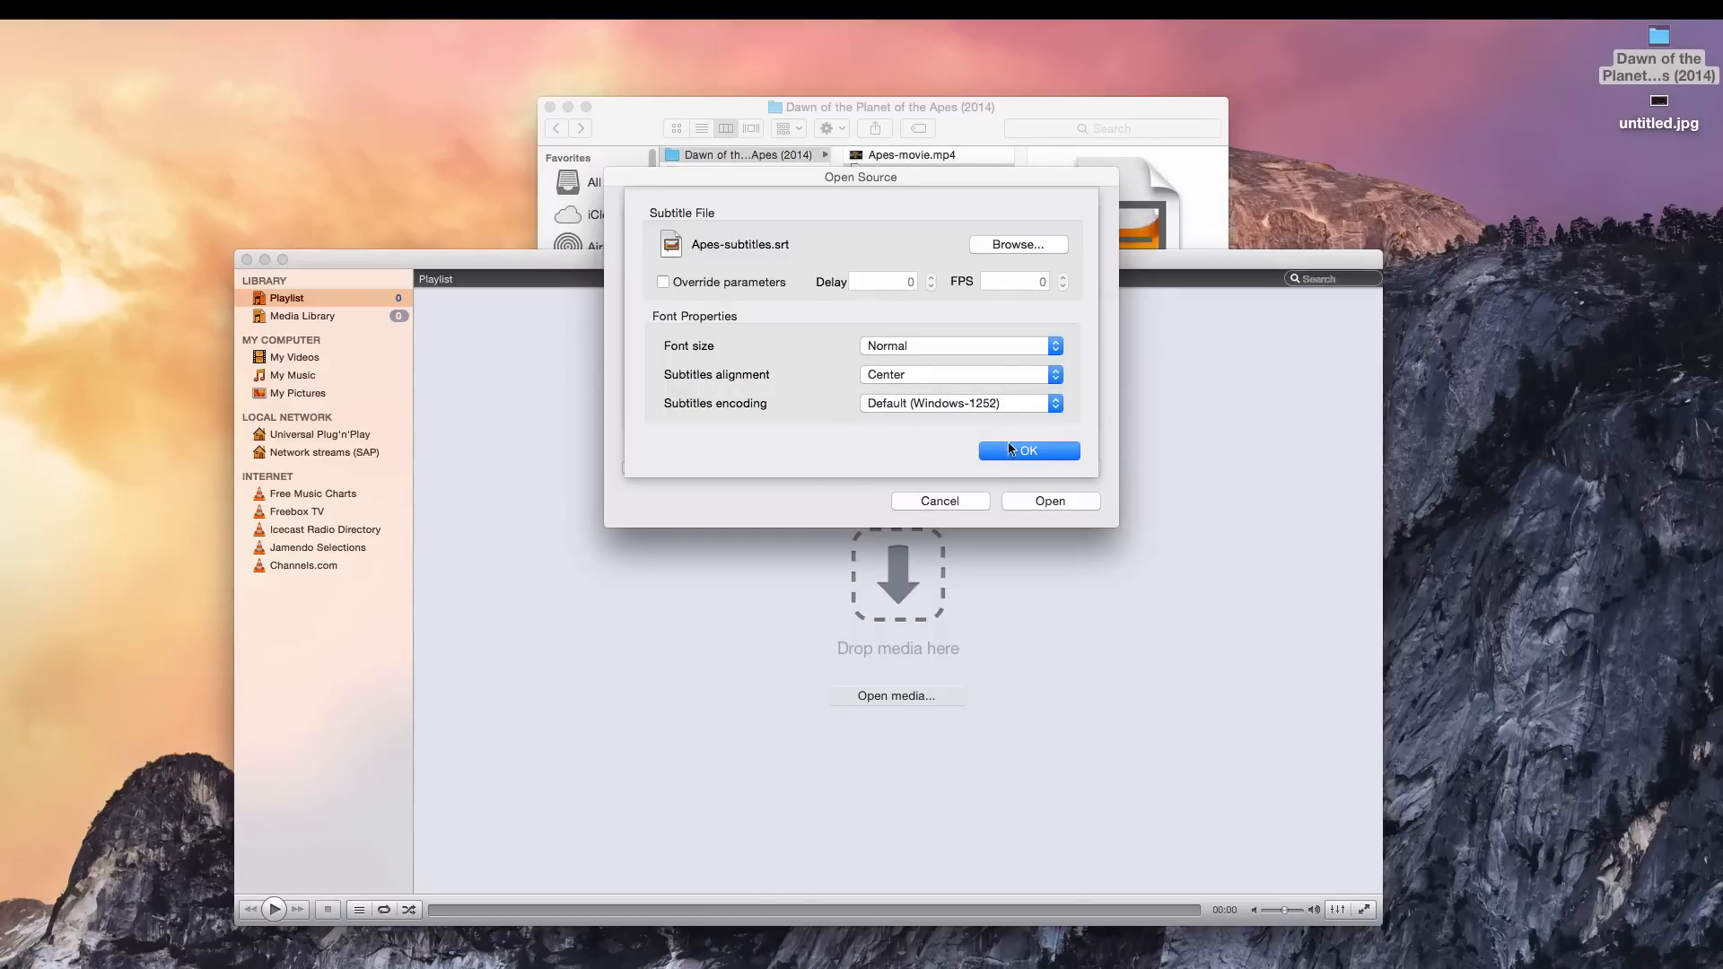
mouse_move(1038, 440)
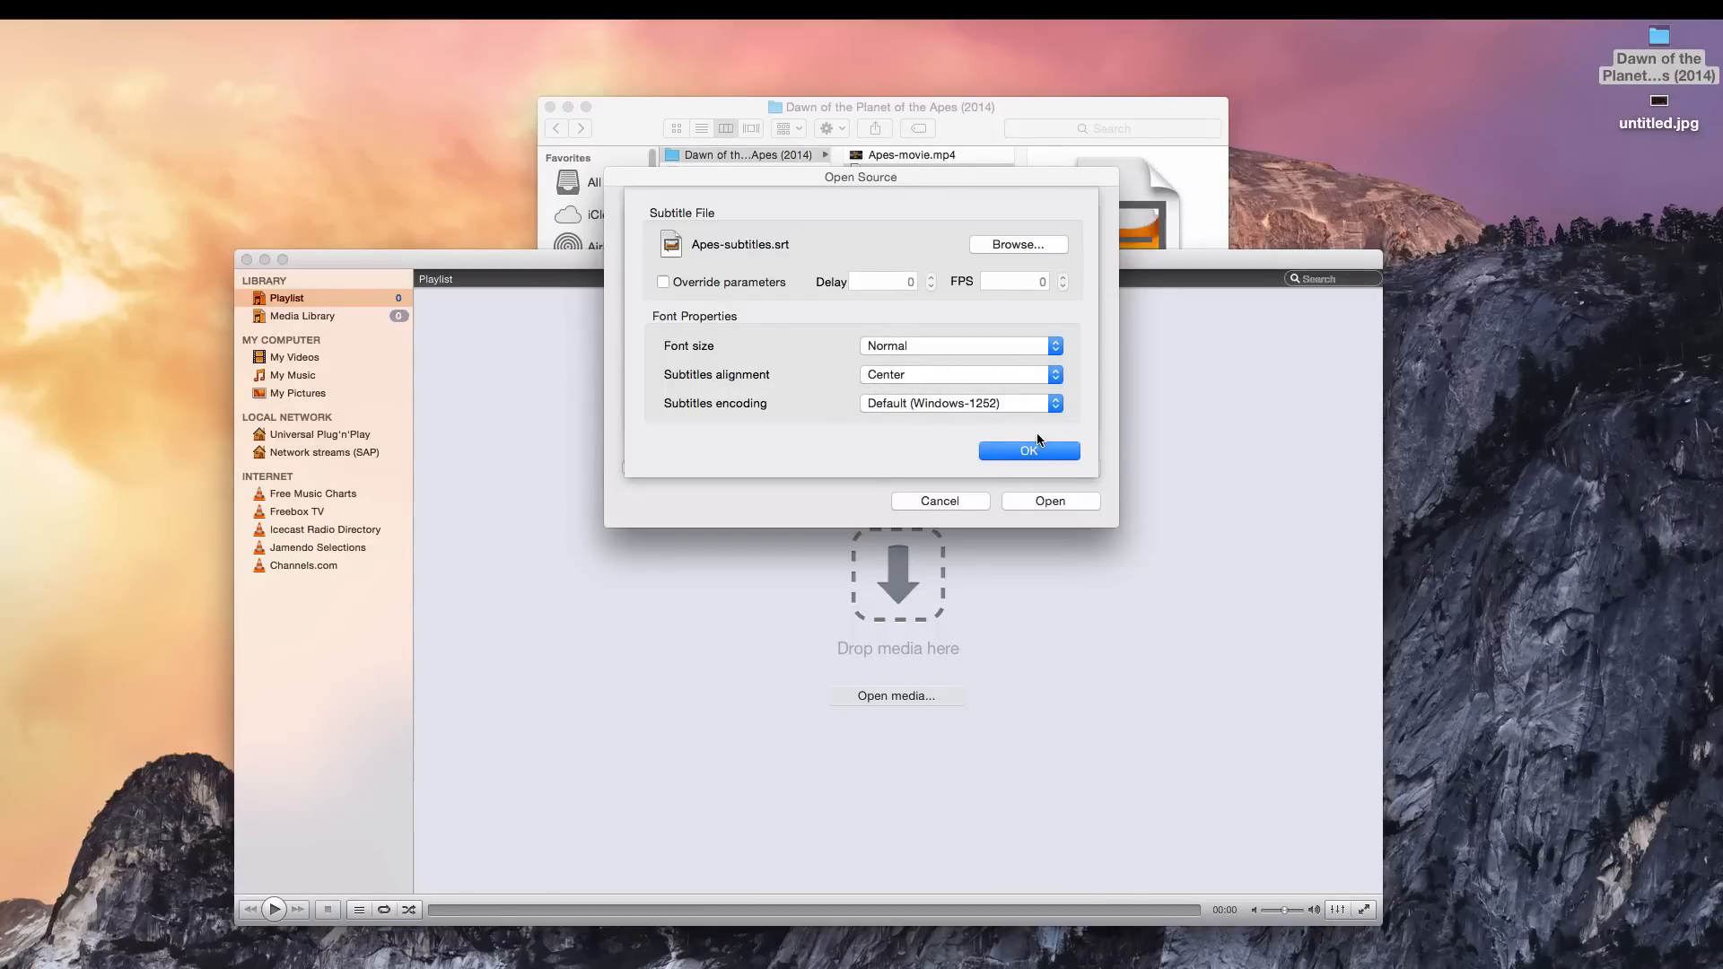
click(1028, 450)
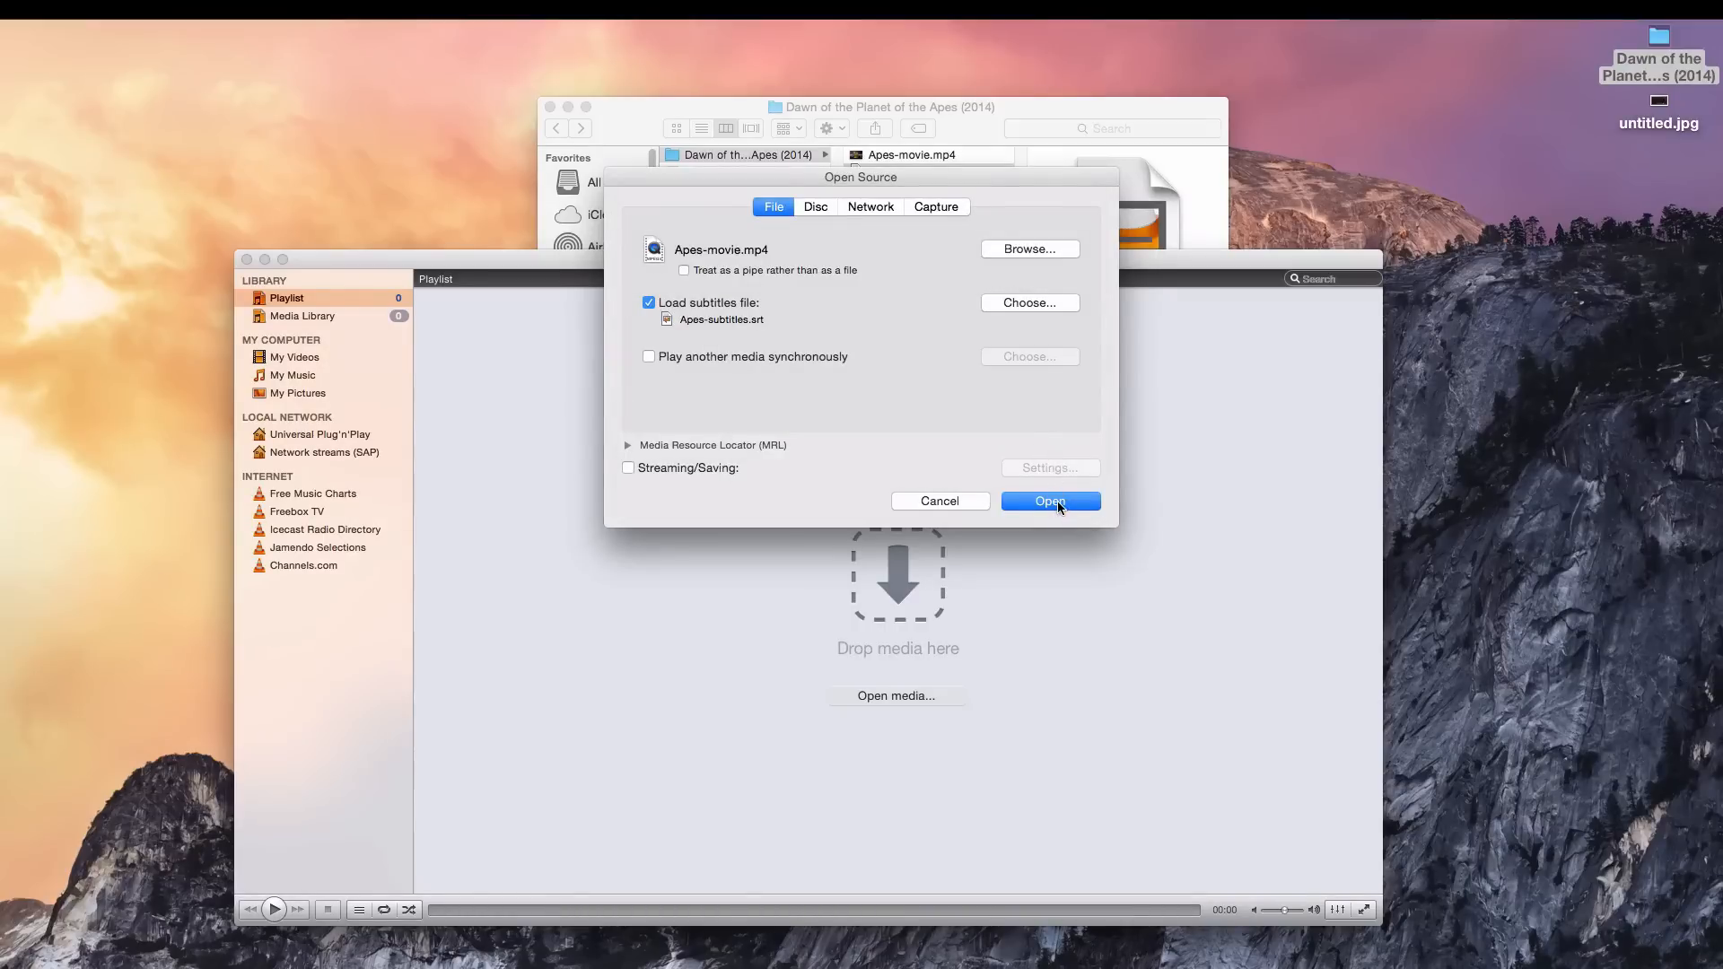
Play Apes-movie.mp4, then close its playback window showing no subtitles.
click(1050, 501)
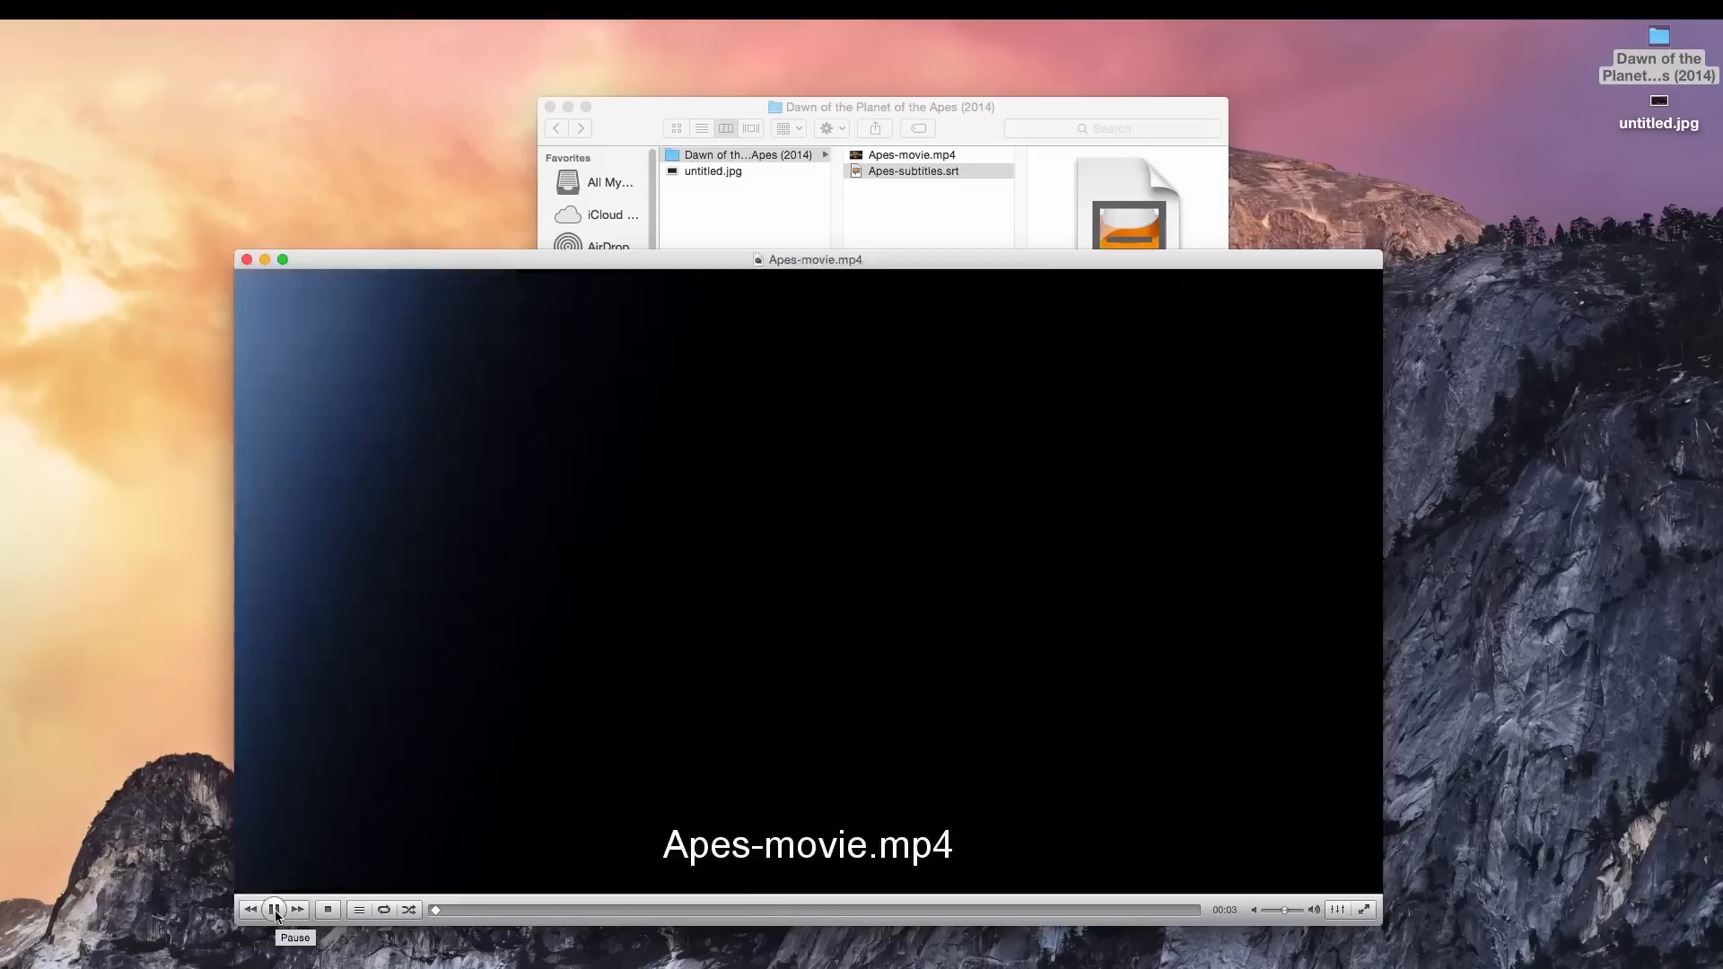
click(276, 909)
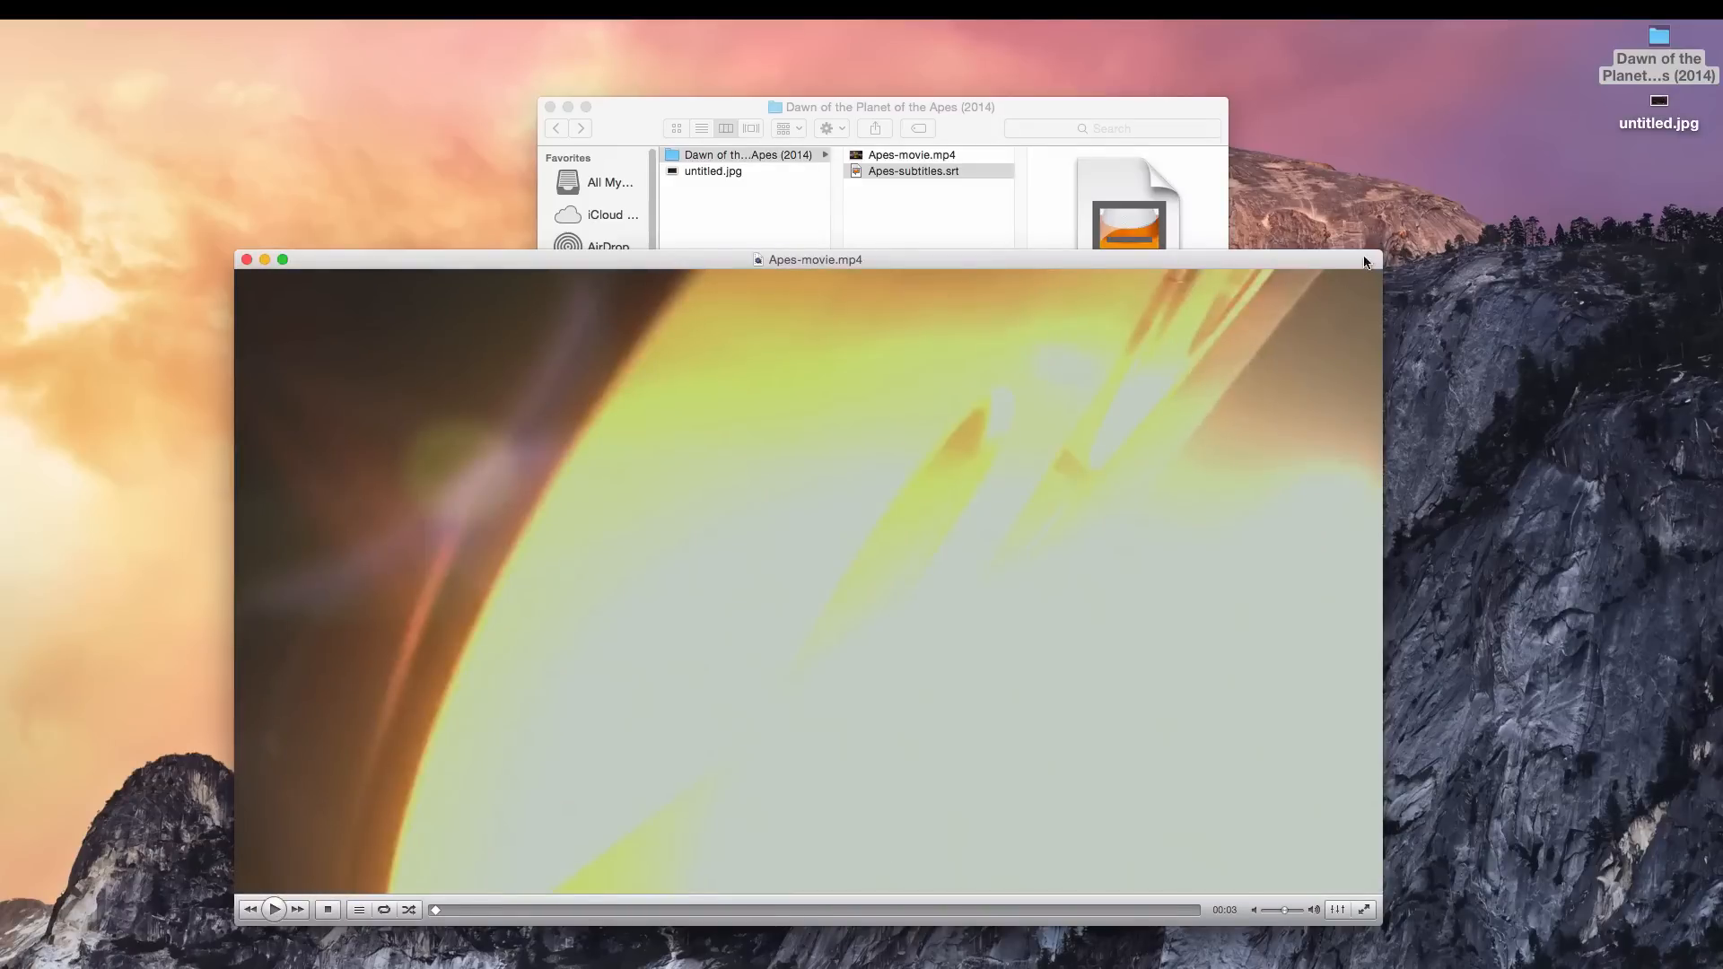
mouse_move(1341, 936)
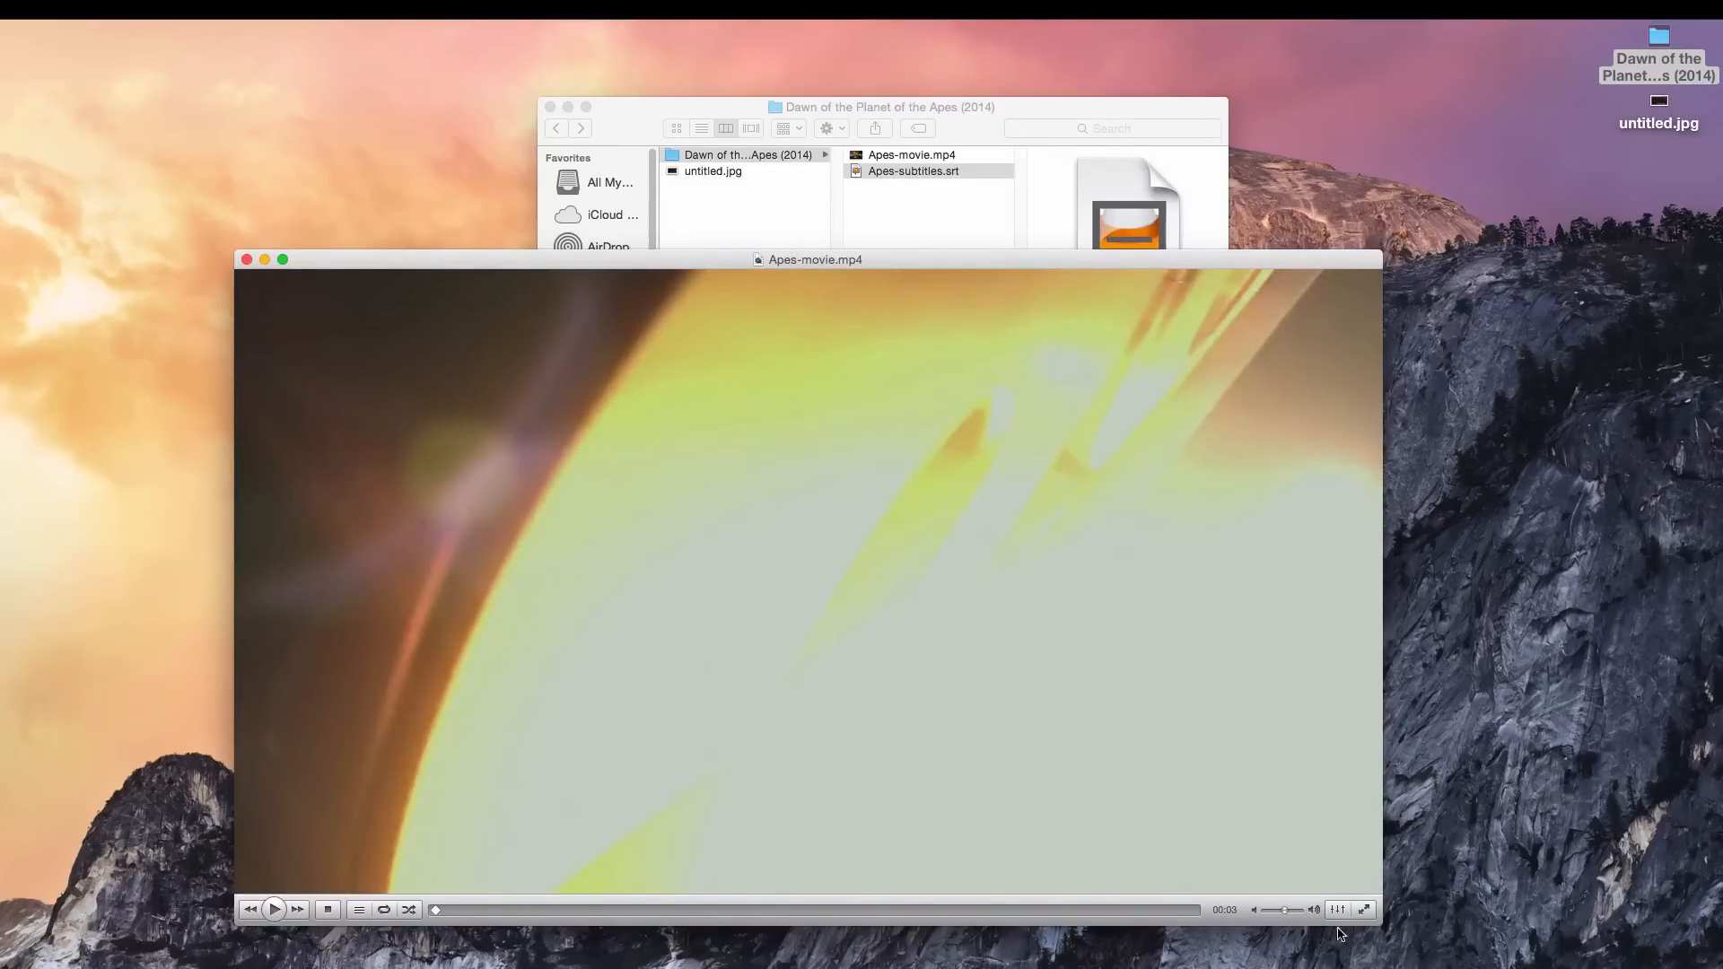
click(1366, 909)
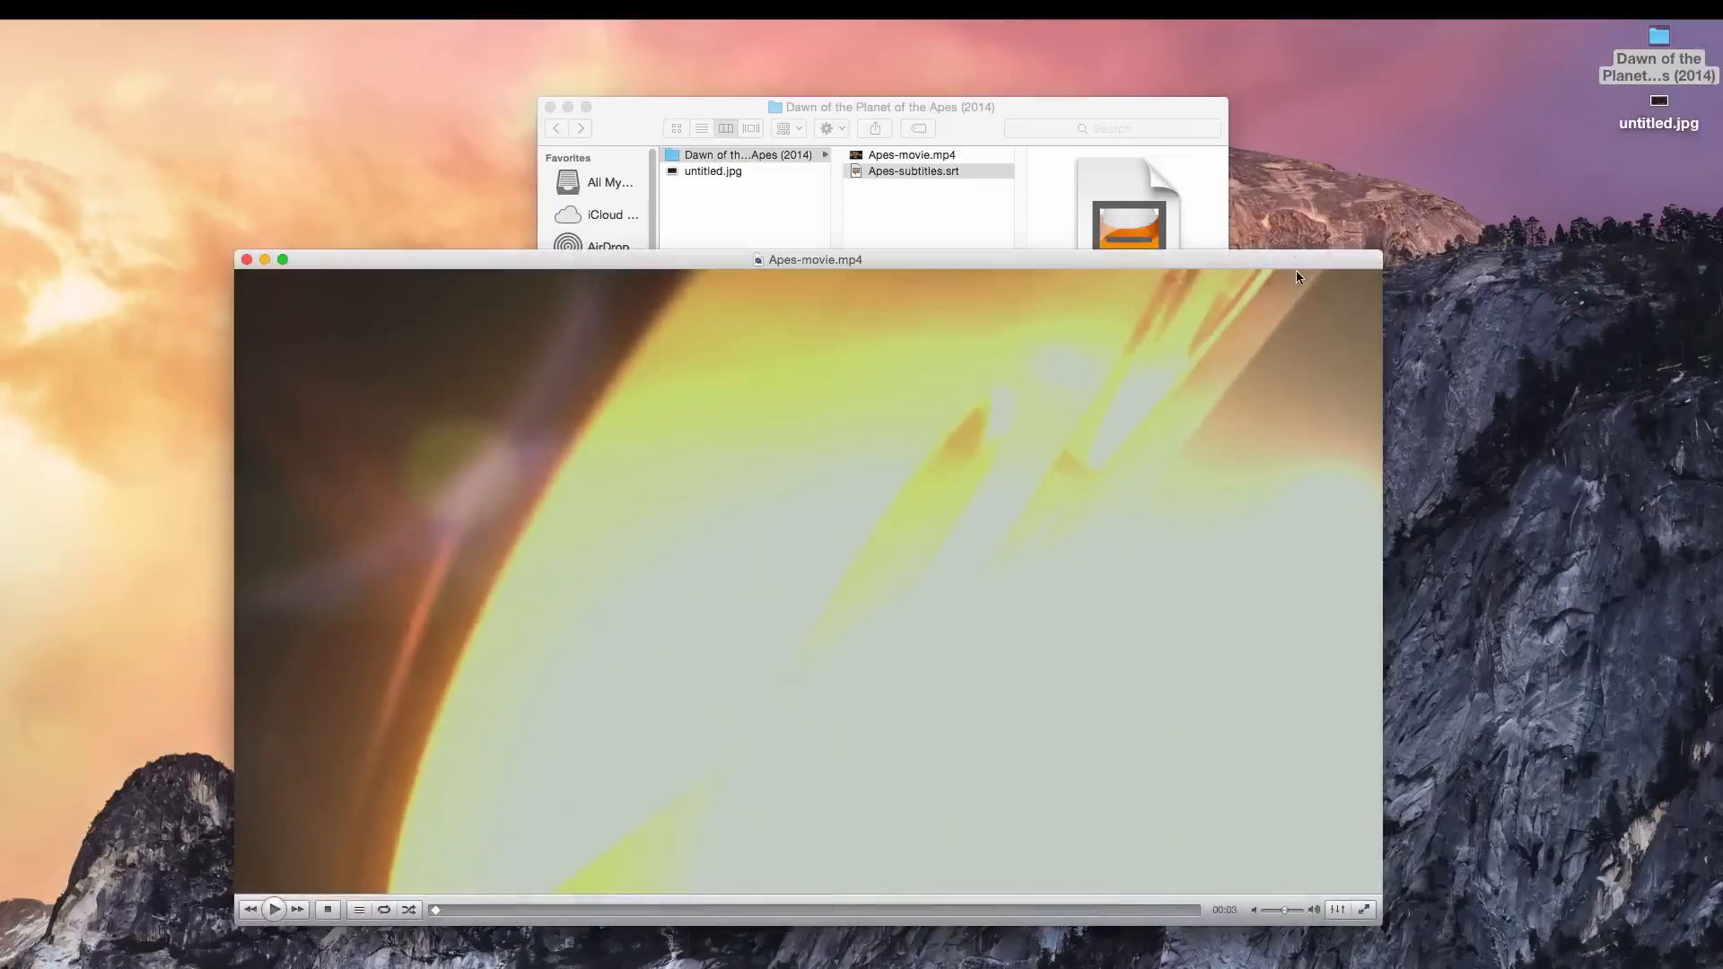
mouse_move(266, 264)
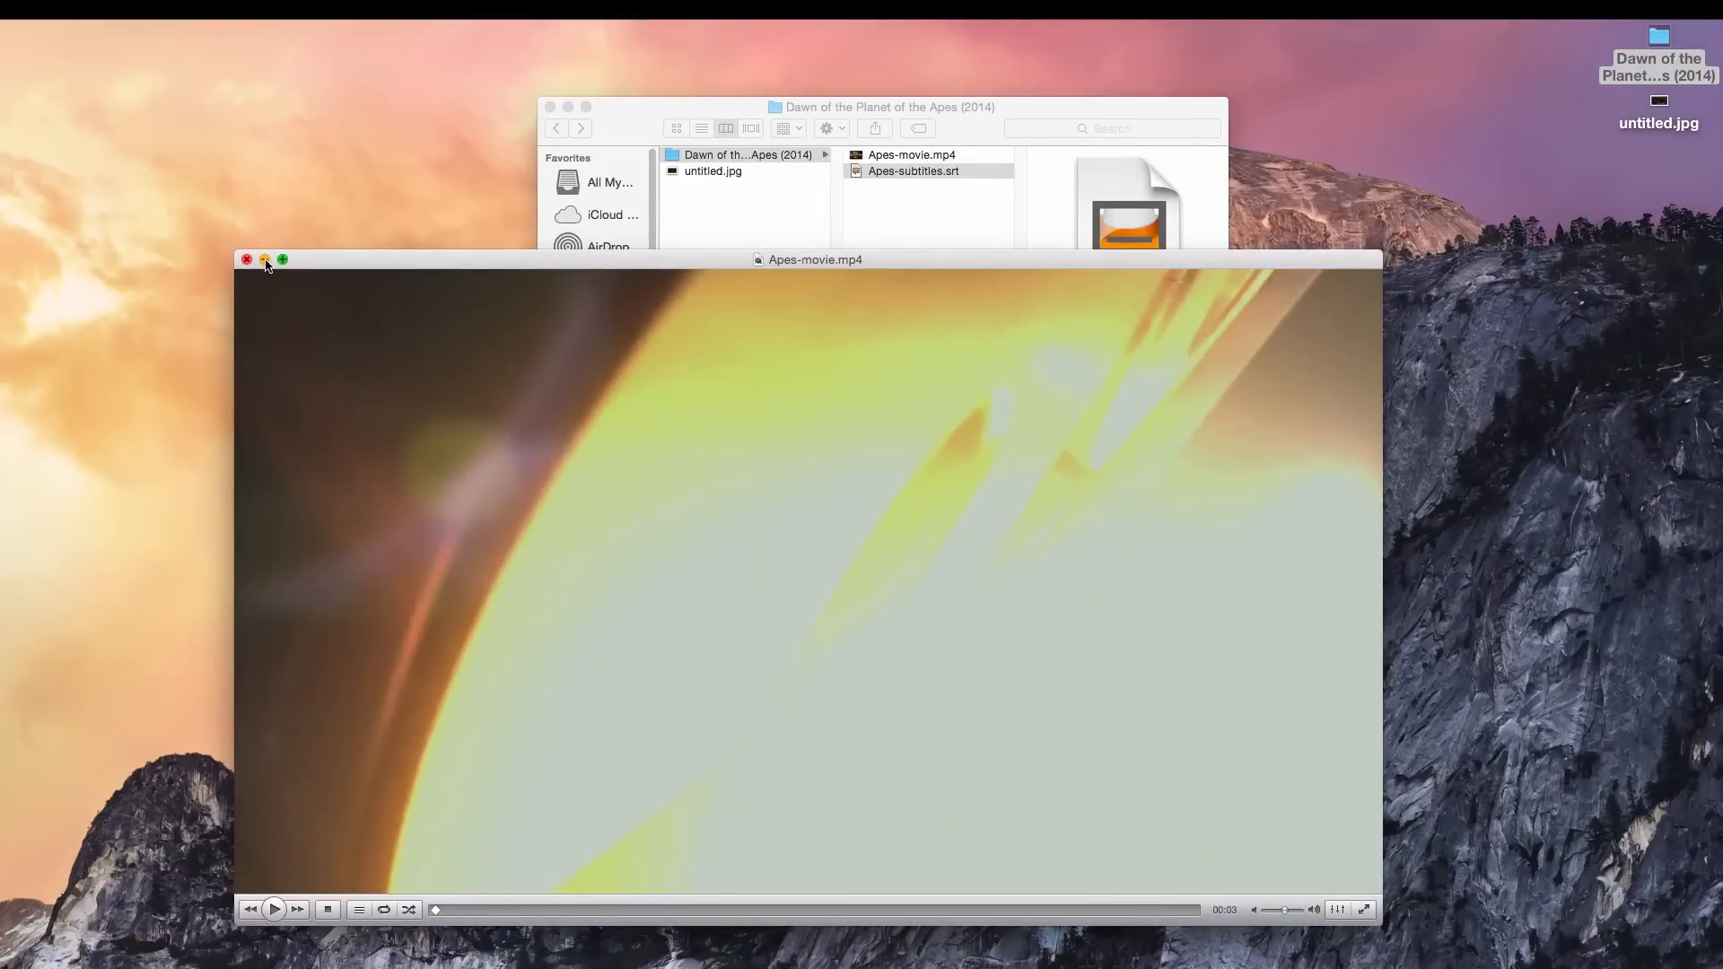
click(245, 259)
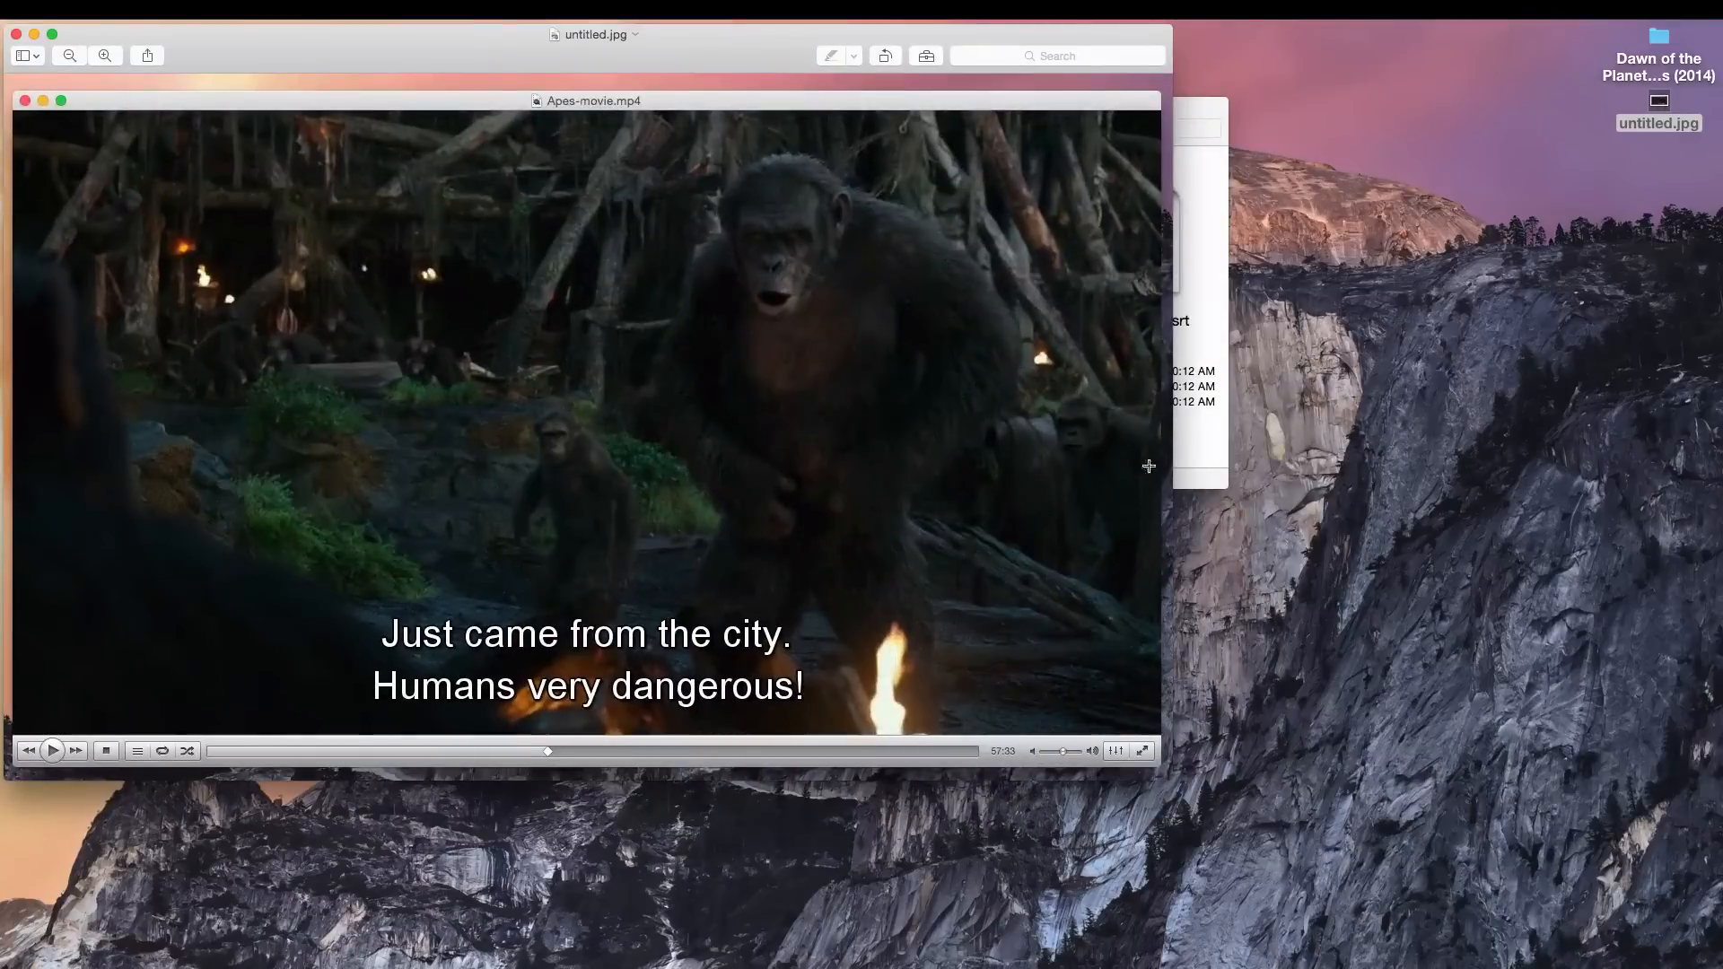
mouse_move(1158, 788)
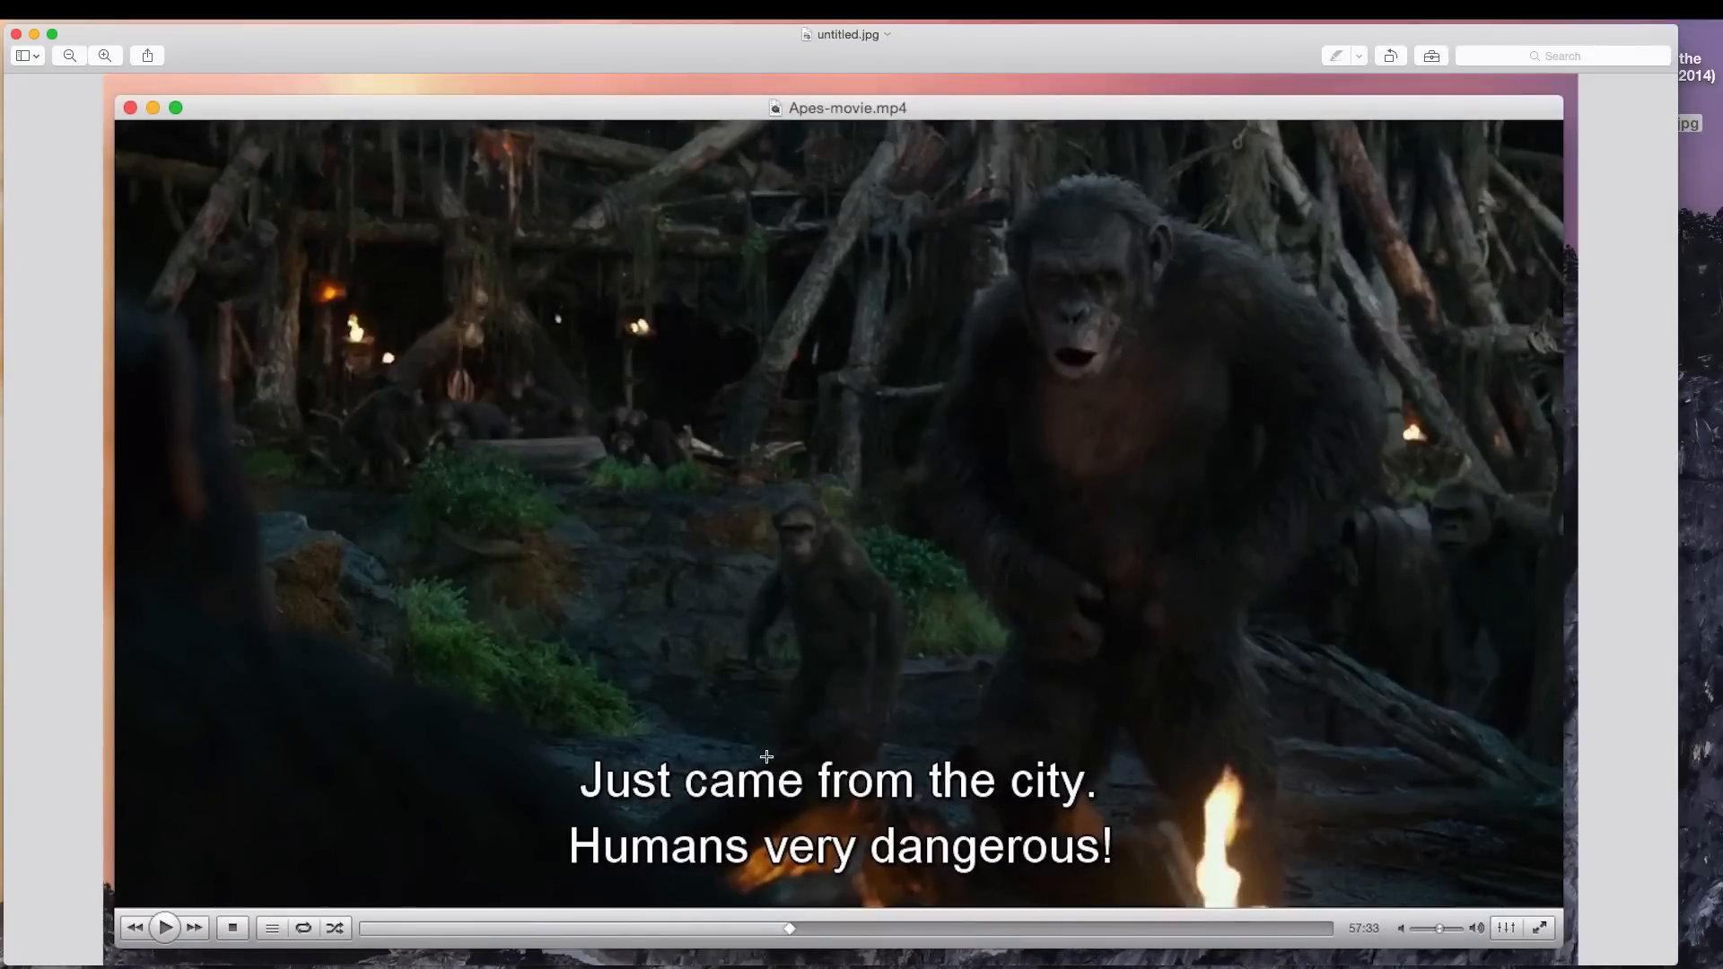
mouse_move(239, 147)
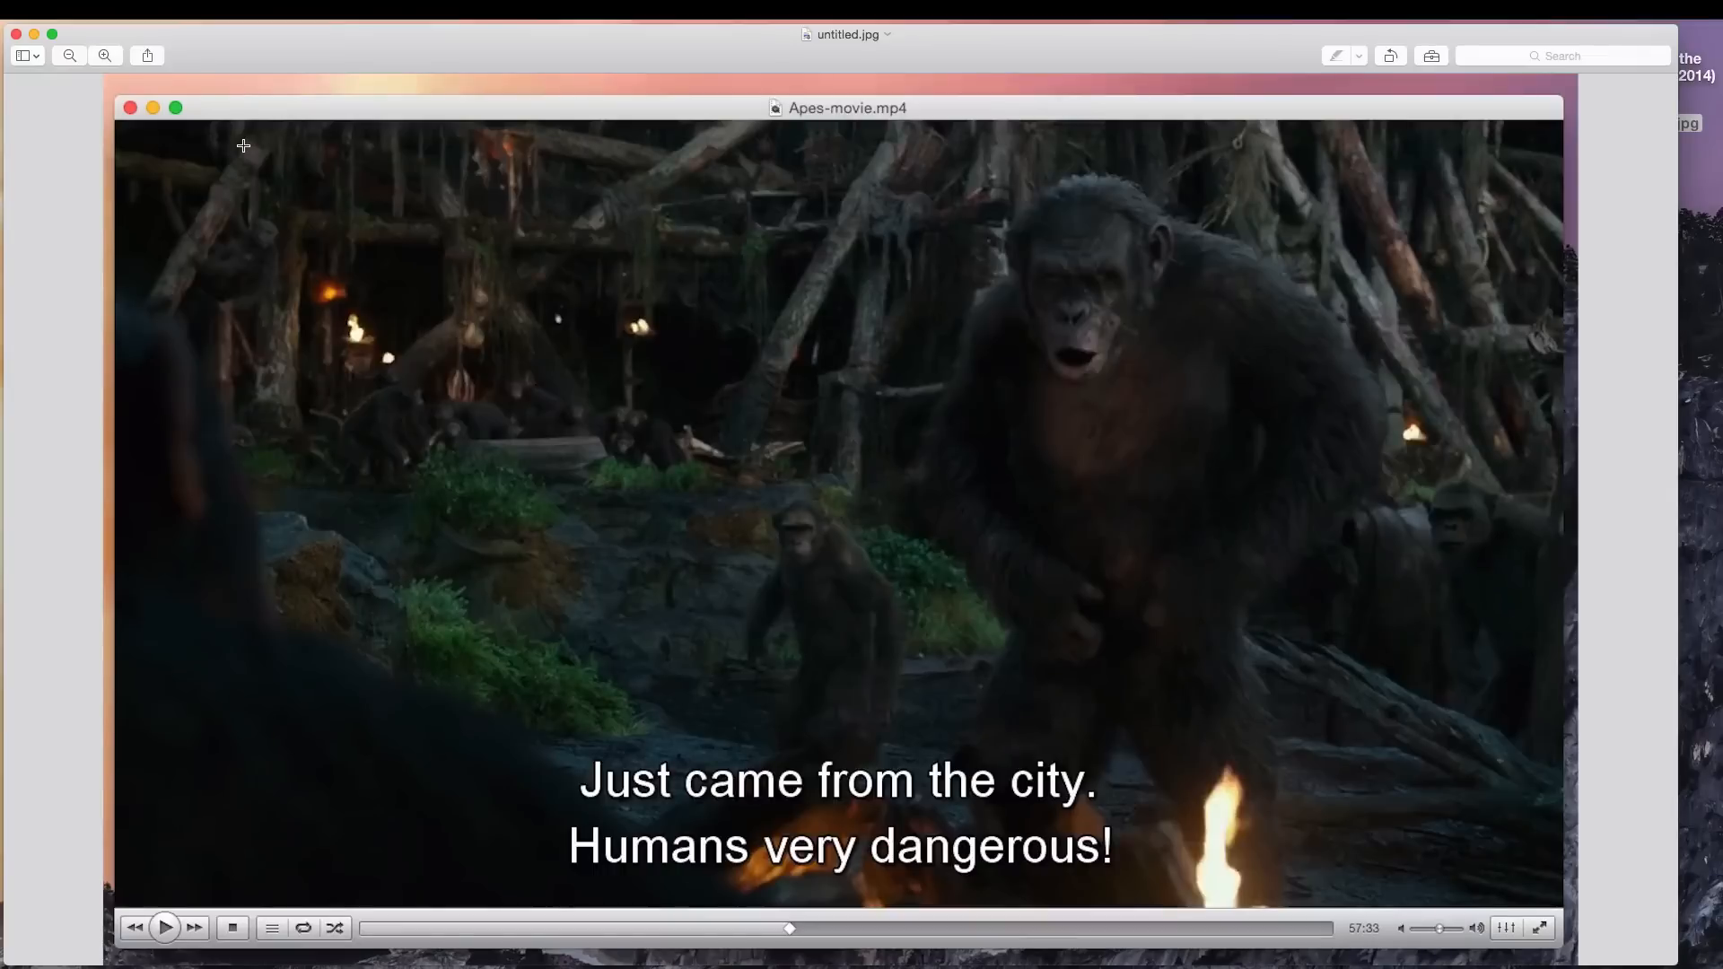
mouse_move(281, 134)
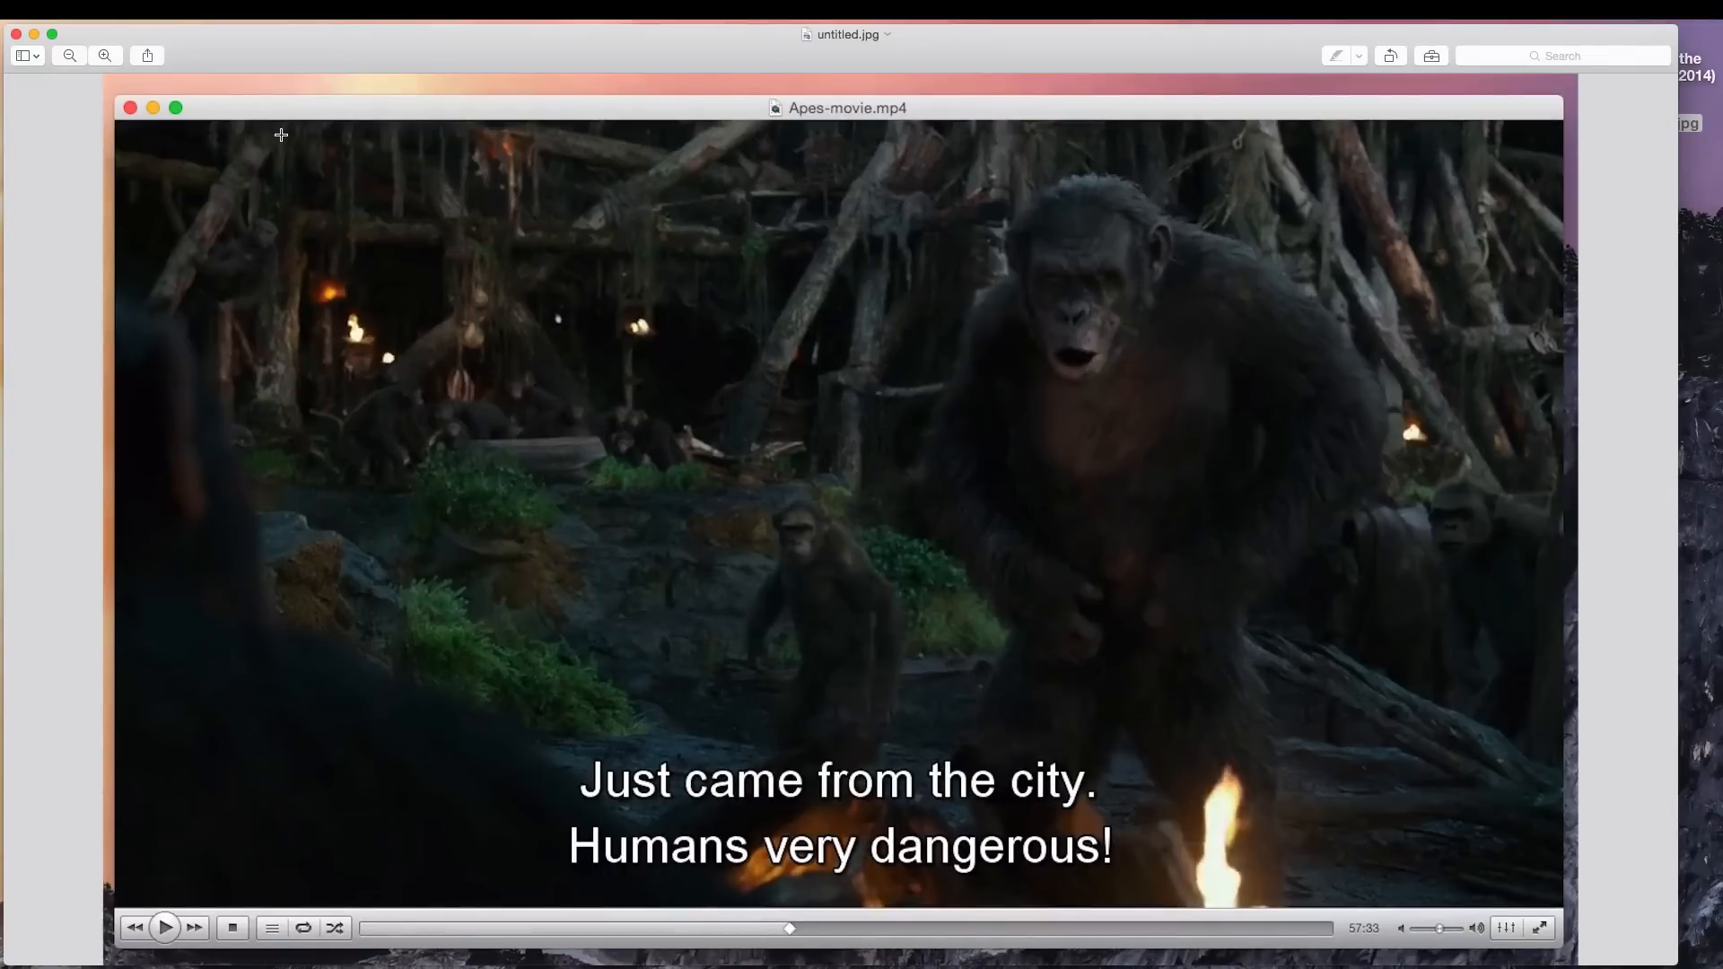
mouse_move(976, 733)
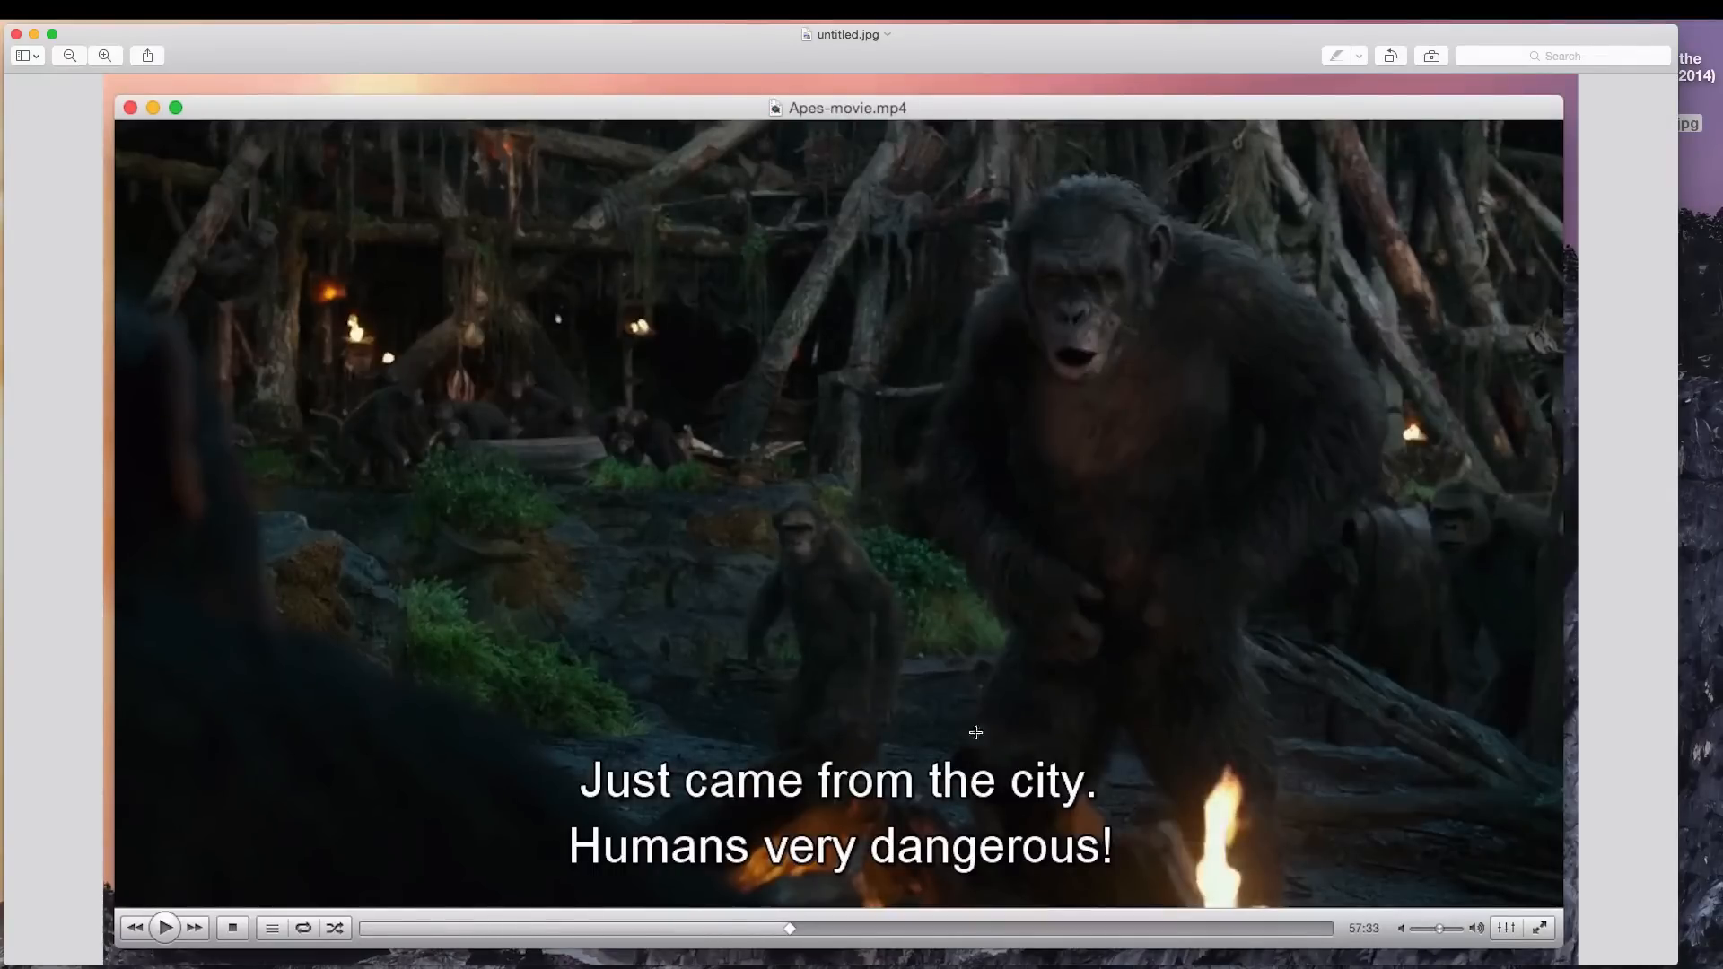
mouse_move(904, 480)
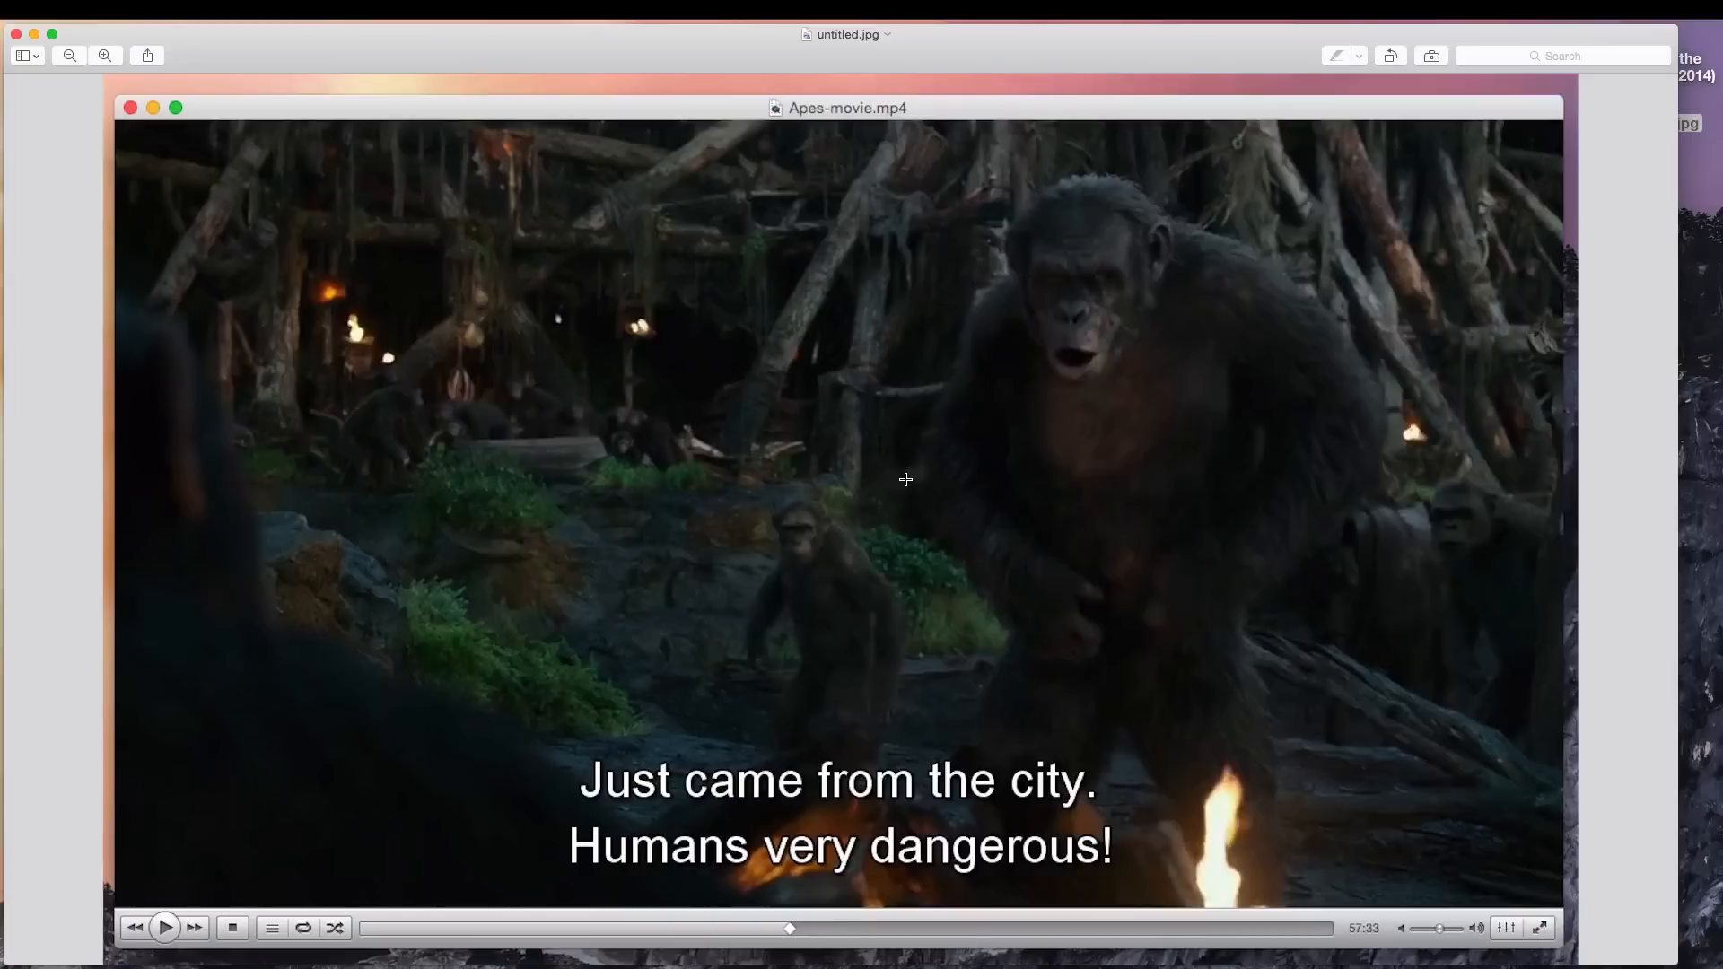
mouse_move(74, 45)
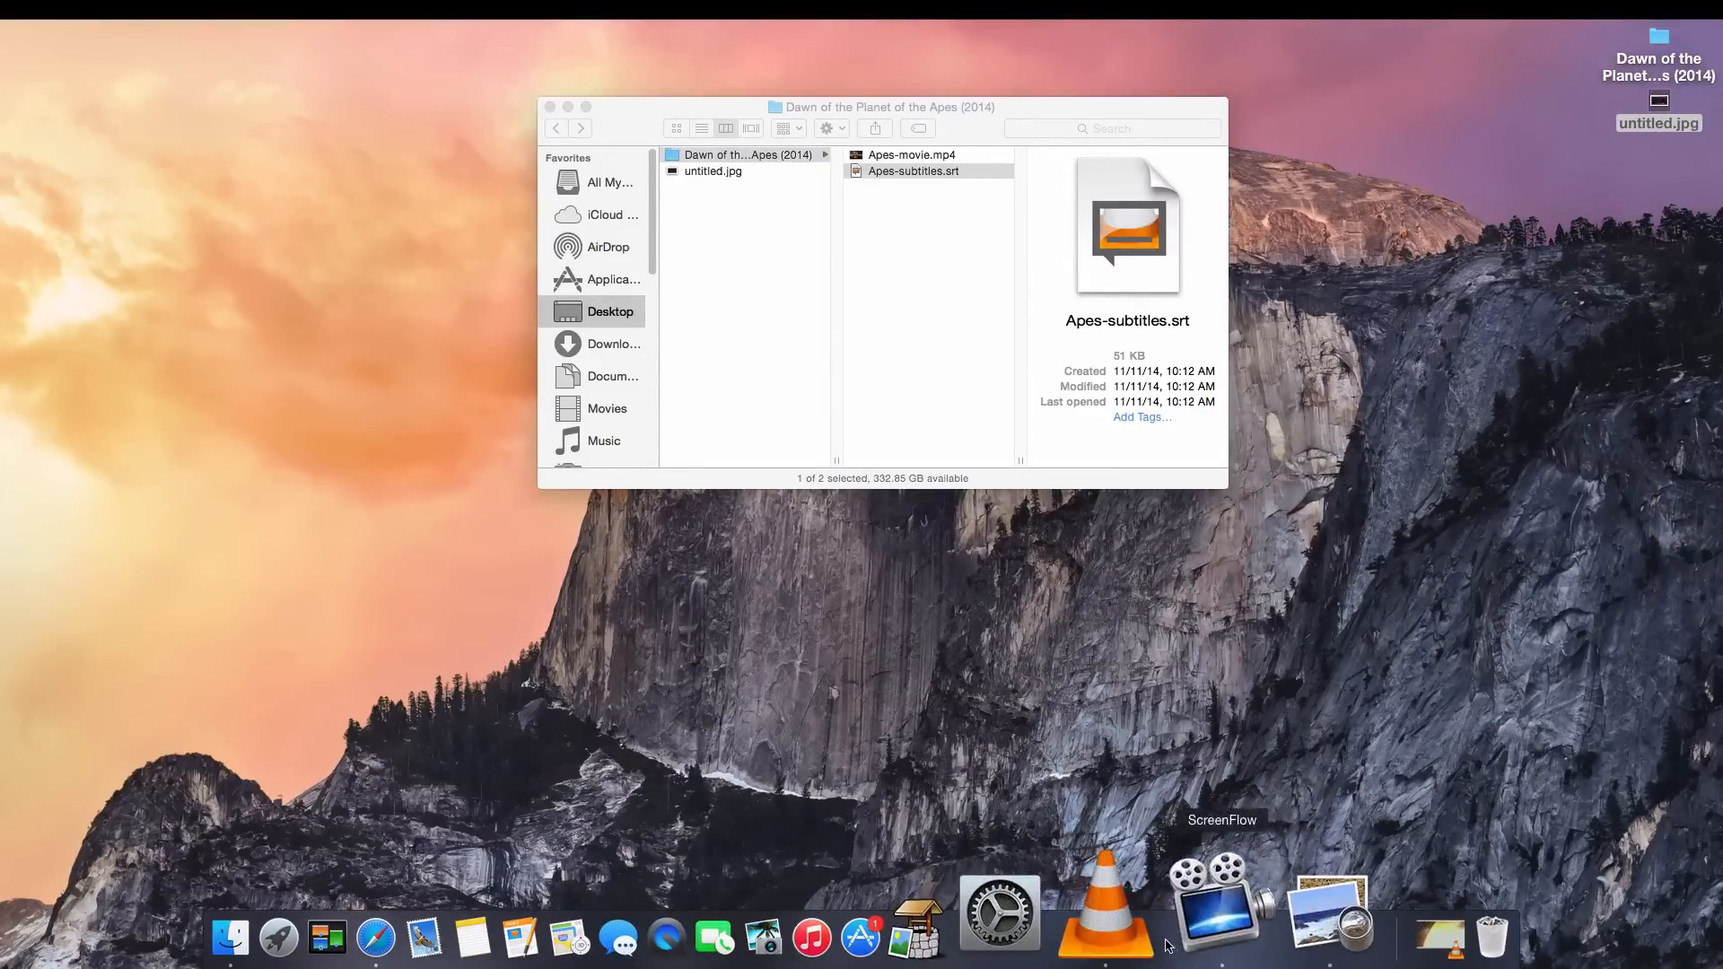
Launch VLC and pick Apes-movie.mp4 through Advanced Open File.
double_click(912, 154)
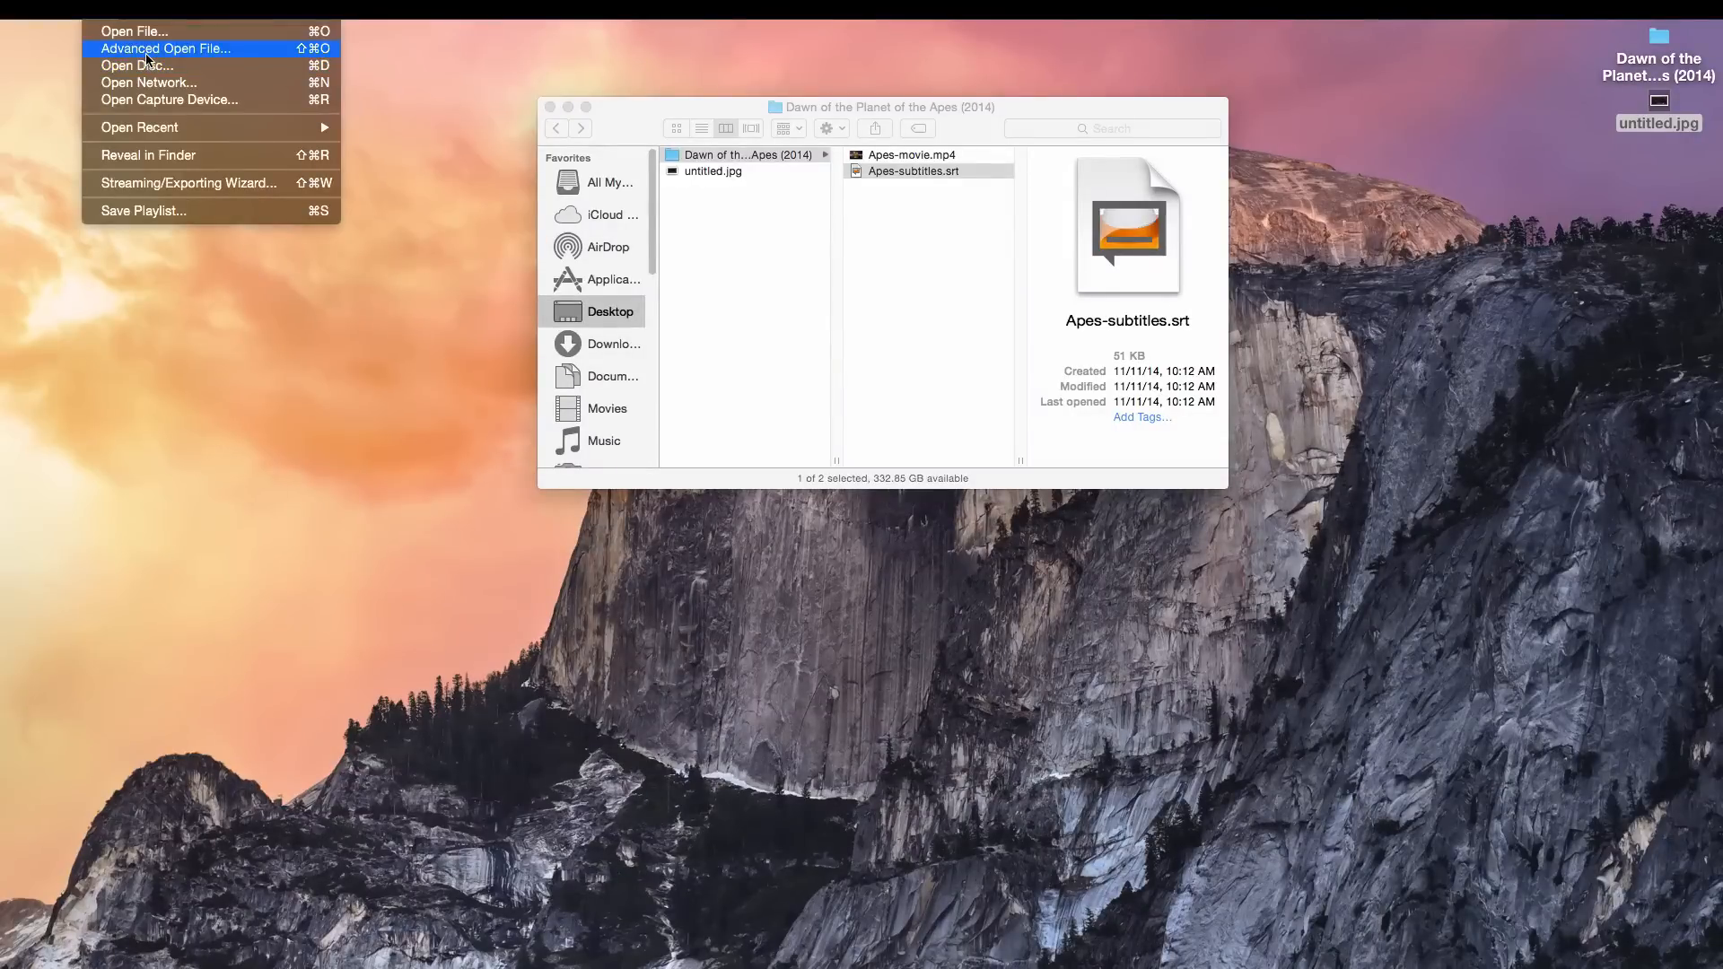
click(165, 48)
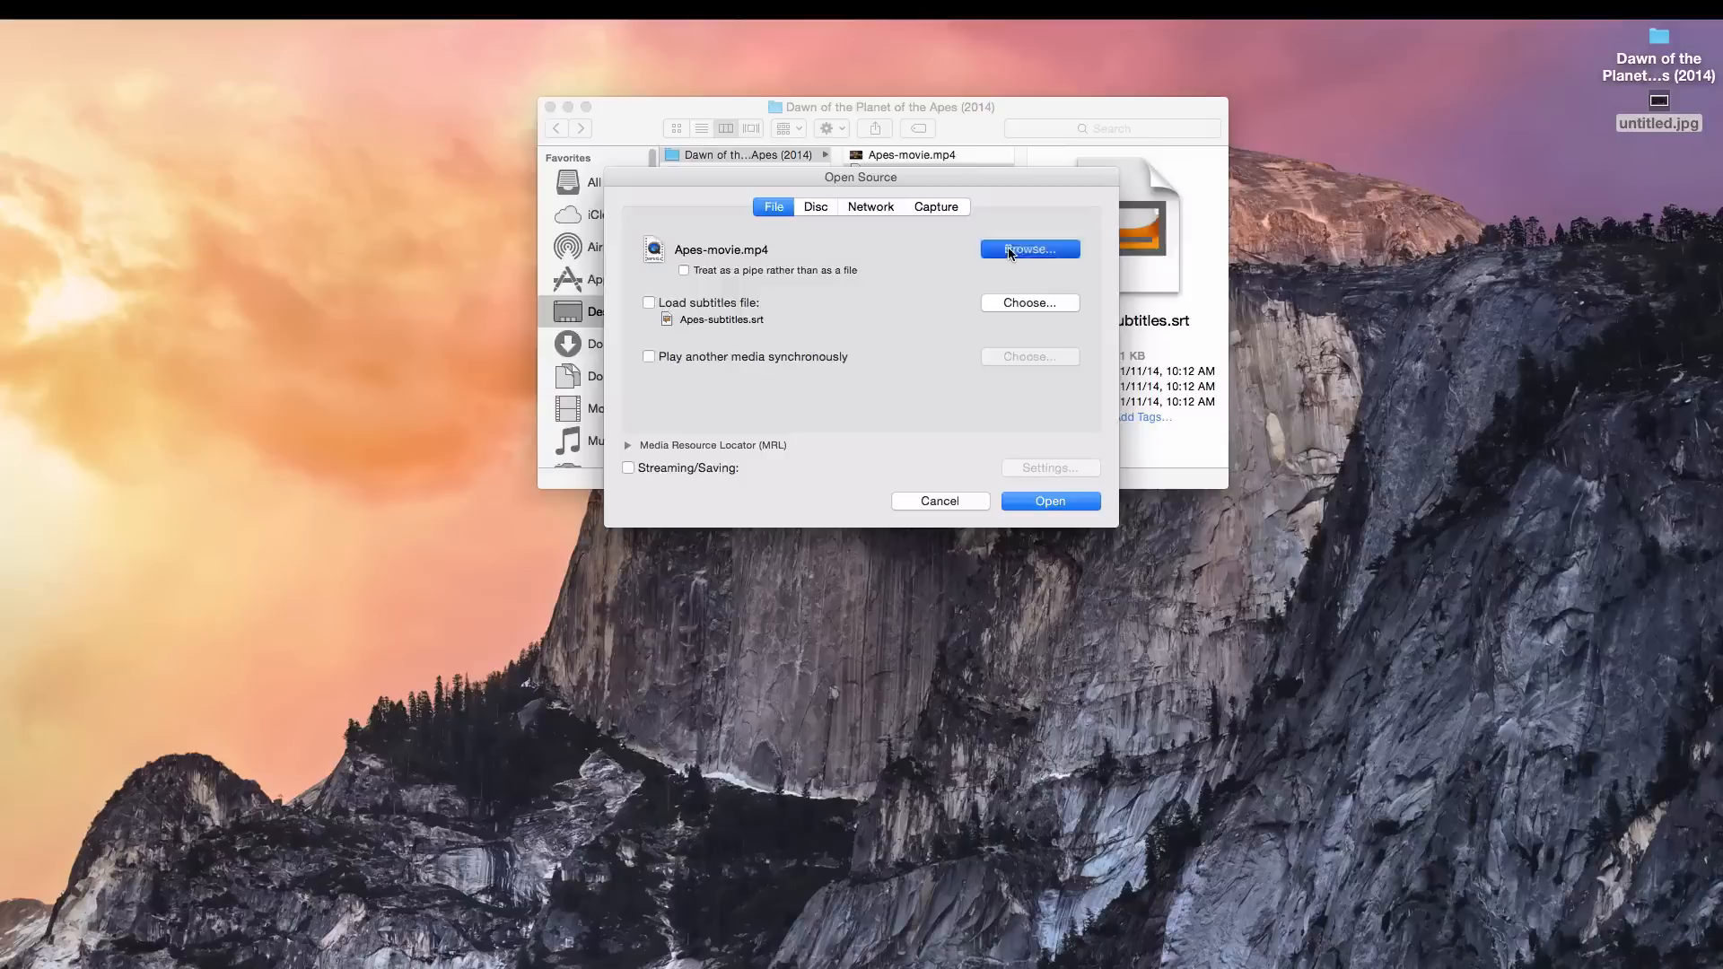
click(1029, 248)
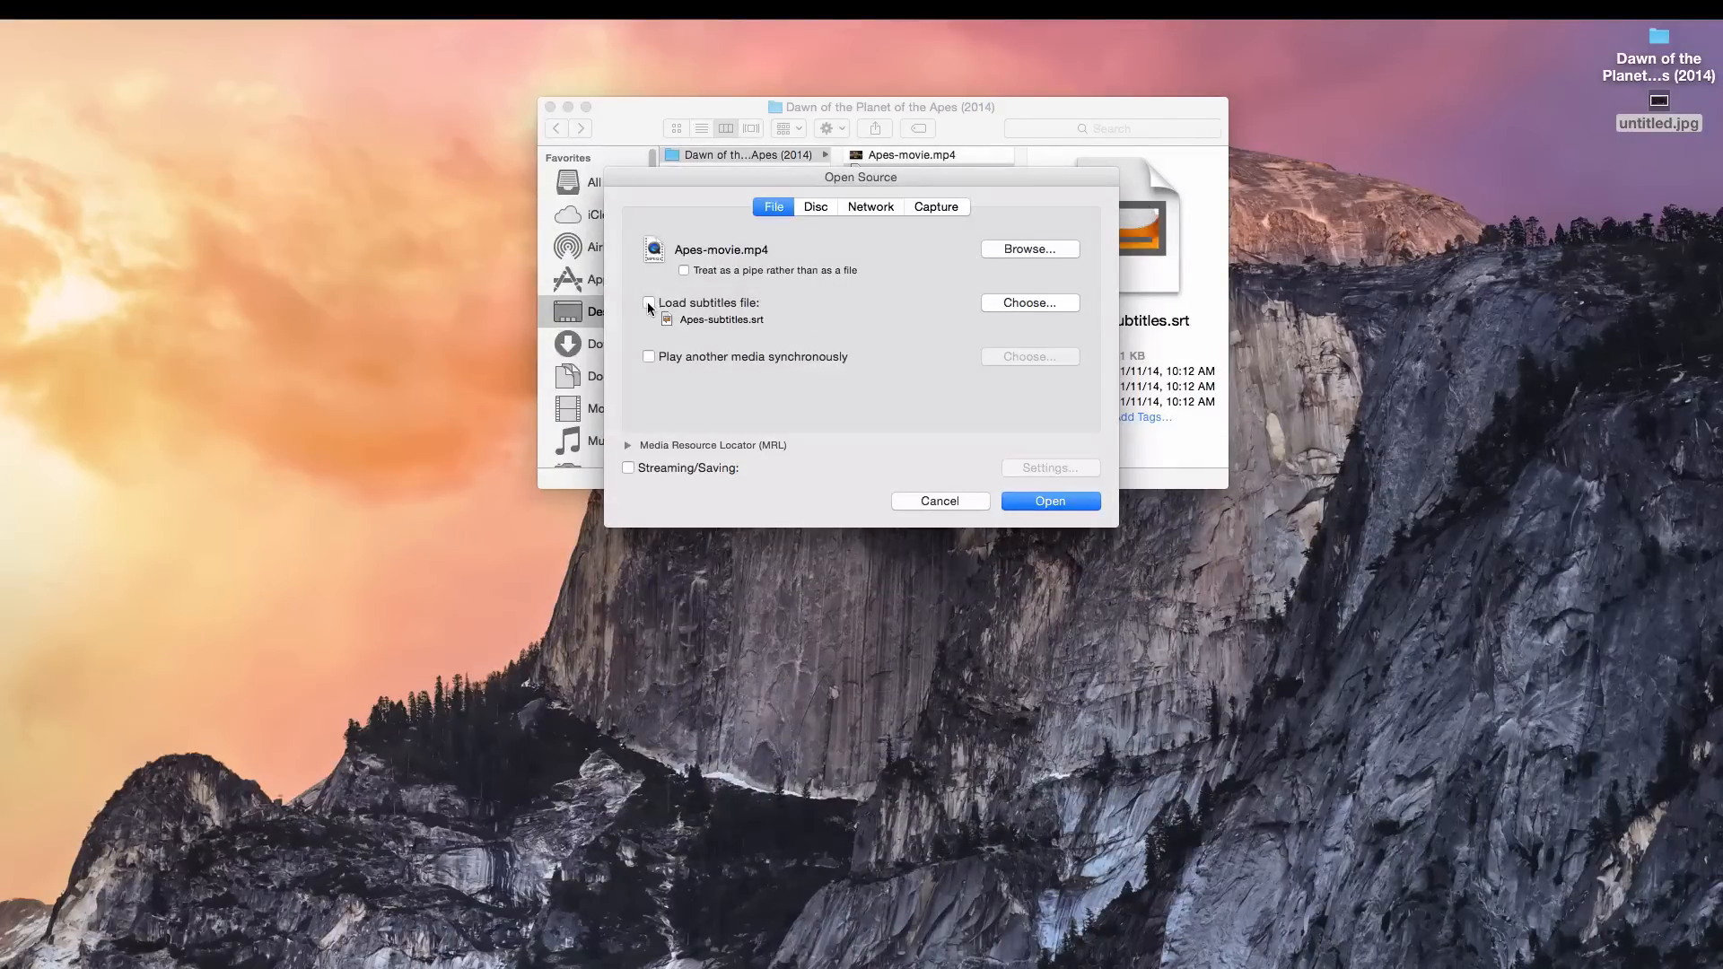
Load Apes-subtitles.srt as the subtitles file and start playback.
click(648, 303)
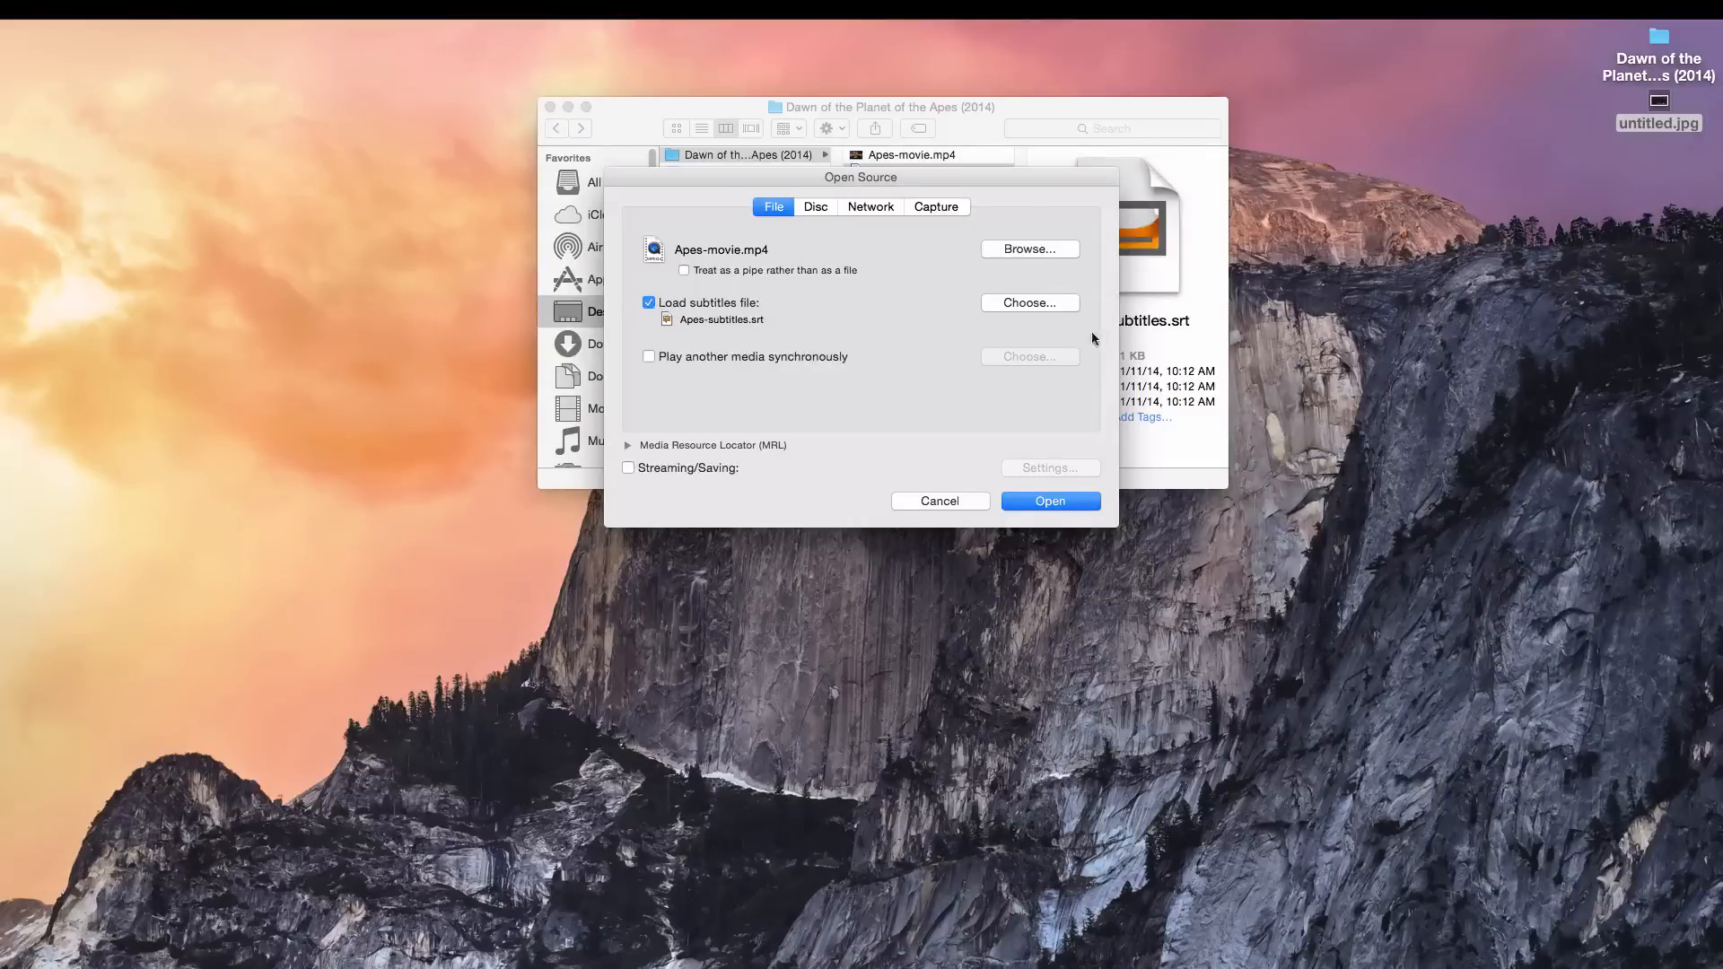
click(1030, 303)
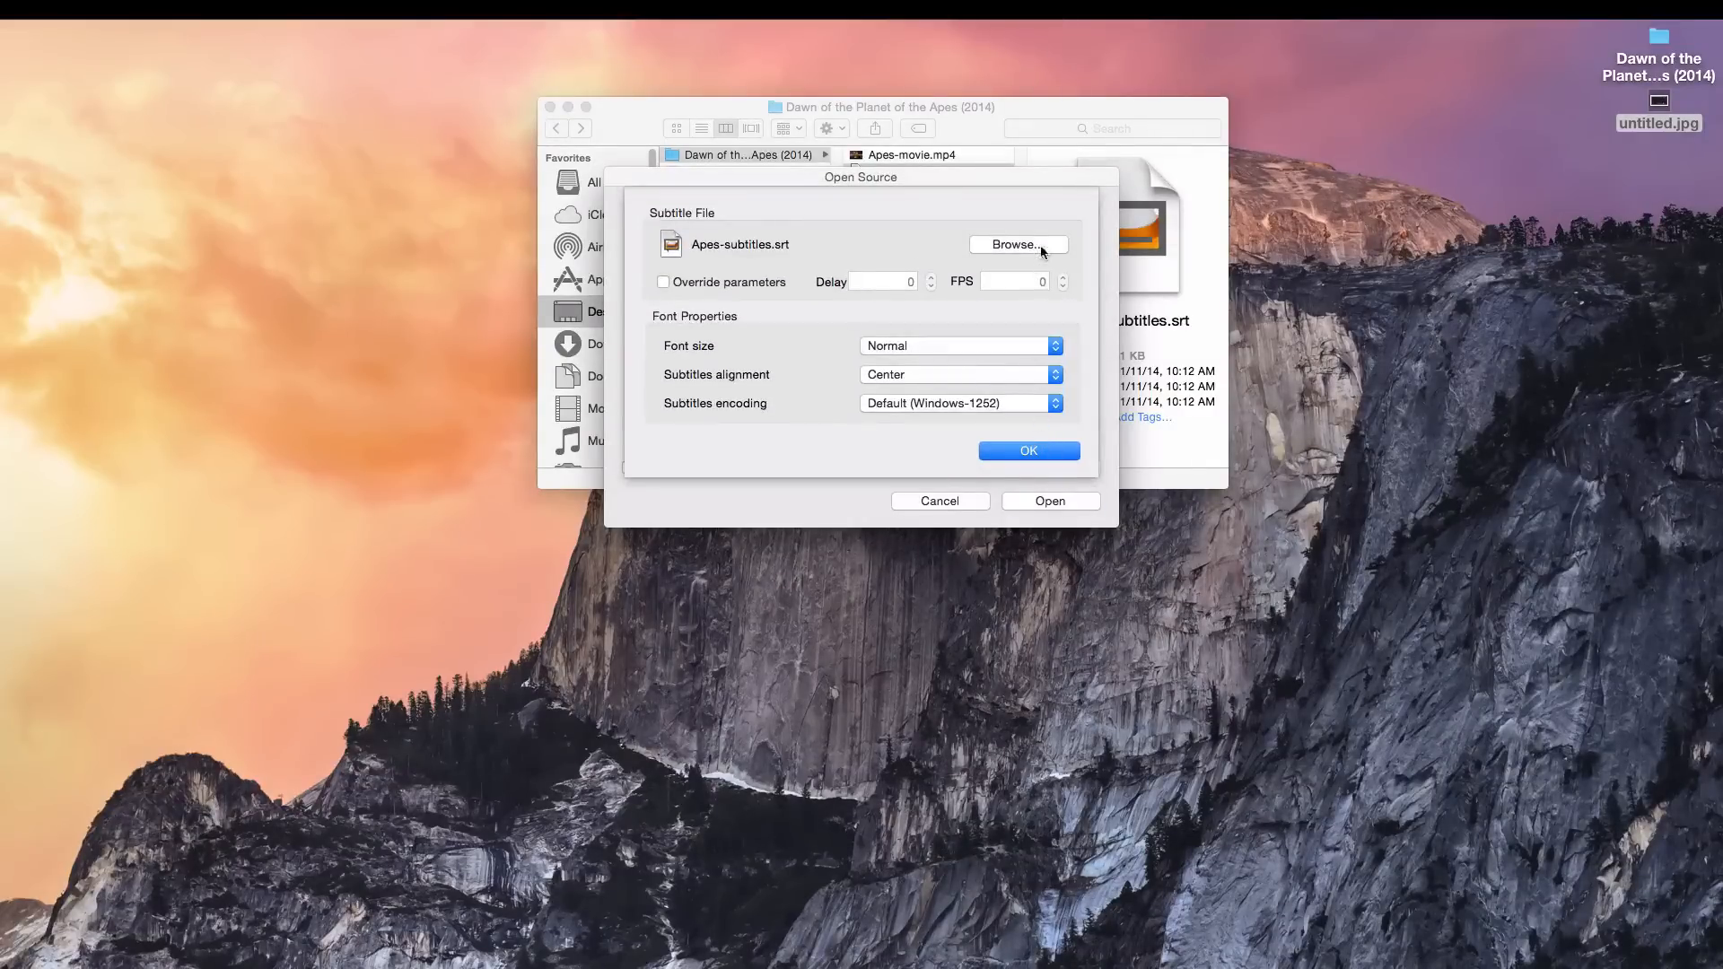
mouse_move(1074, 339)
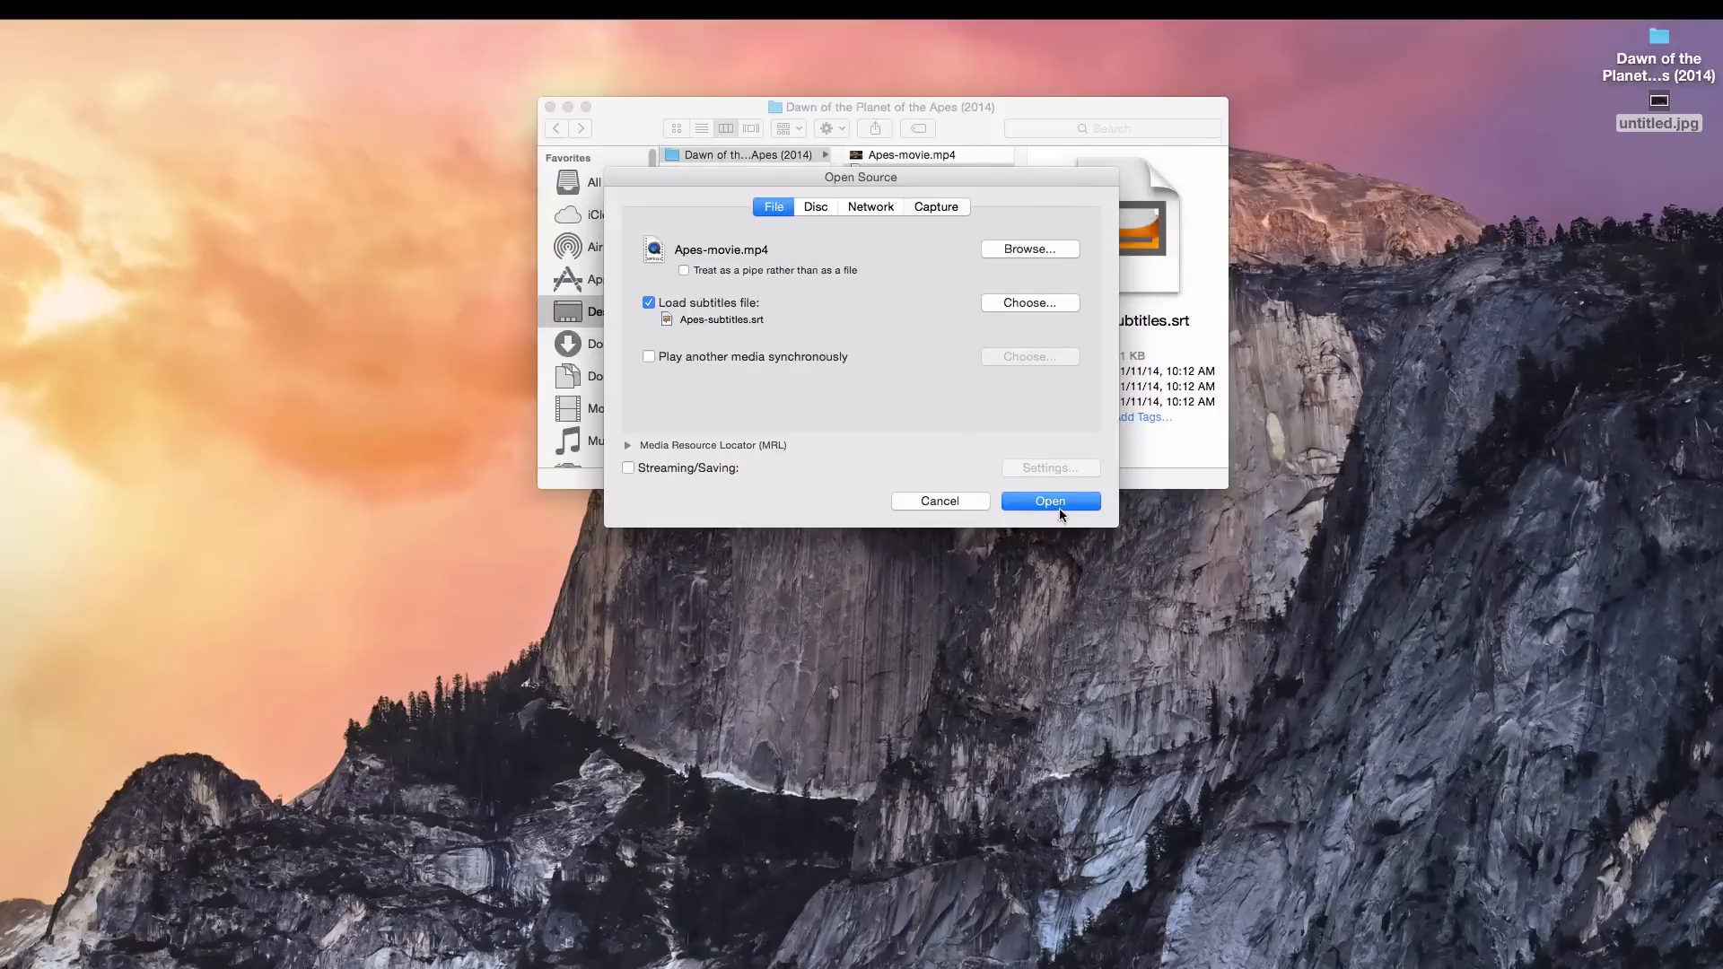
click(1051, 500)
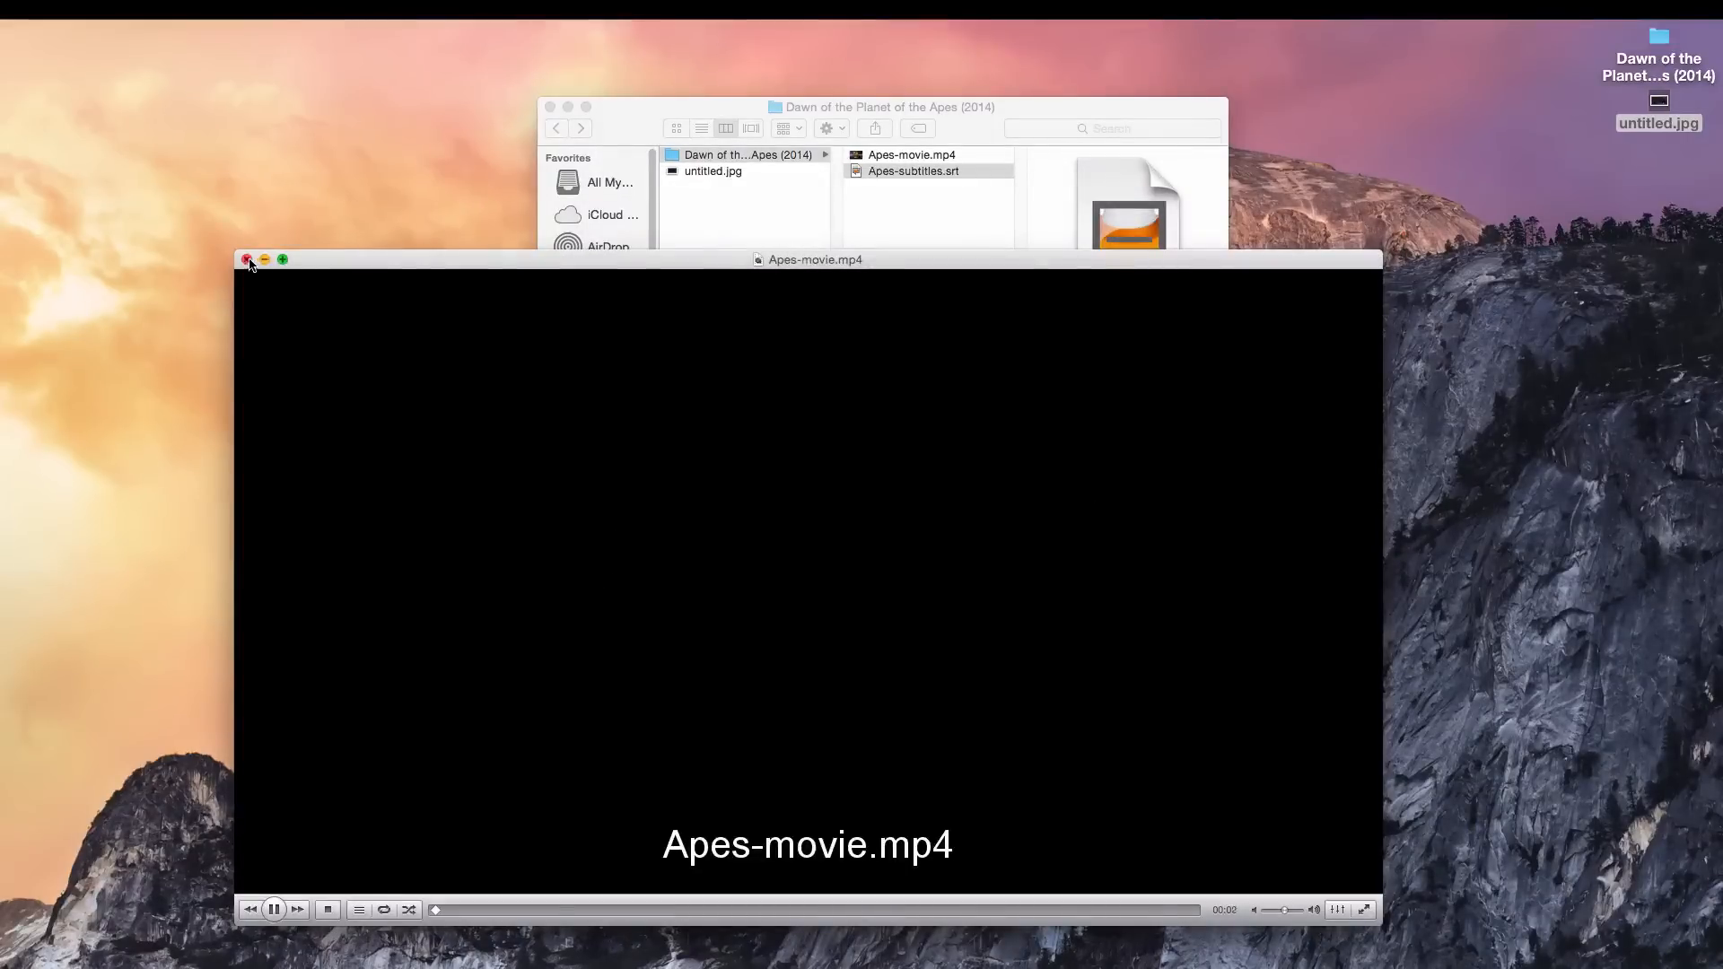
Close the VLC movie window and focus the Apes folder Finder window.
click(247, 261)
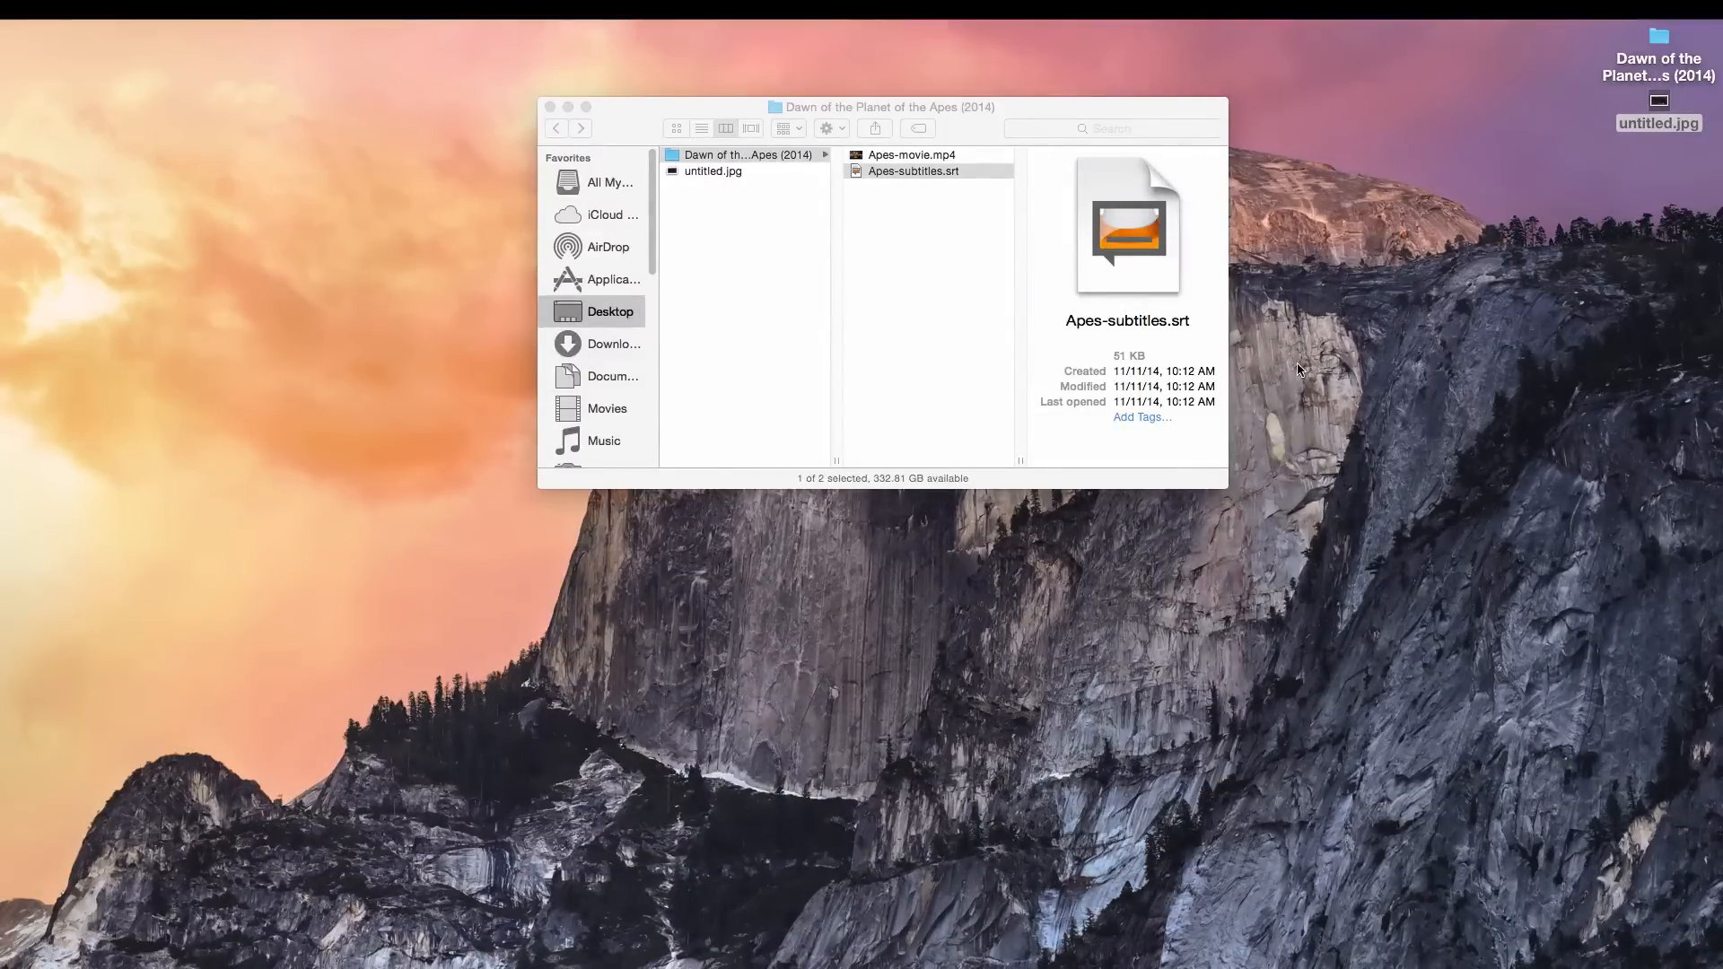
mouse_move(1323, 347)
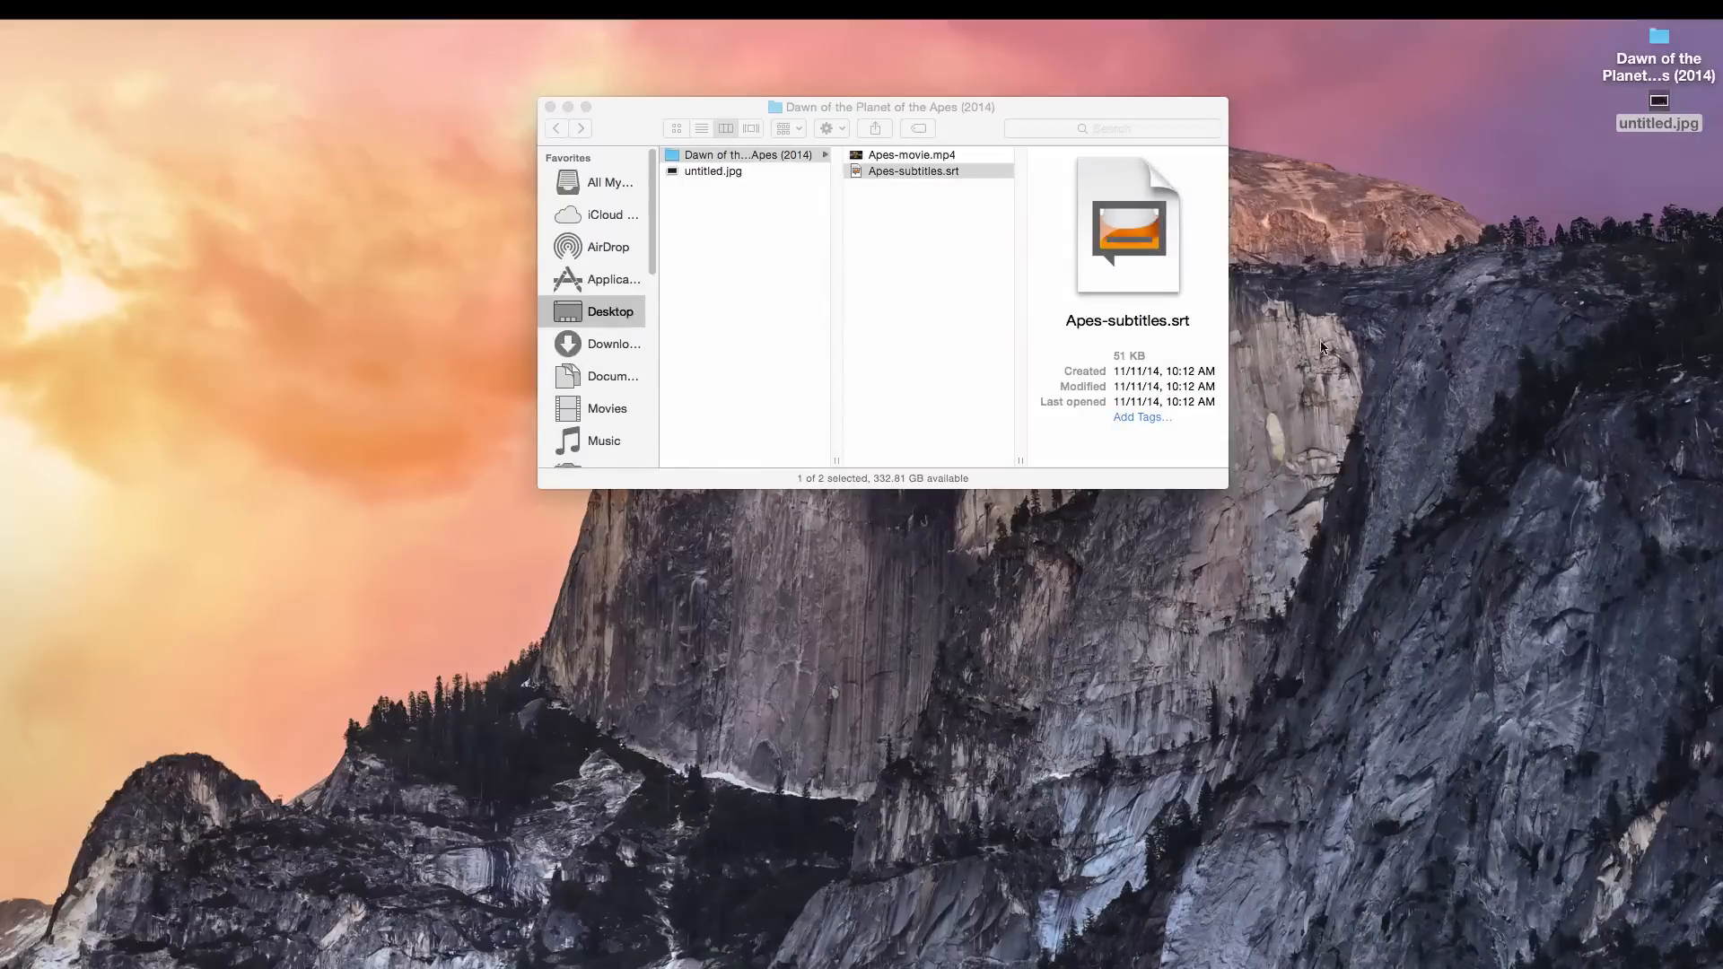
mouse_move(915, 155)
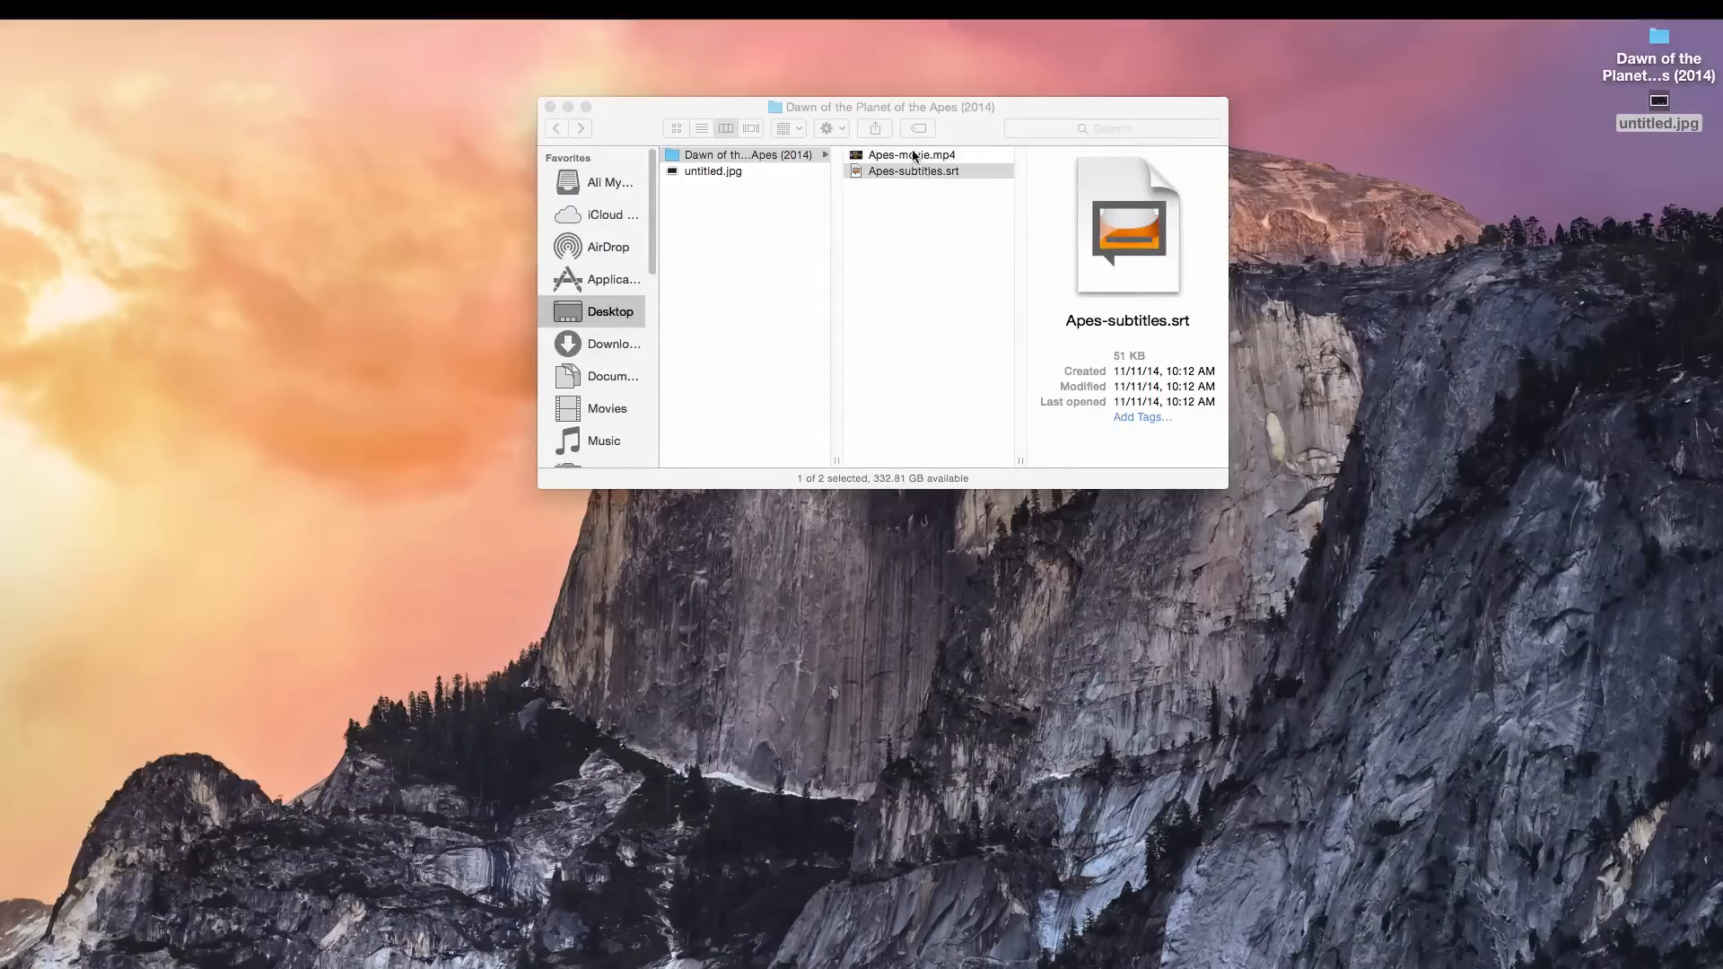
click(912, 170)
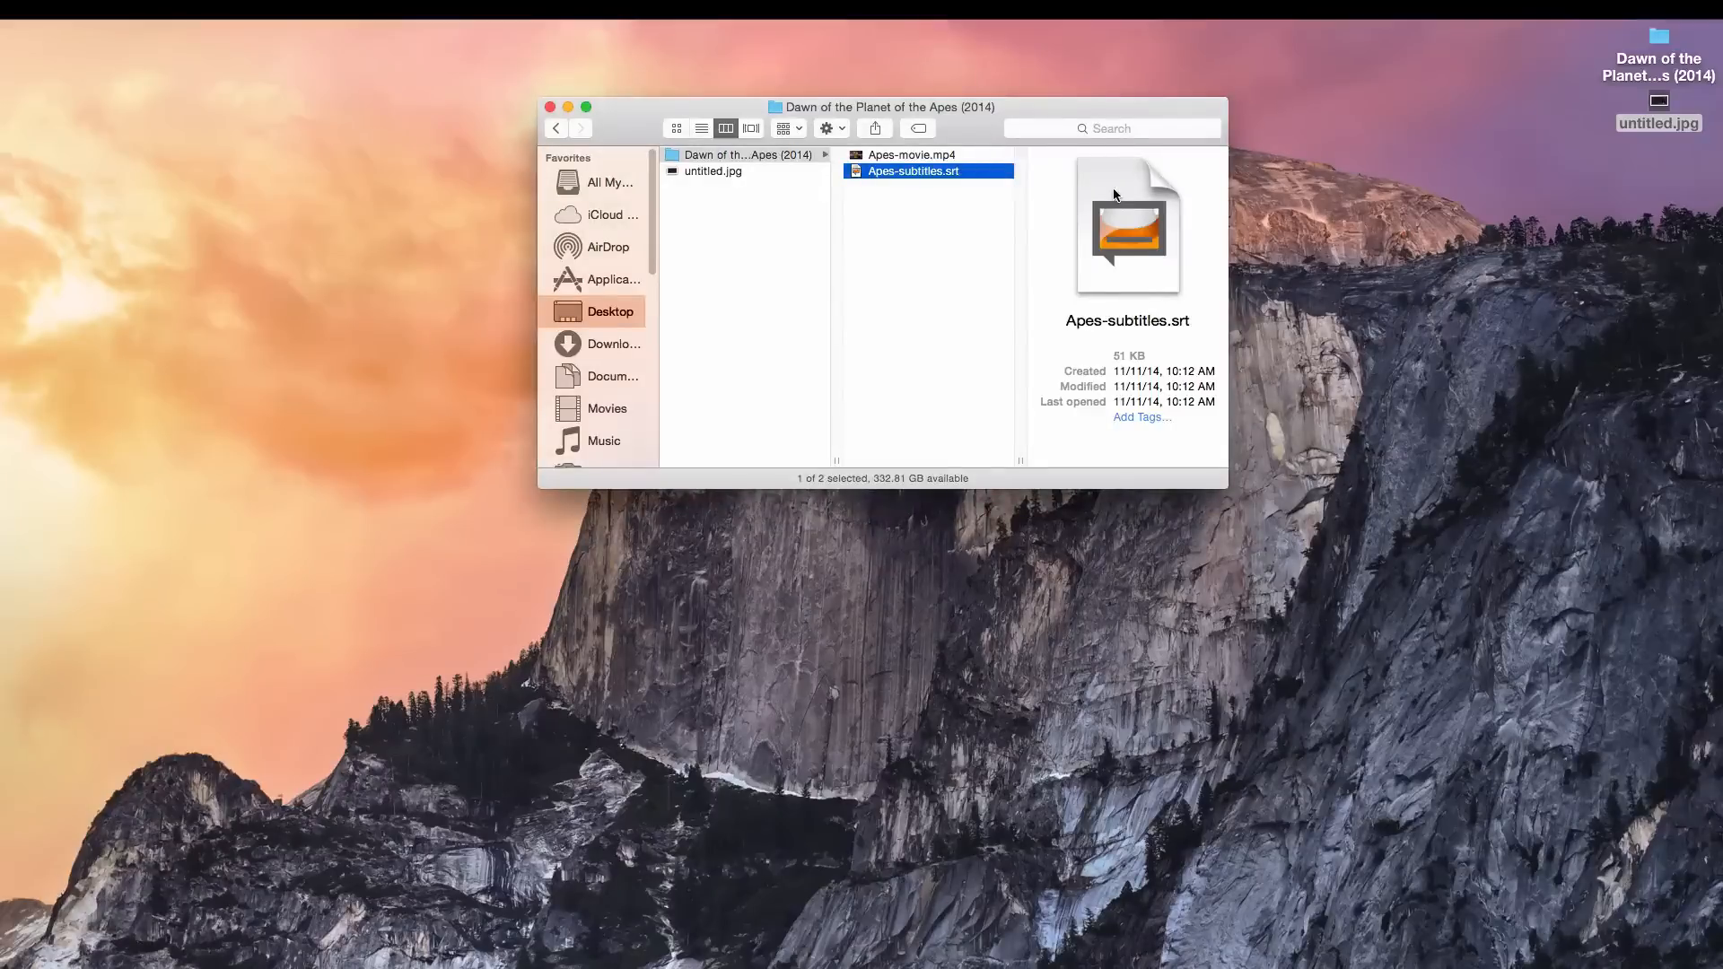
mouse_move(1115, 195)
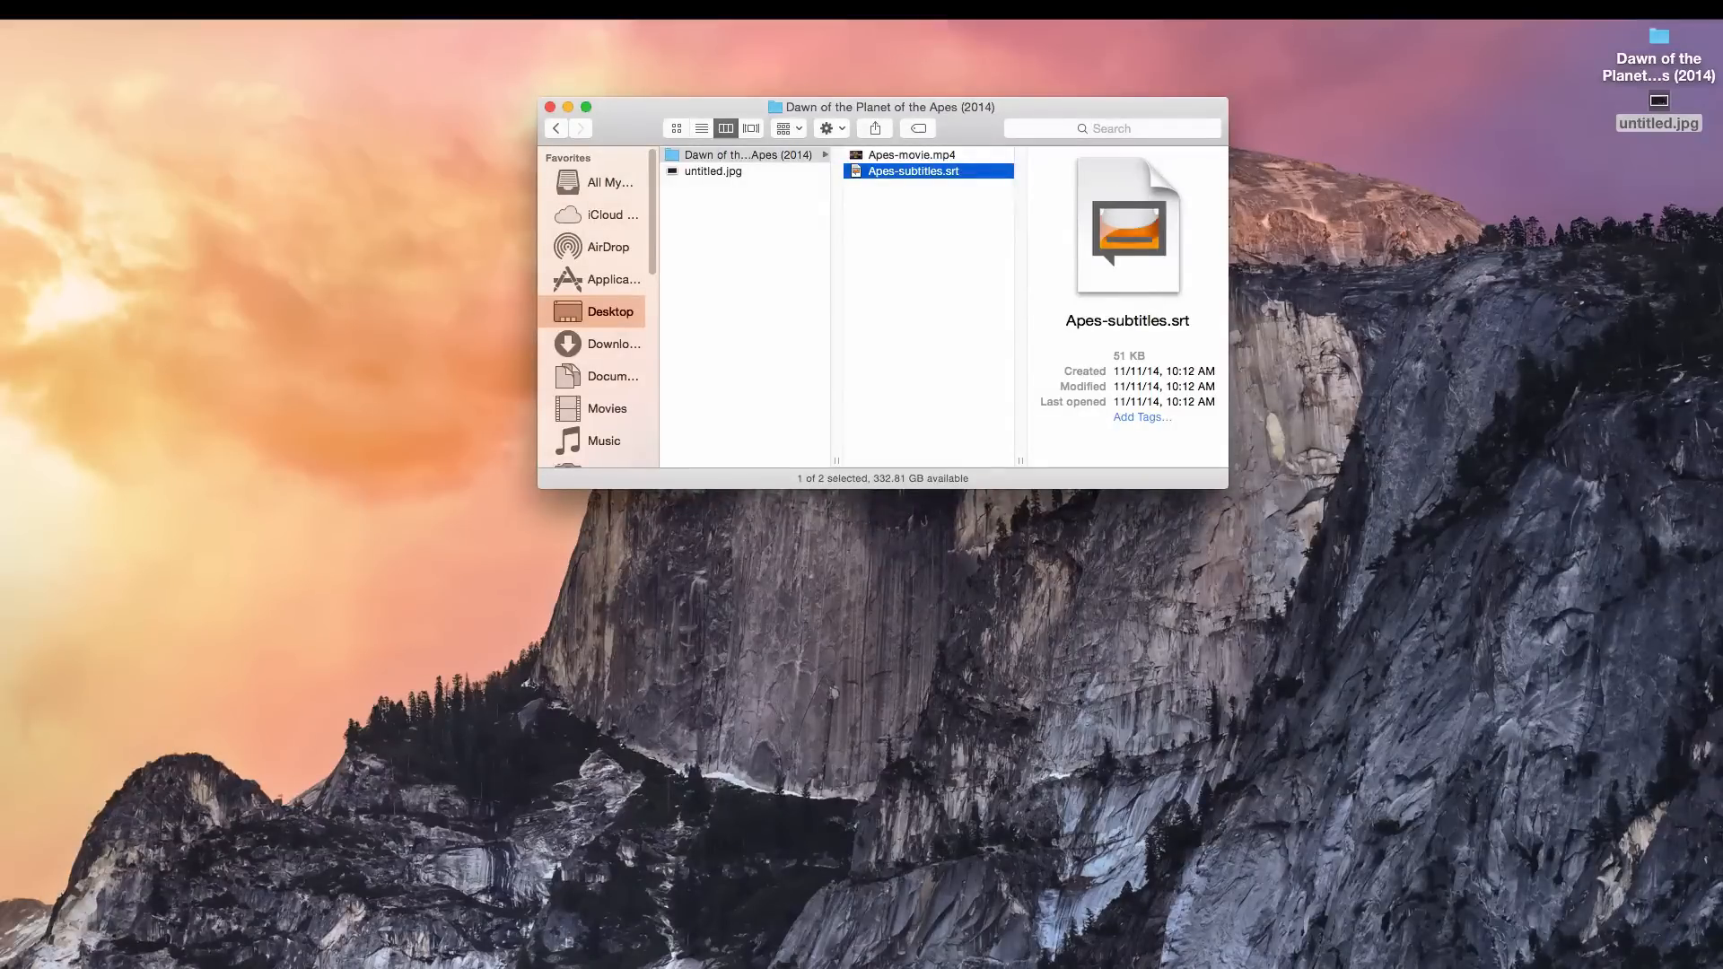